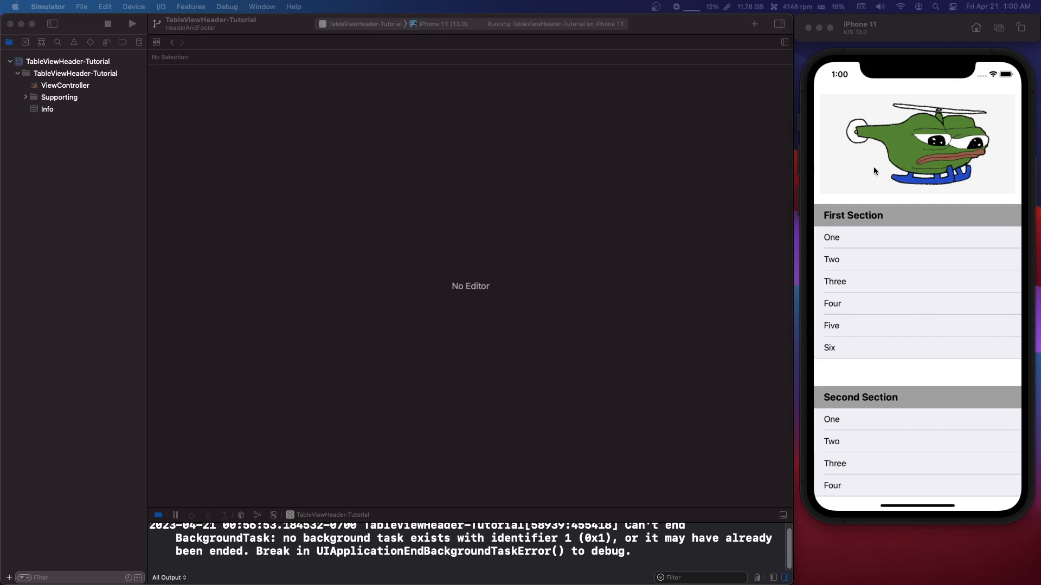
mouse_move(933, 191)
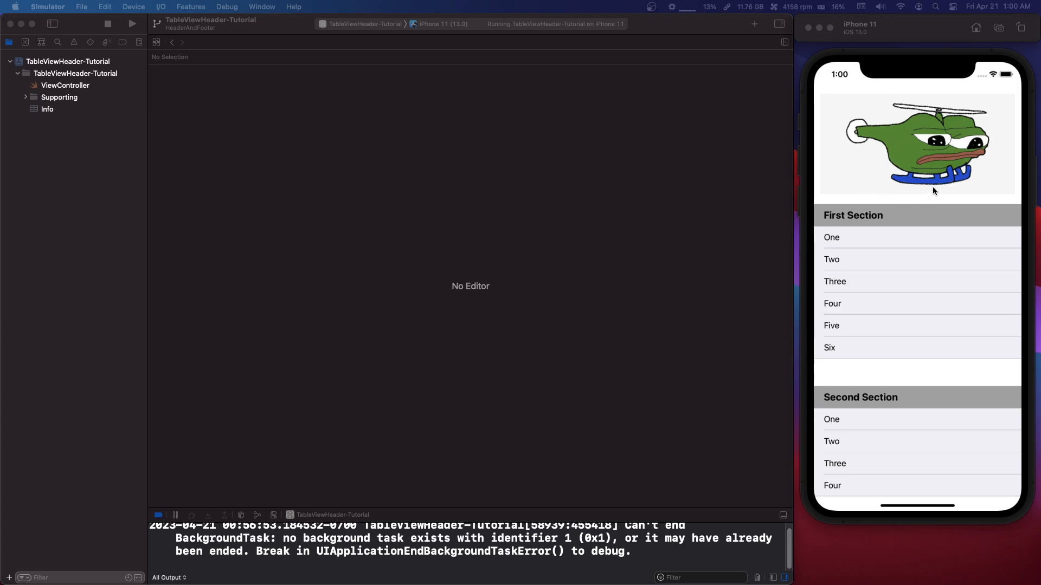
mouse_move(914, 182)
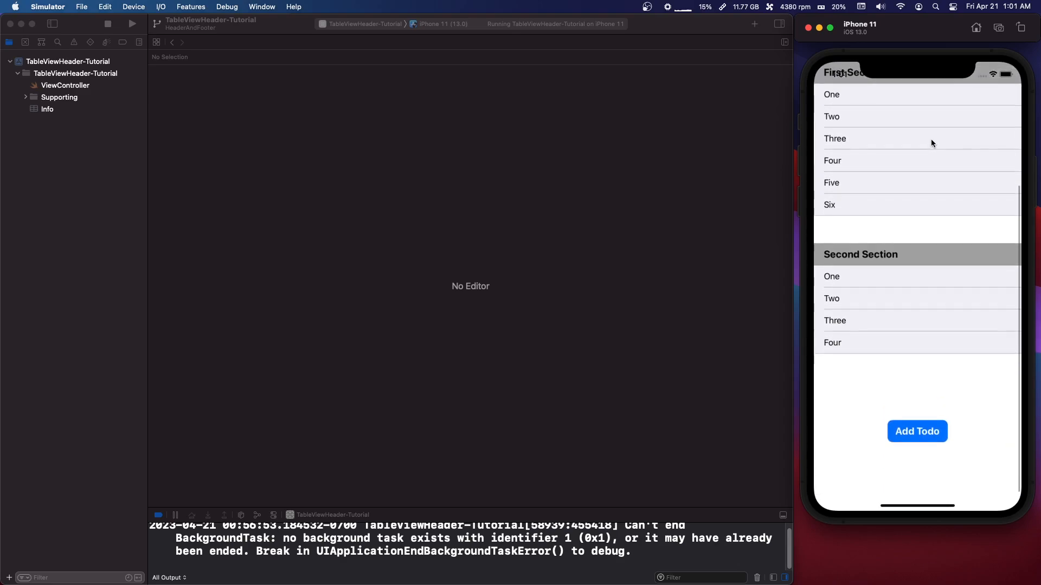
- Tap the Add Todo footer button to append 'lolol' rows, then scroll back to the header image
left_click(917, 431)
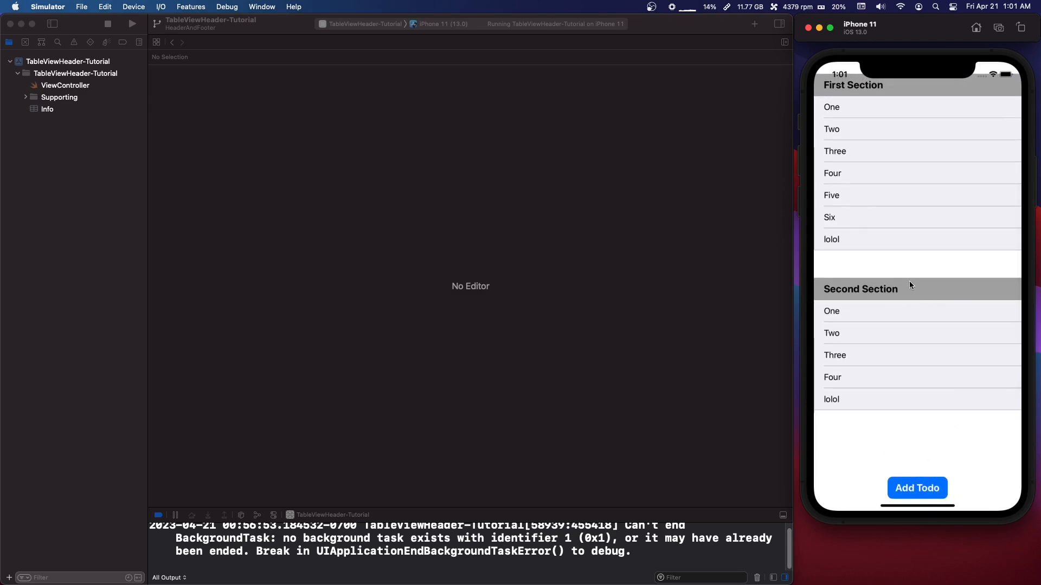
scroll("down", 3)
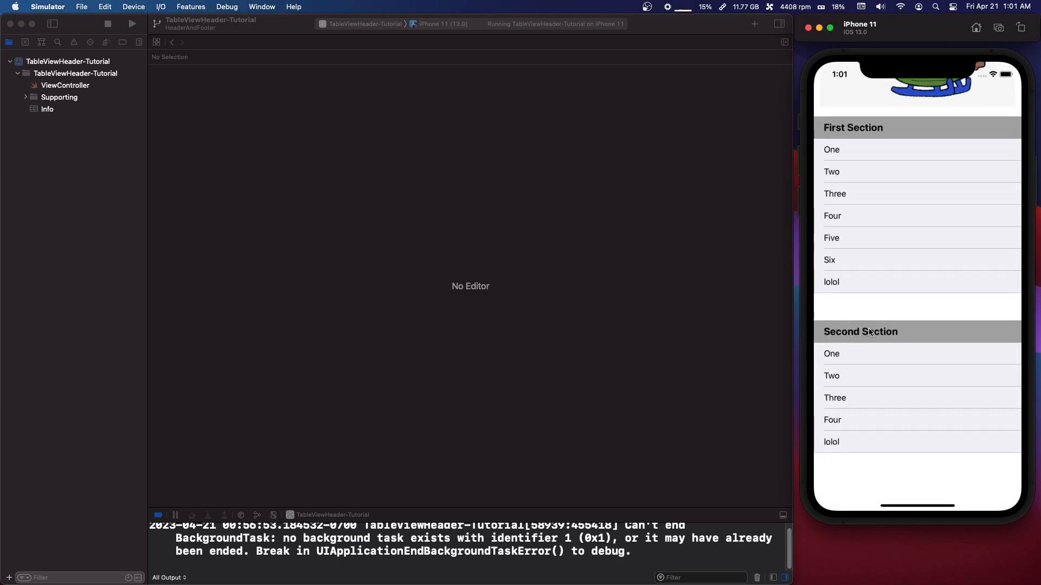
mouse_move(850, 303)
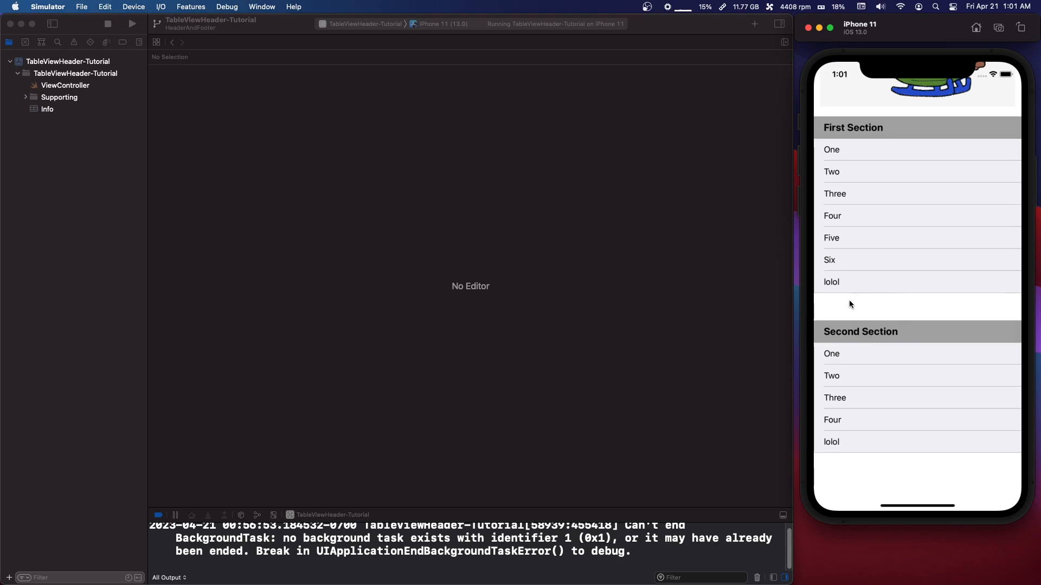
scroll("down", 3)
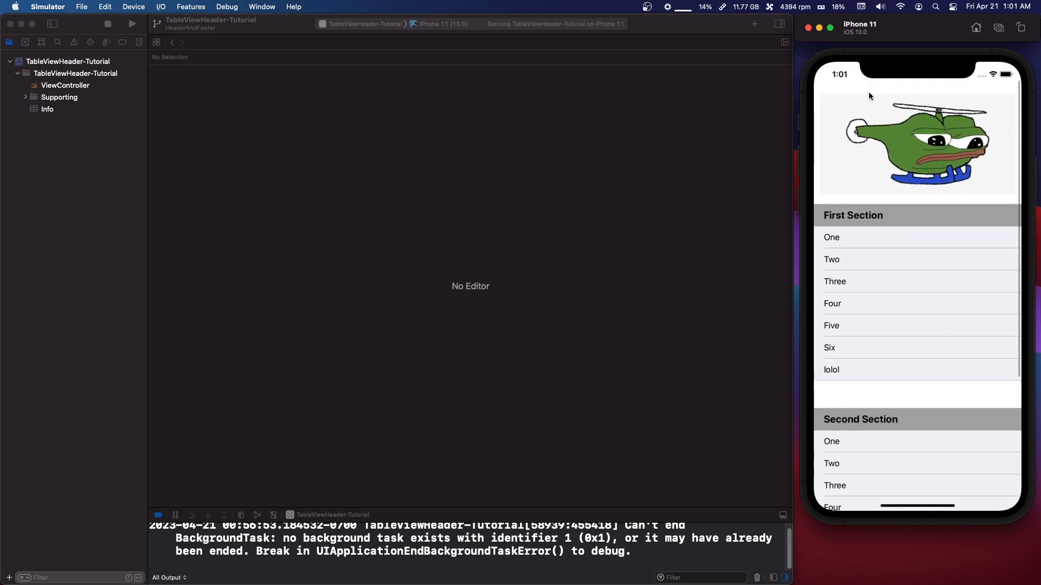
scroll("down", 3)
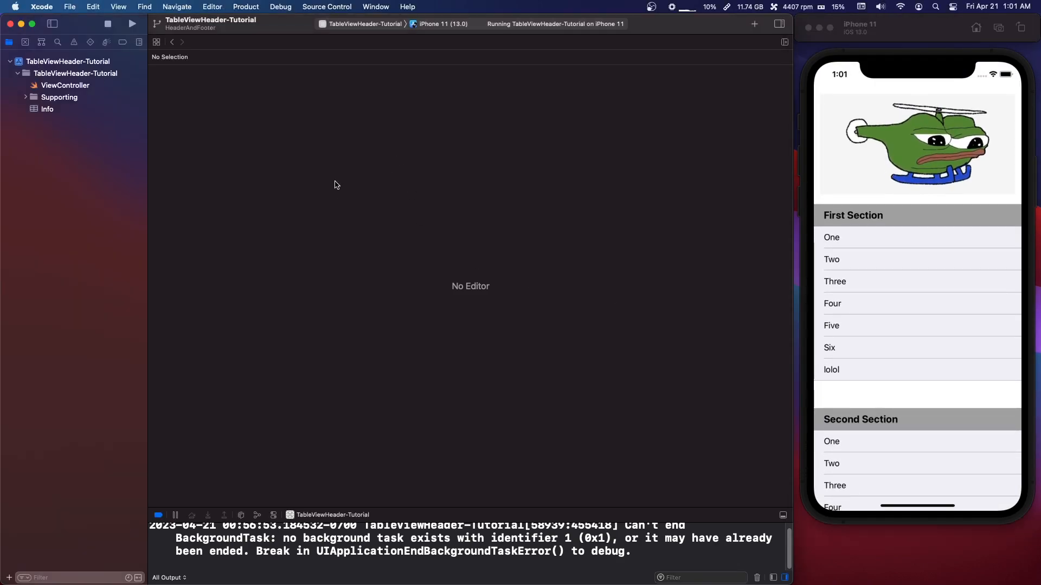
- Review the ViewController.swift source by scrolling through it
left_click(65, 85)
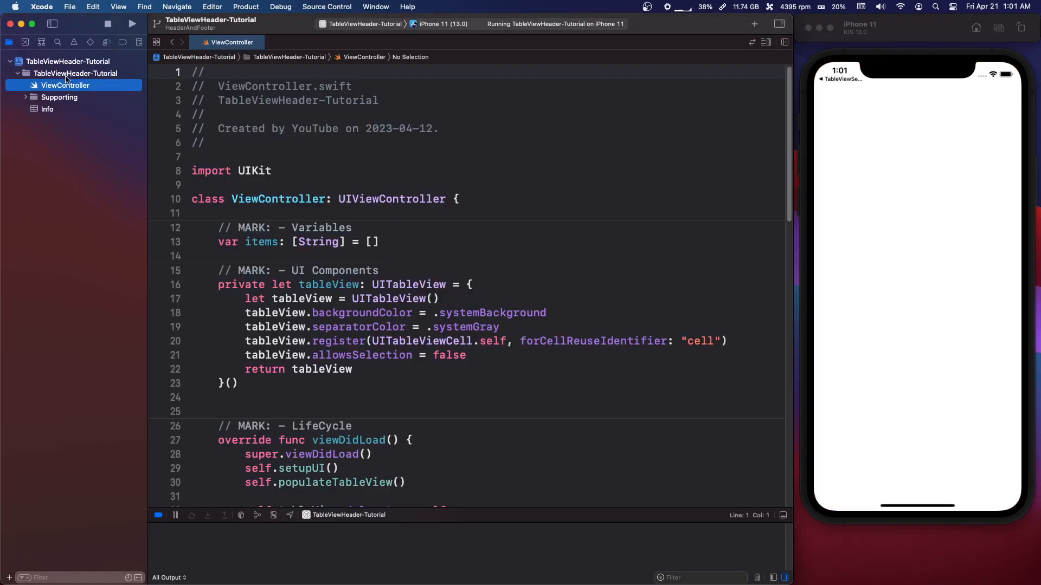
scroll("down", 3)
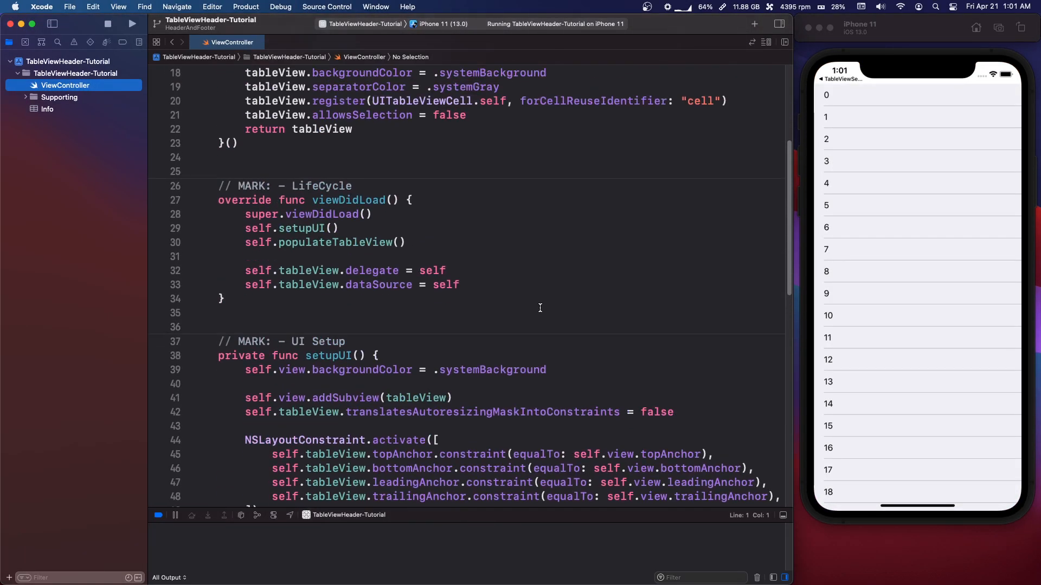
scroll("down", 3)
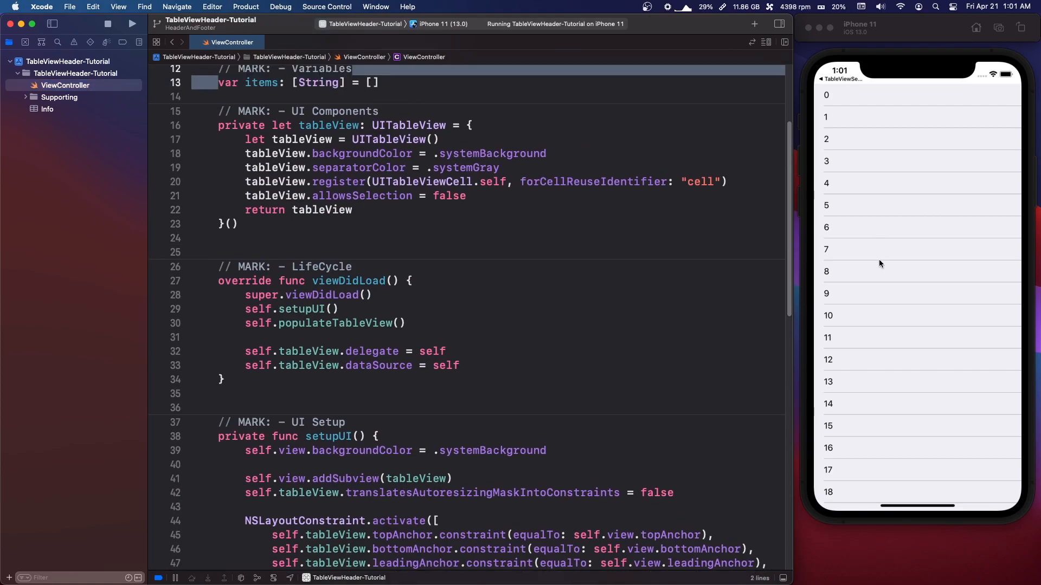
scroll("down", 3)
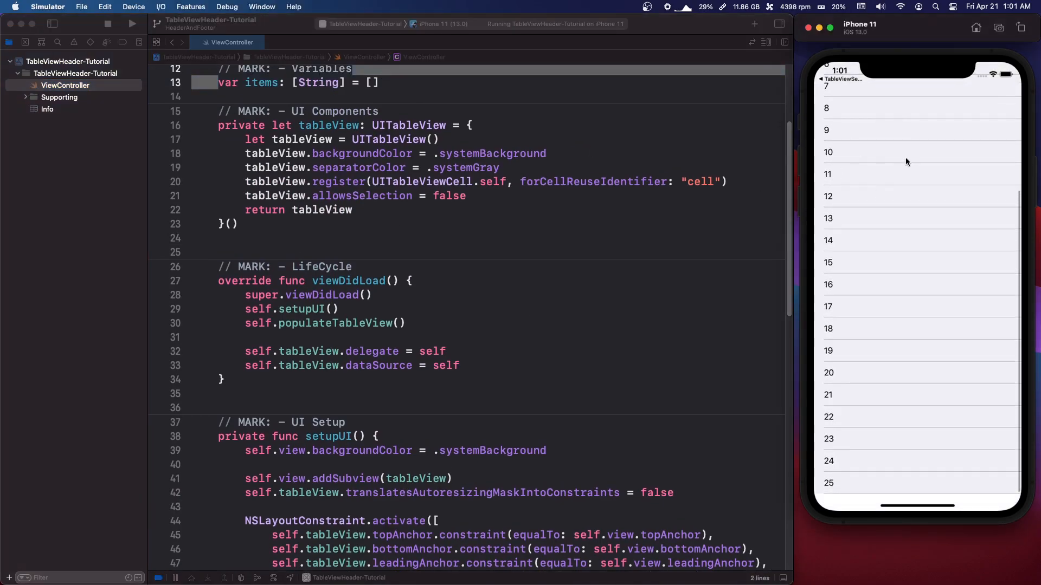
scroll("down", 3)
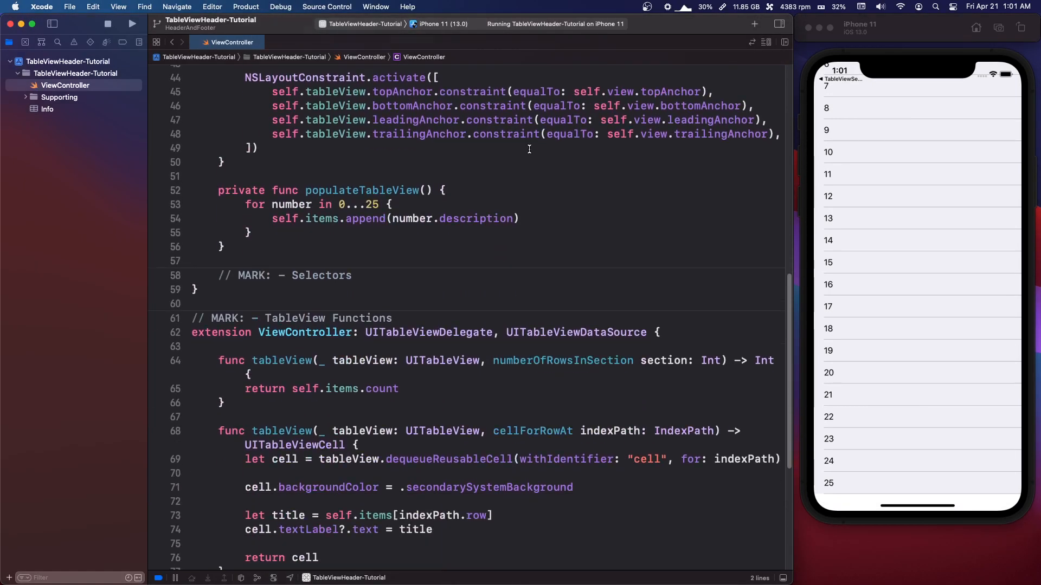
scroll("down", 3)
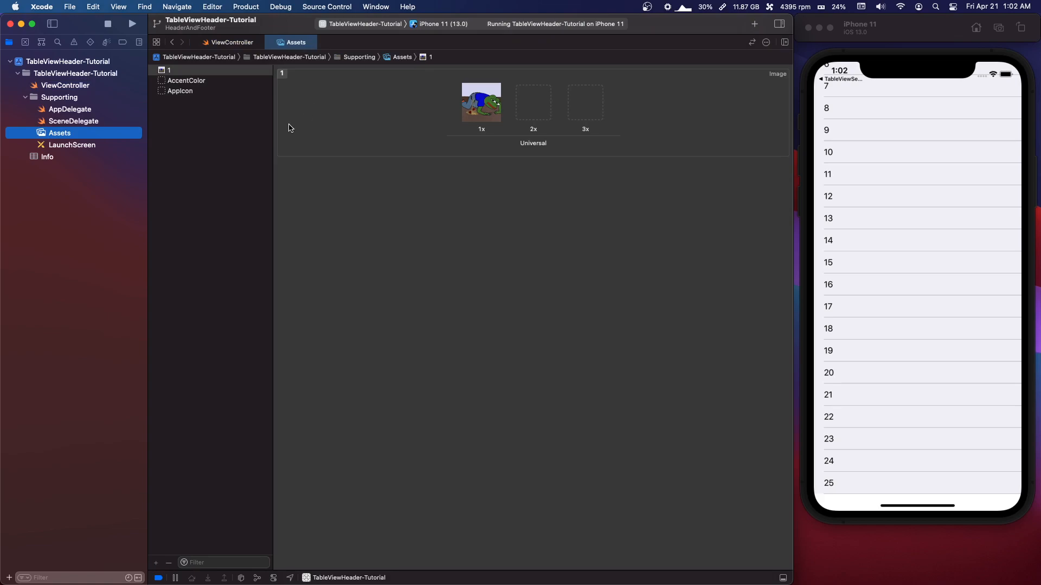
- Show the Assets catalog and select the 1x picture of image set '1'
left_click(480, 102)
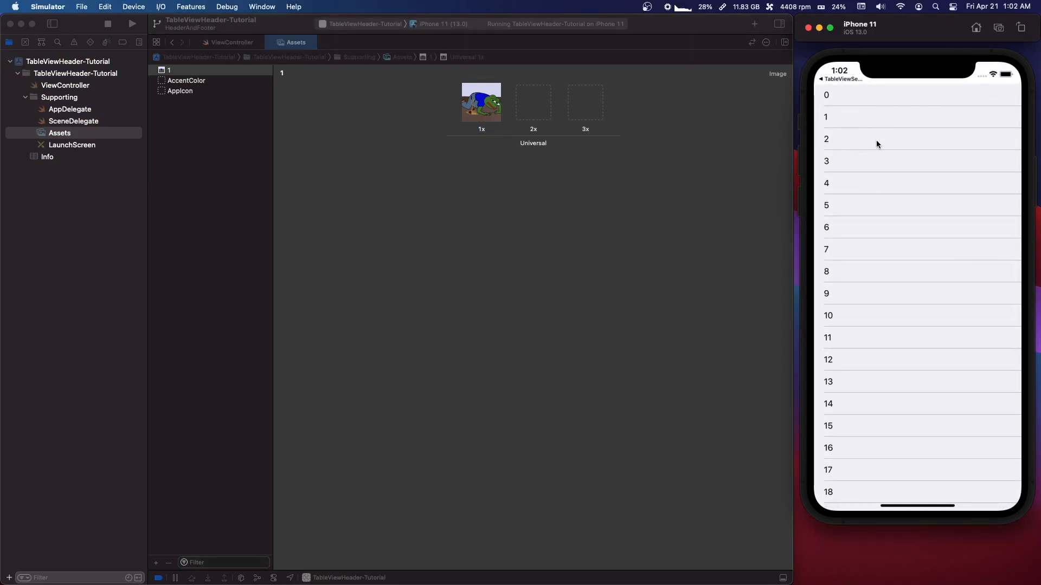
scroll("down", 3)
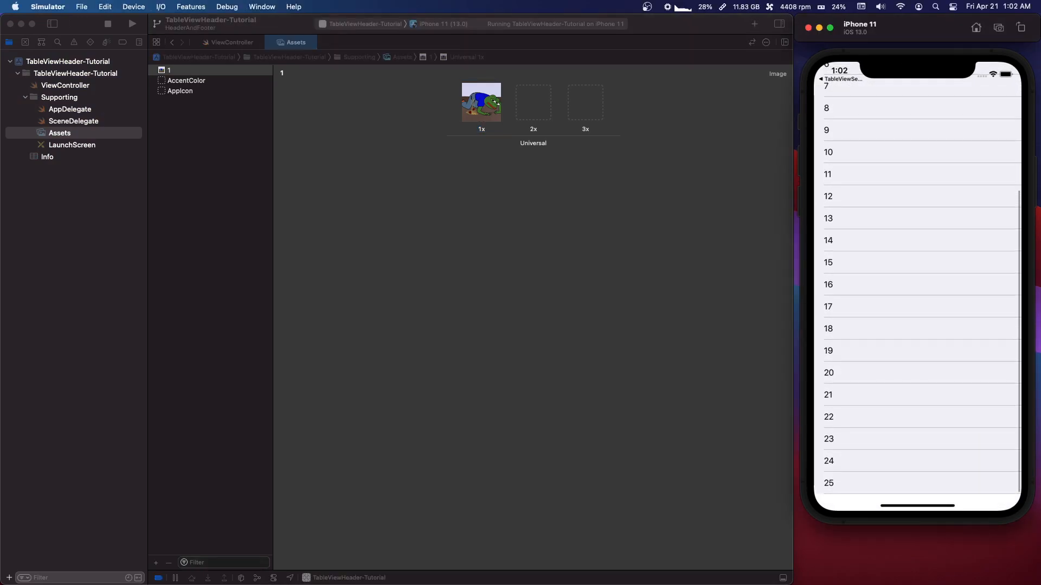
left_click(481, 103)
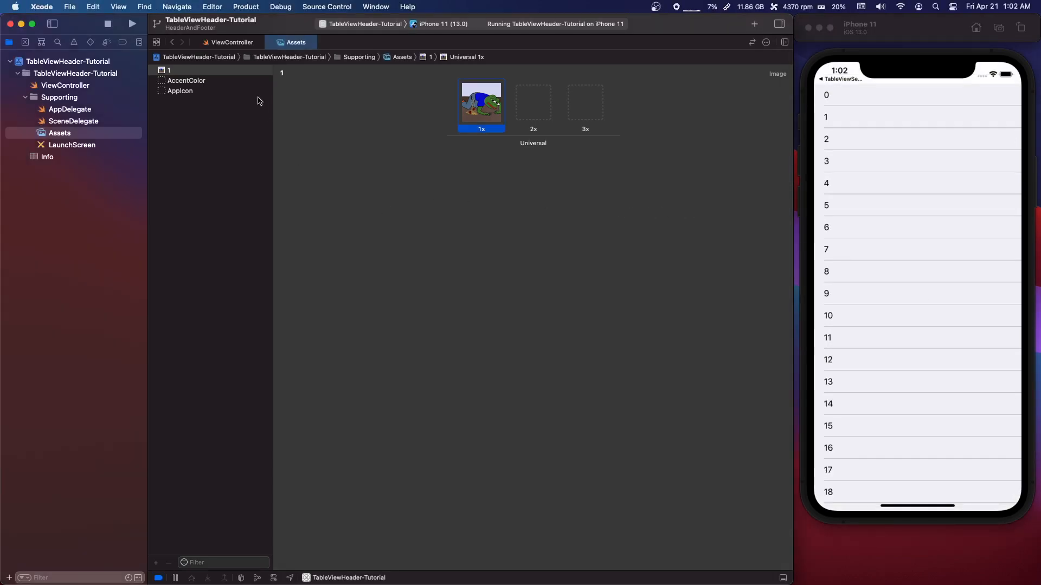
- Write self.tableView.tableHeaderView in viewDidLoad, correcting the property via autocomplete
left_click(232, 42)
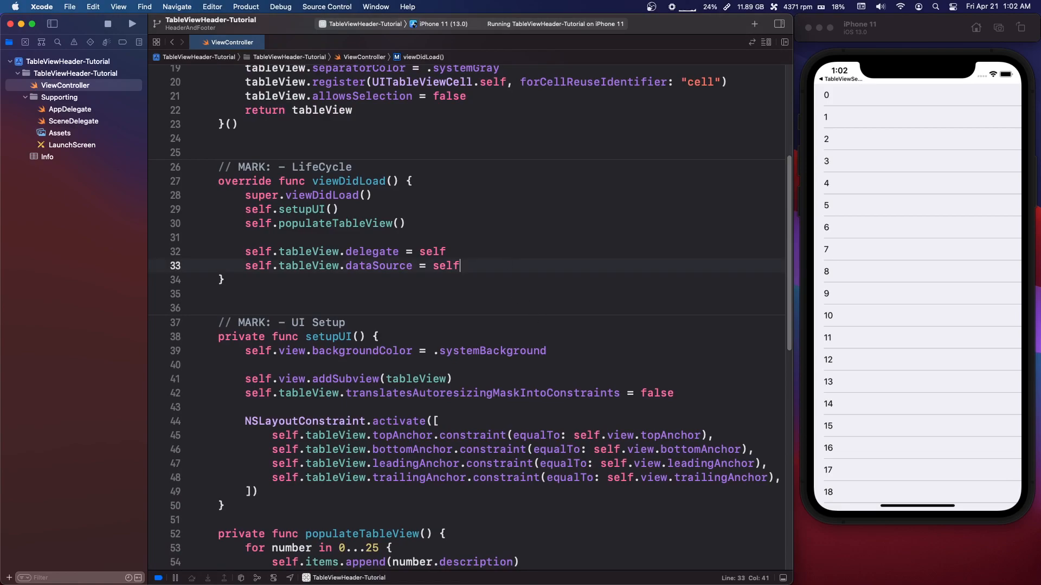
type("self.tableView.")
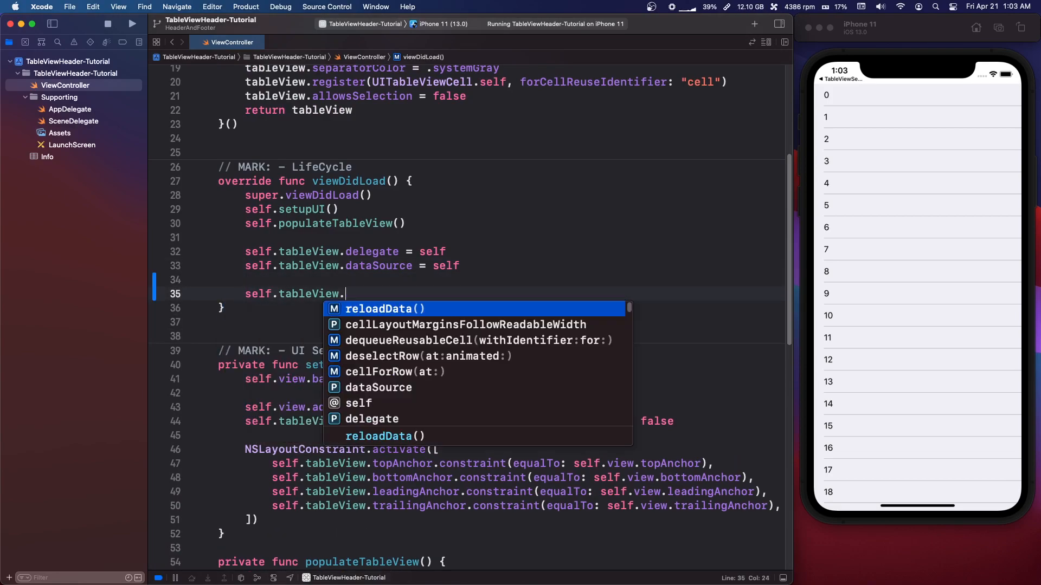
type("tableview")
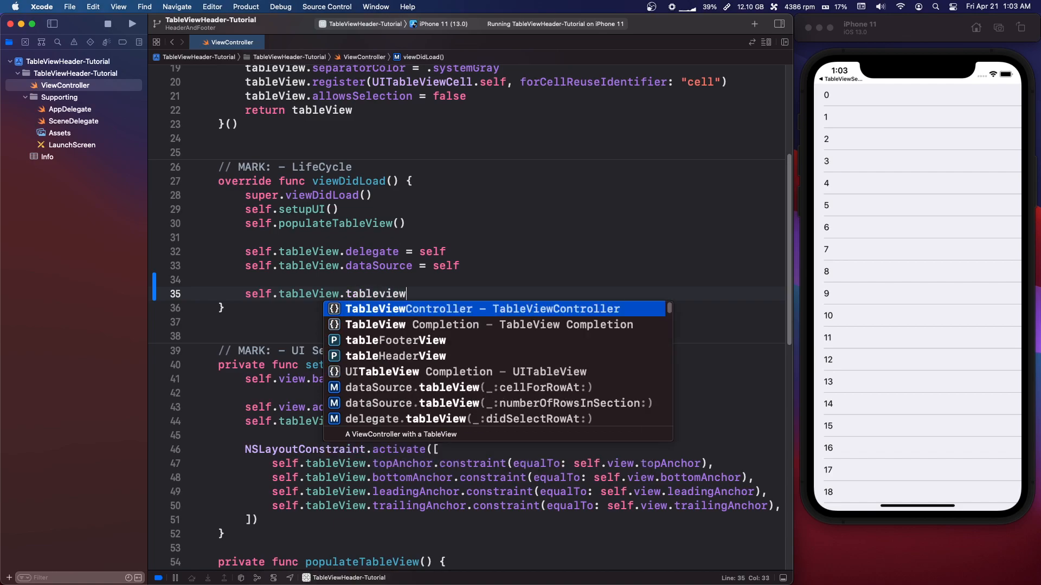
type("head")
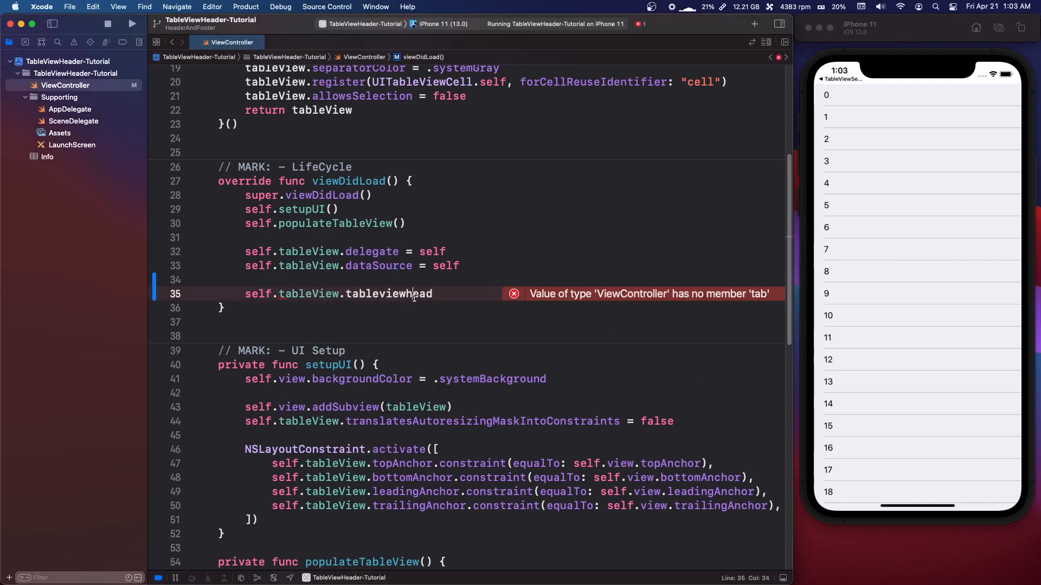
double_click(388, 294)
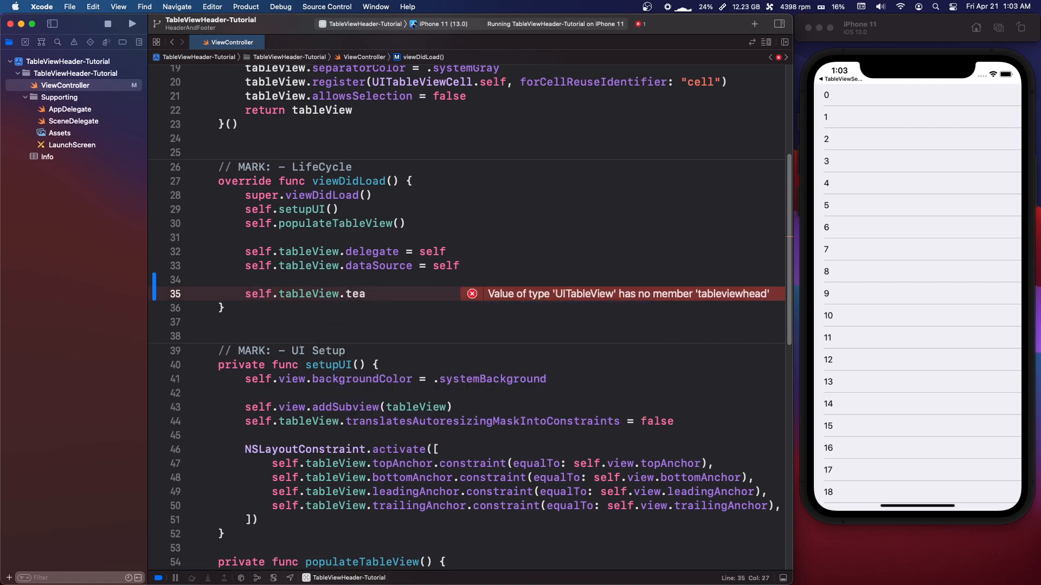
type("bleHeaderView")
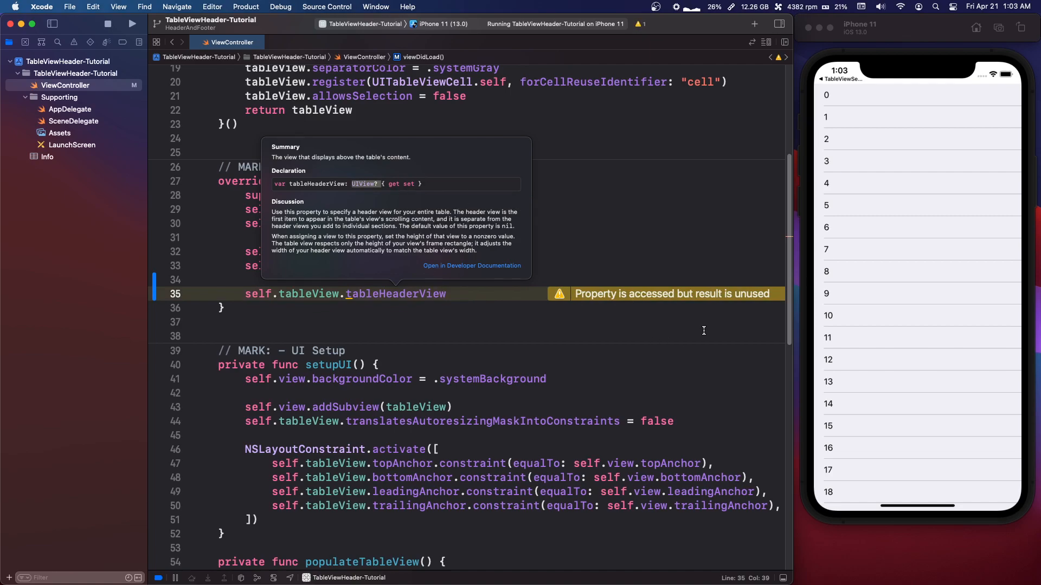
mouse_move(655, 229)
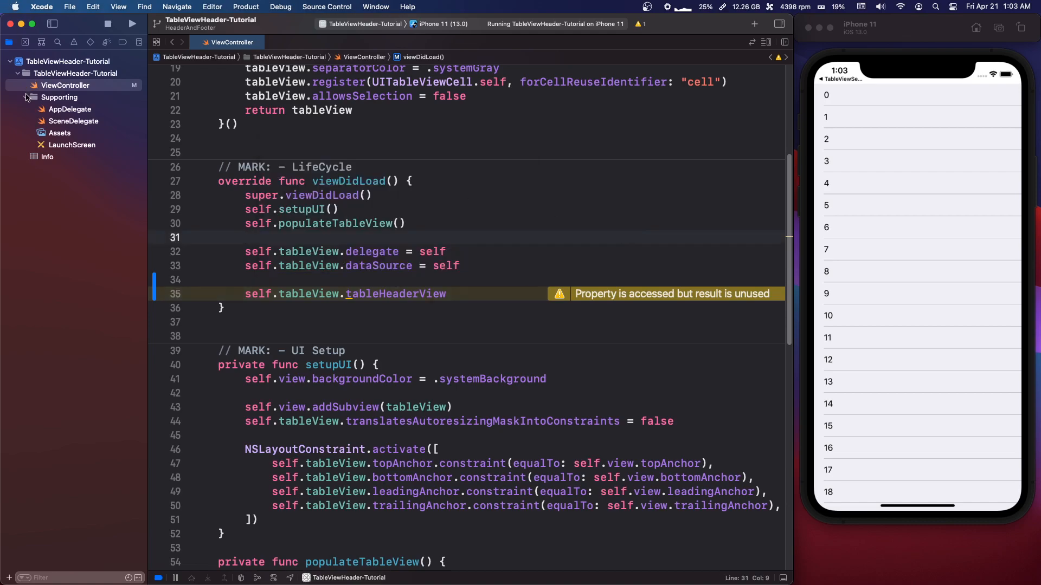
- Create a Cocoa Touch Class file TableViewHeadwer subclassing UIView
right_click(66, 72)
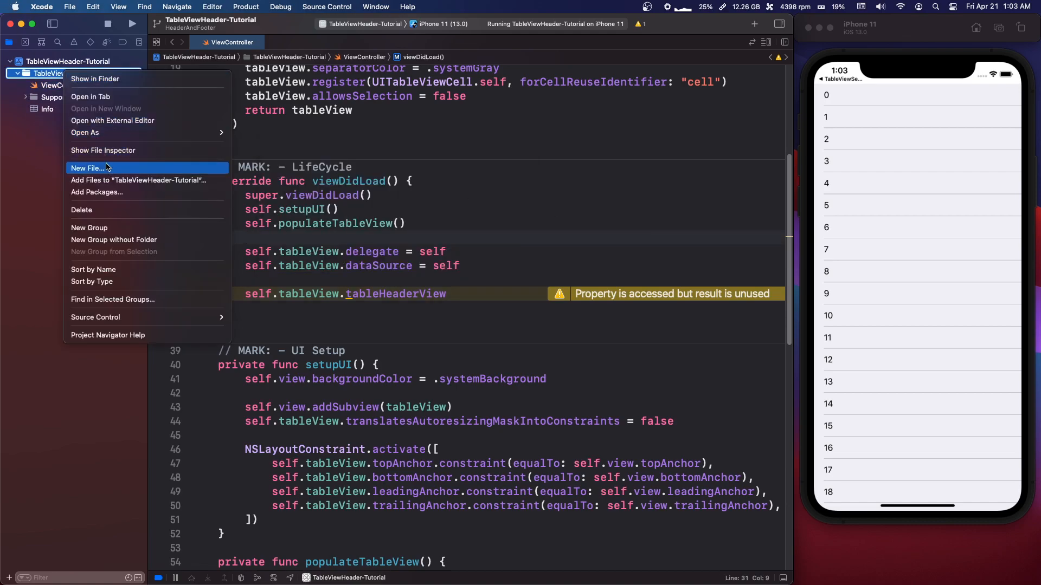
left_click(87, 167)
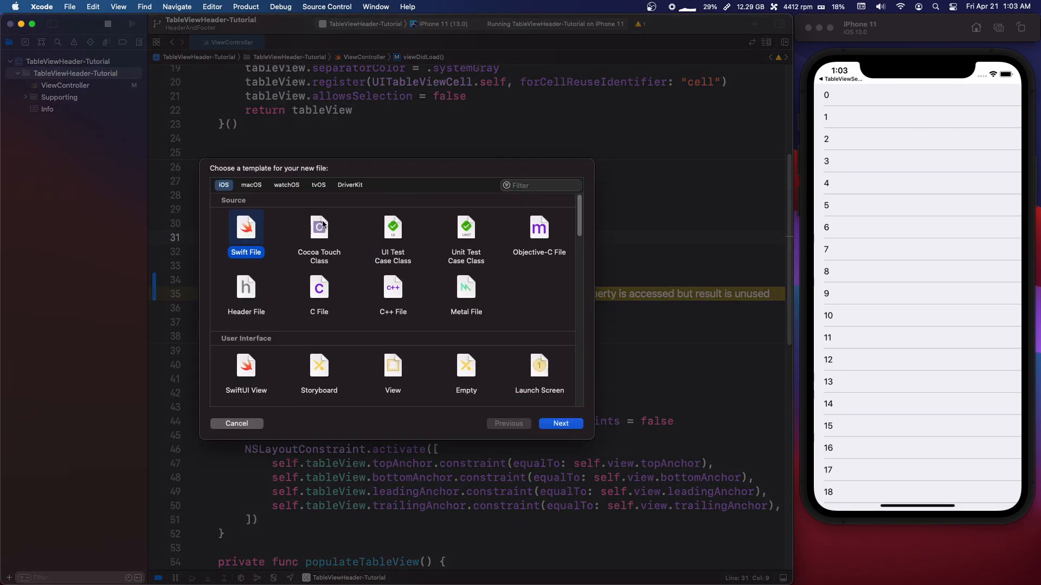
left_click(560, 424)
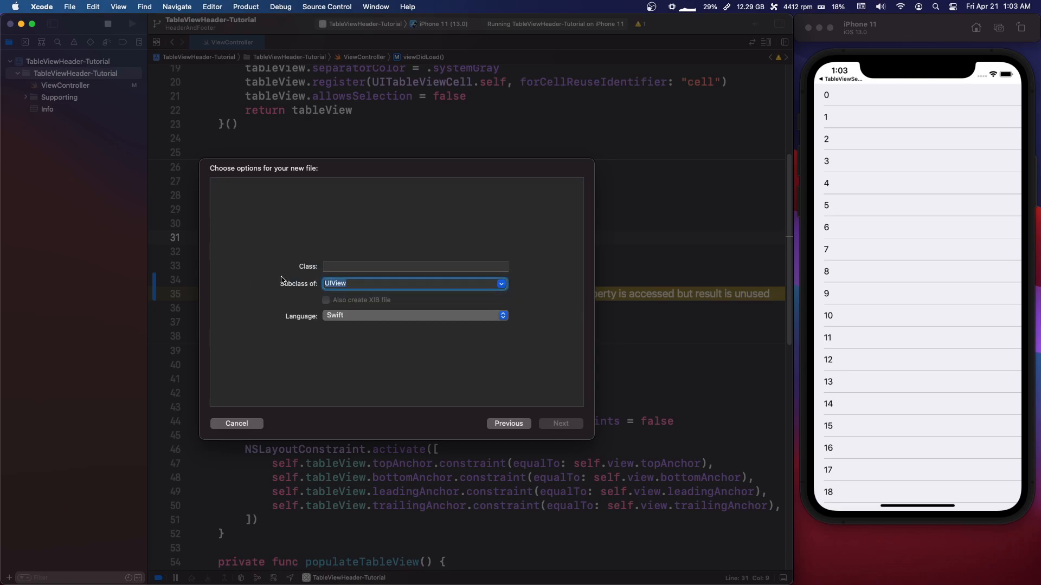
left_click(415, 267)
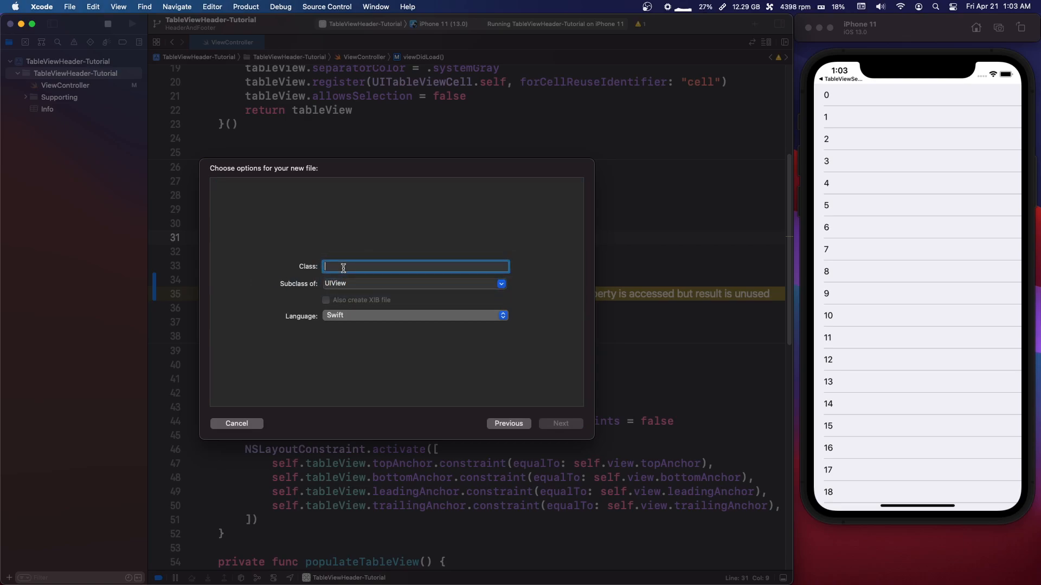
type("Tabel")
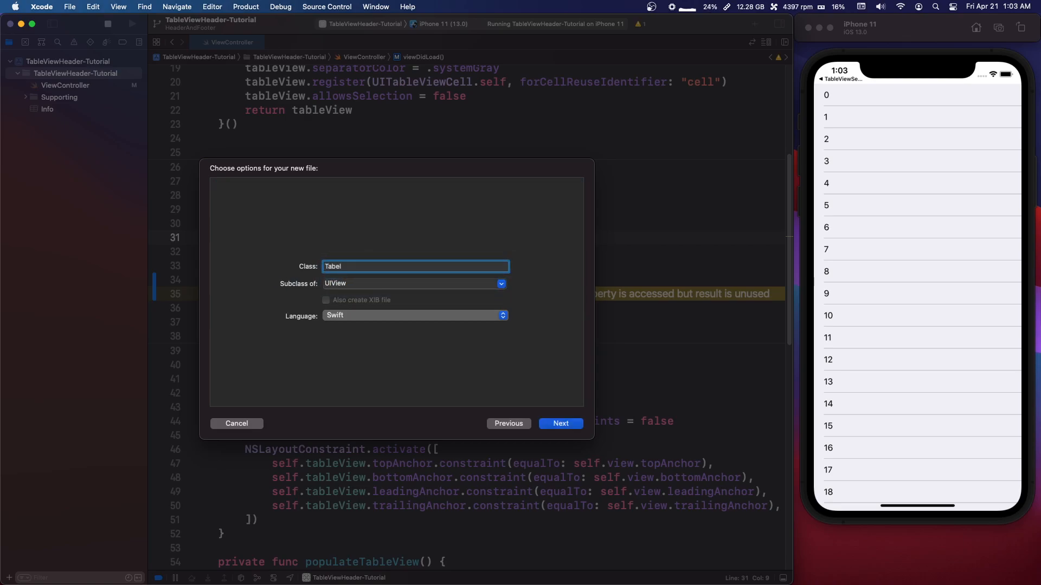
type("TableViewHeadwer")
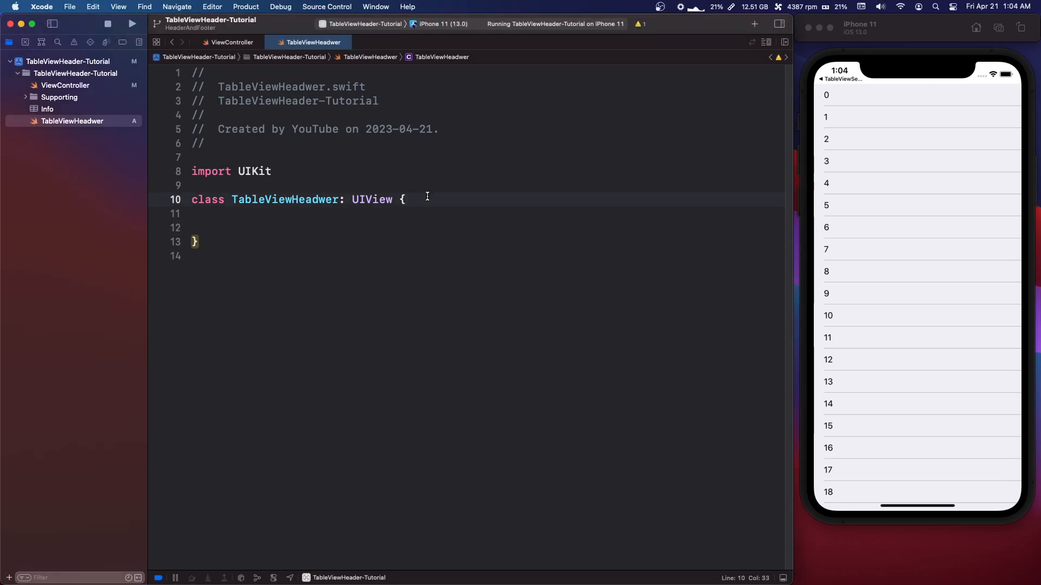
- Declare a private imageView closure and remove the placeholder system image expression
type("ima")
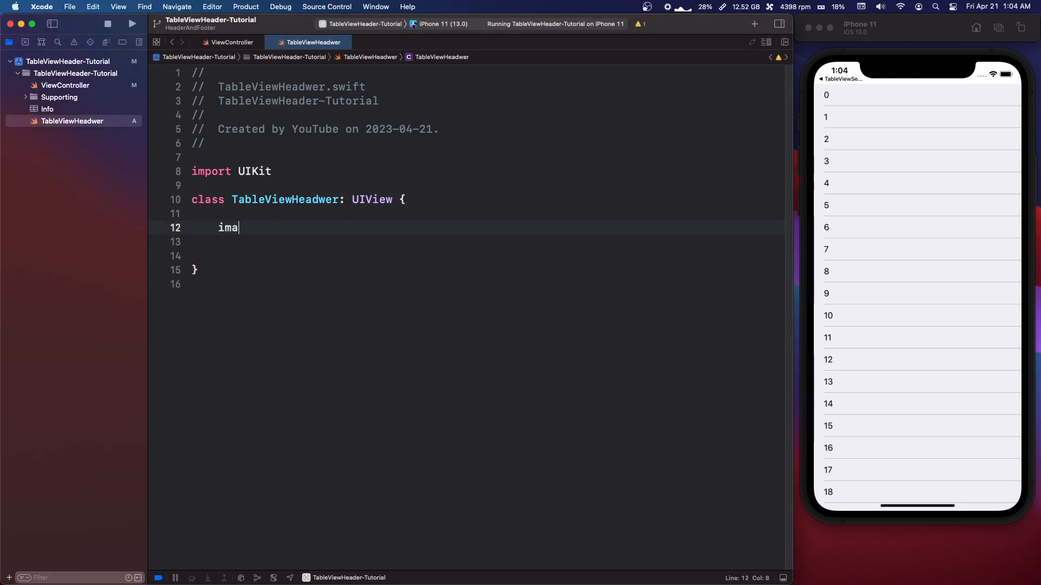
key("backspace")
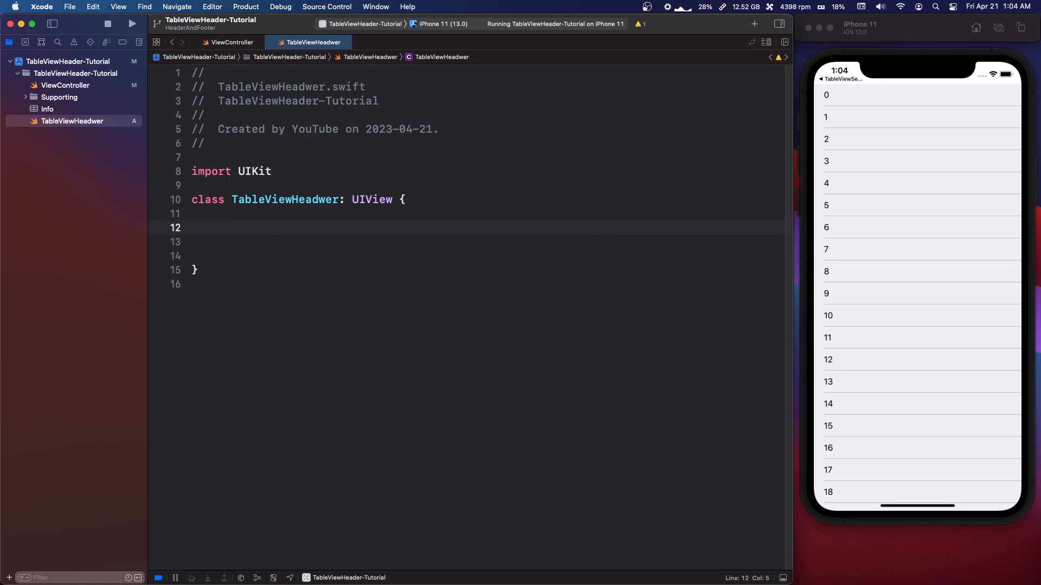
type("imagev")
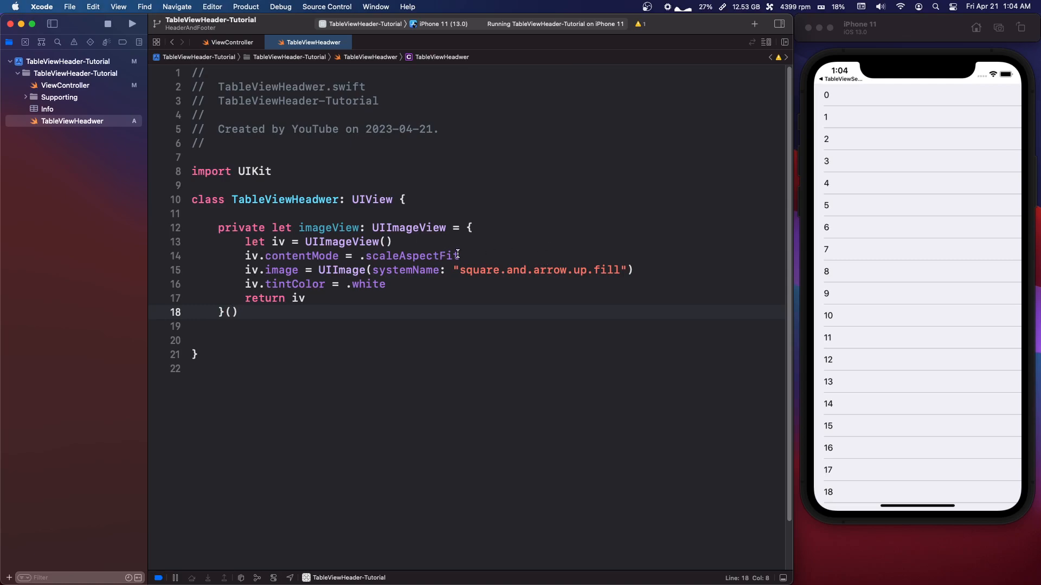
triple_click(352, 256)
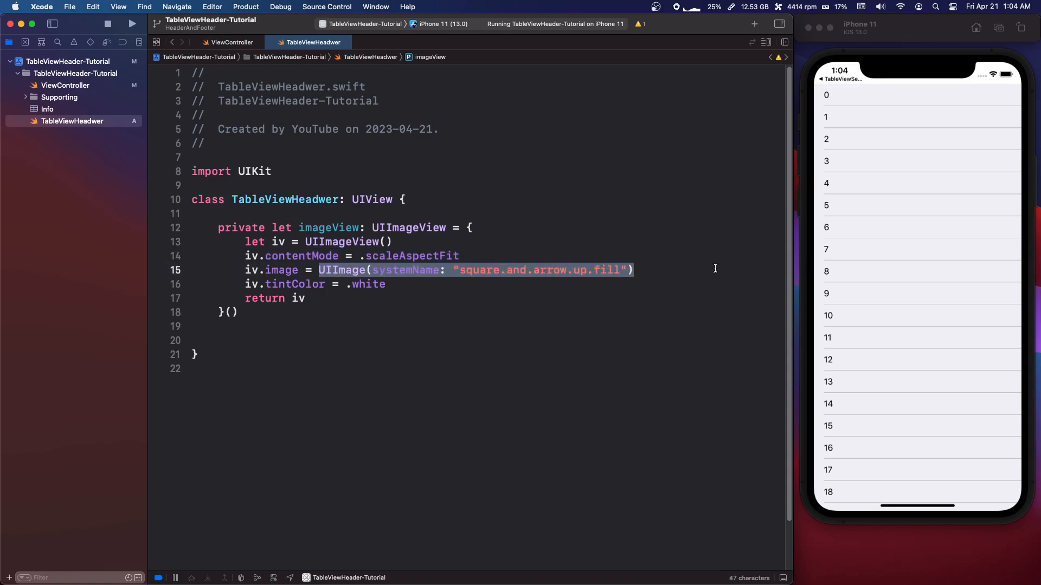
key("Delete")
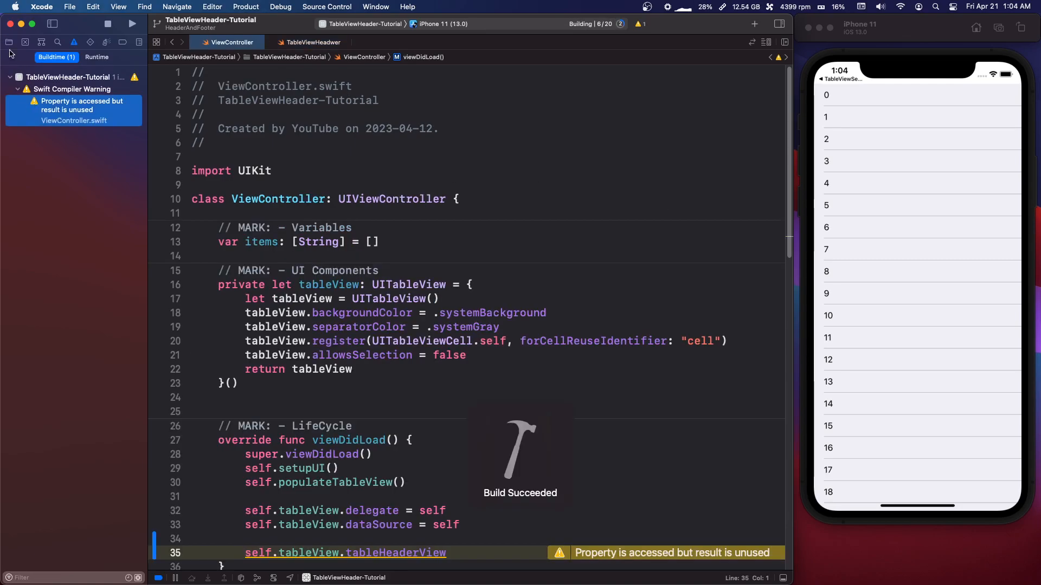
- Confirm the asset name '1' in Assets and finish the image view with label tint colour
left_click(8, 42)
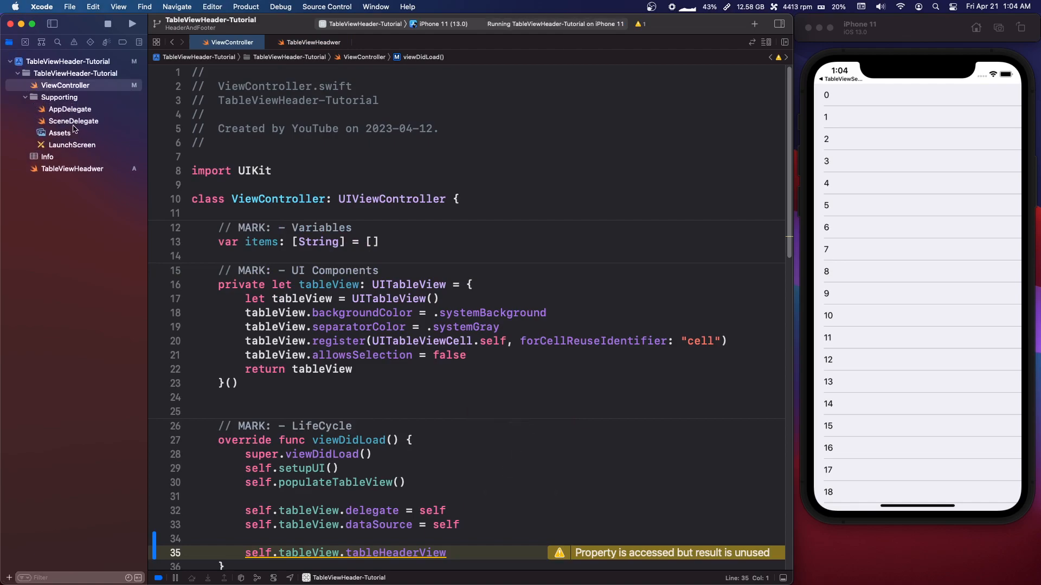
left_click(60, 132)
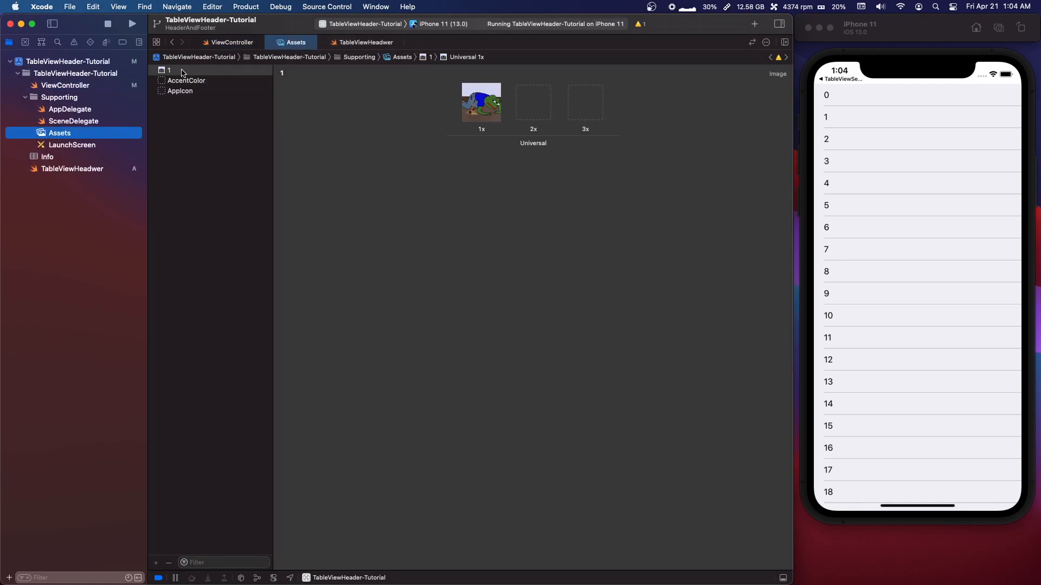
left_click(231, 42)
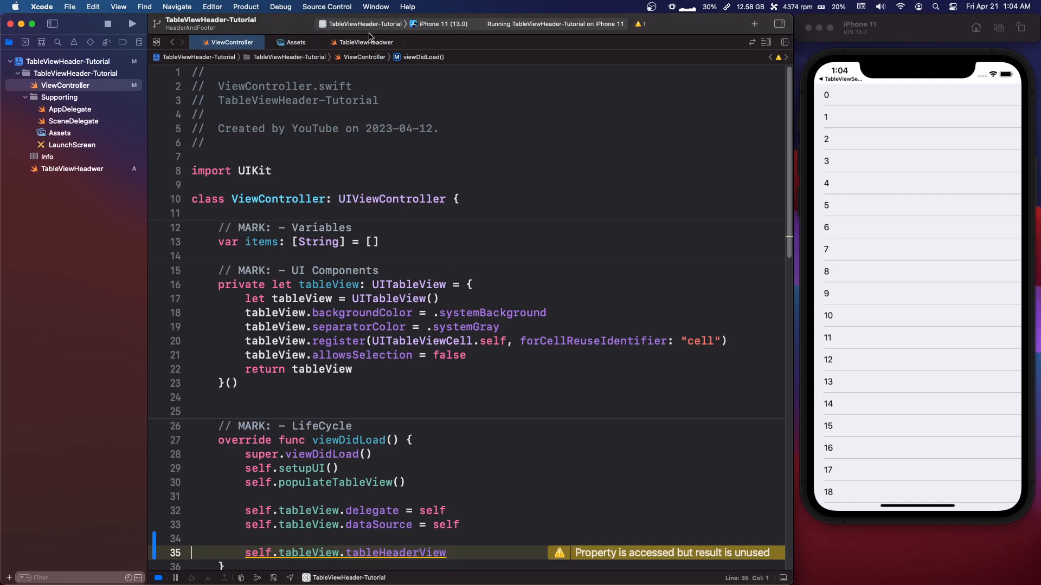
left_click(367, 42)
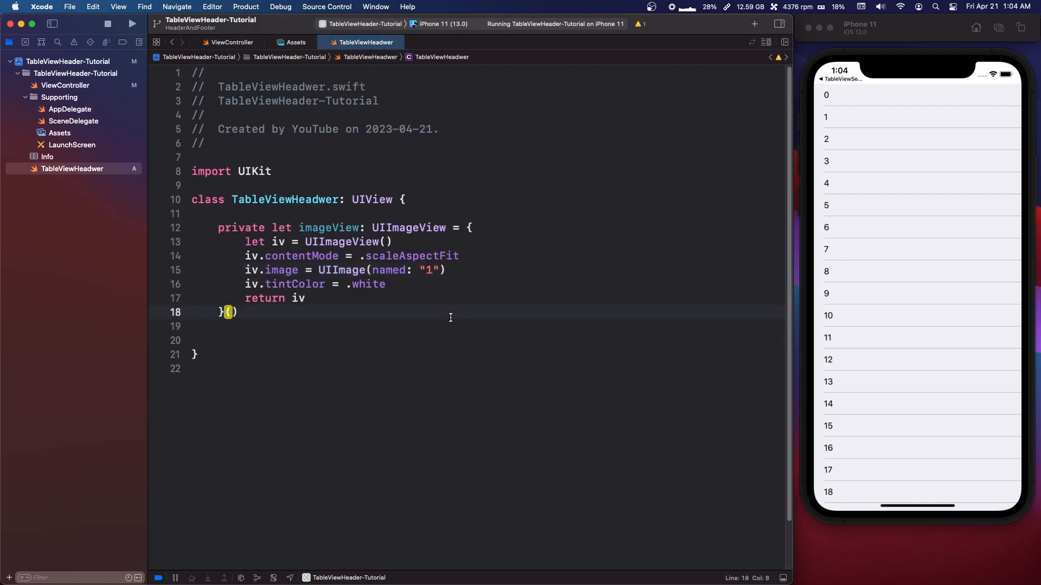
type("label")
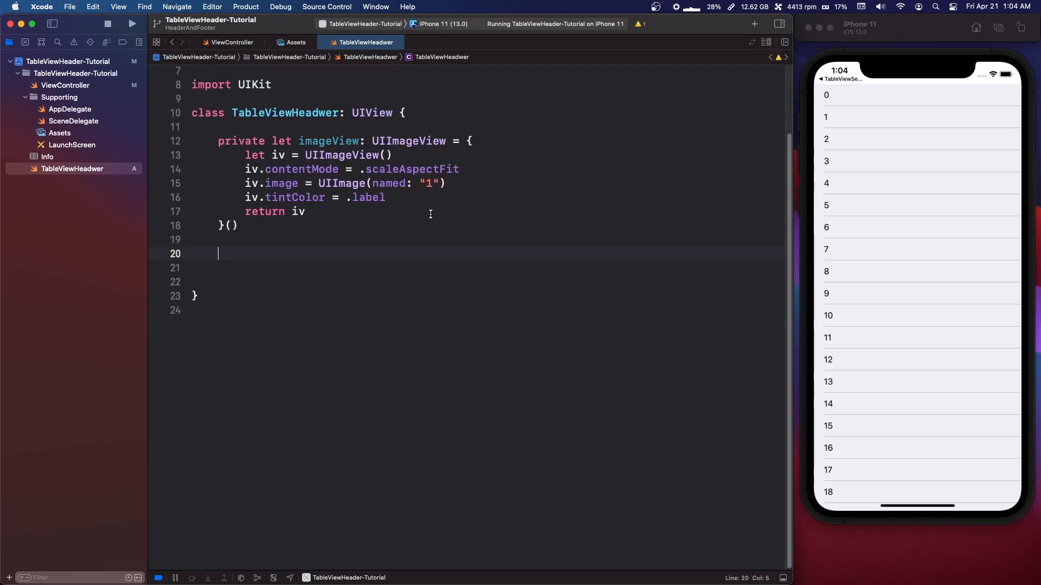
- Write init(frame:) calling super, add imageView as subview, and insert required init(coder:)
type("init(frame: CGRect) {")
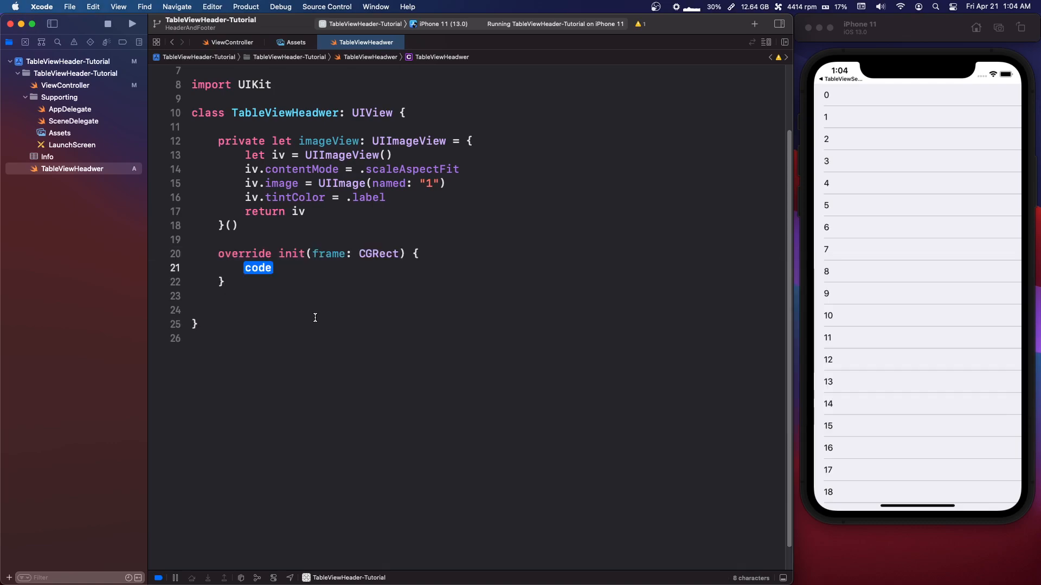
type("super.init(frame: frame")
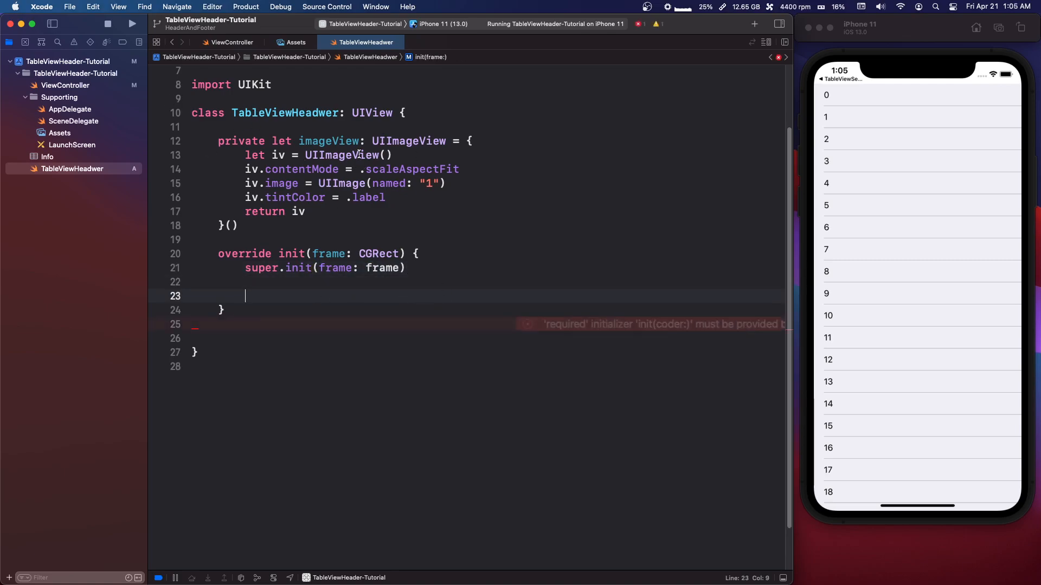
type("self.addSubview(view: UIView")
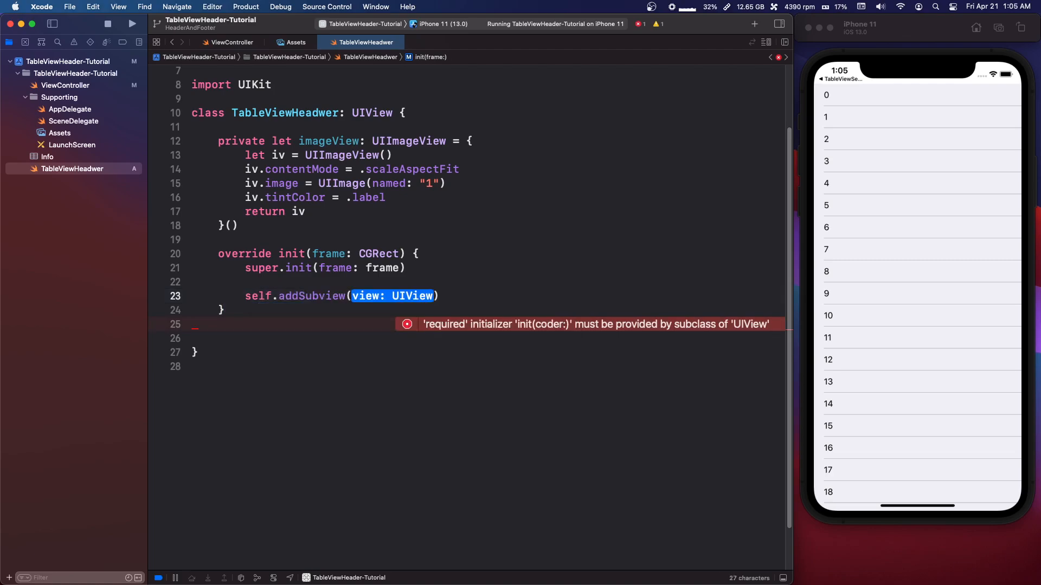
type("imageView")
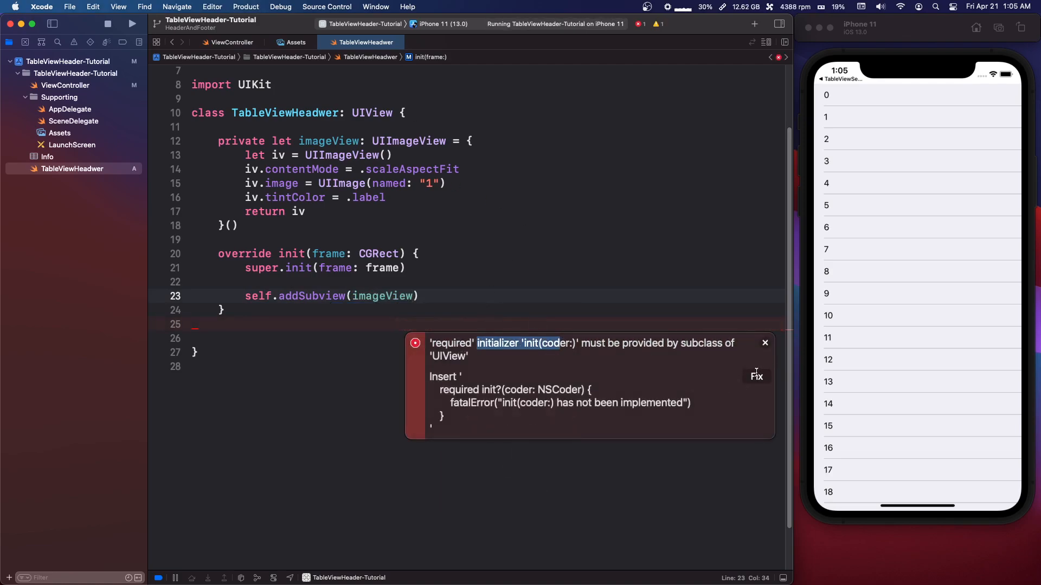
left_click(755, 376)
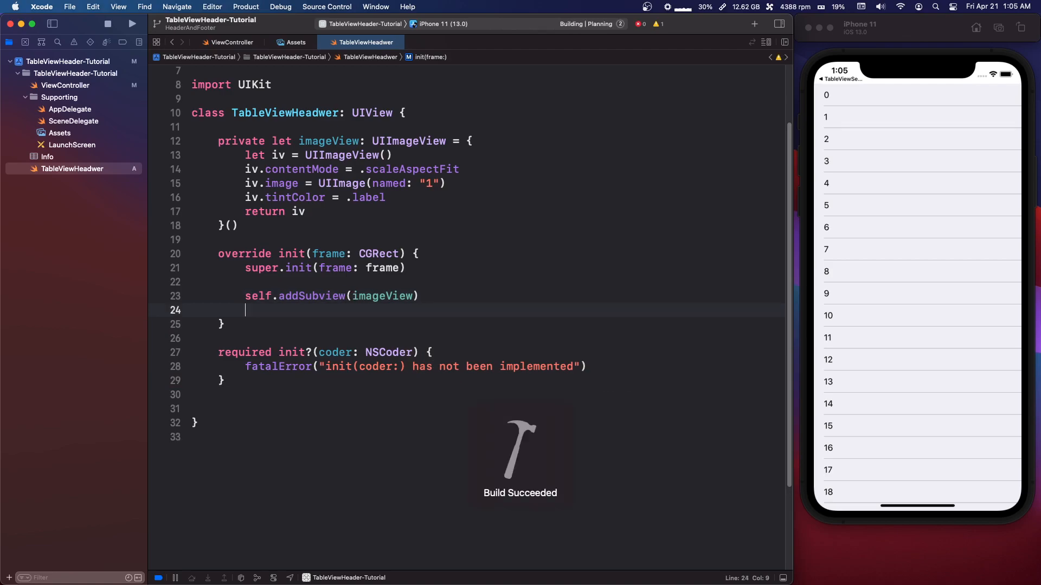
- Disable autoresizing and activate centerX, centerY and height 200 constraints on imageView
type("imageView.translatesAutoresizingMaskIntoConstraints")
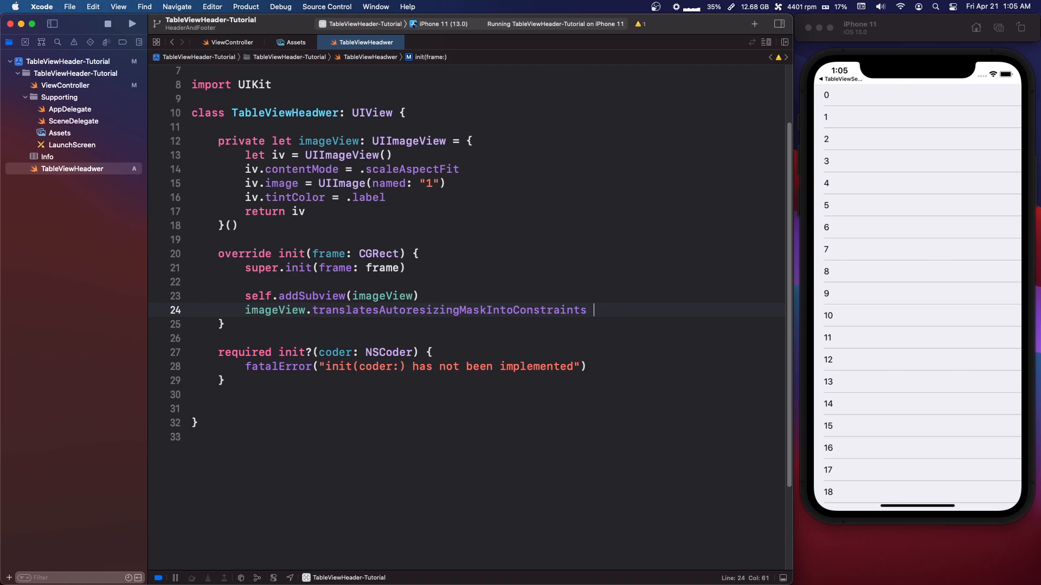
type("= false")
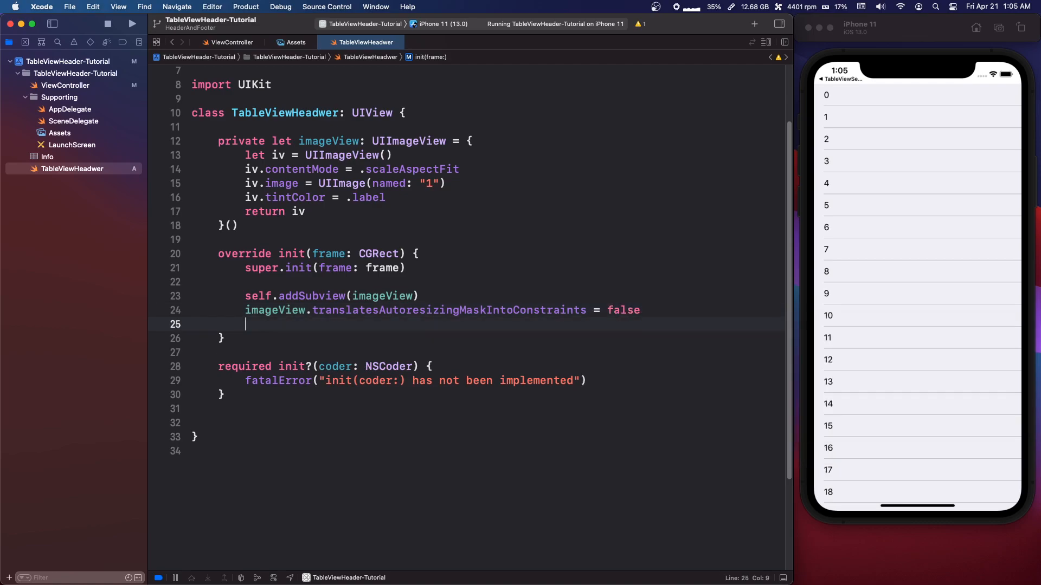
type("nslayouu")
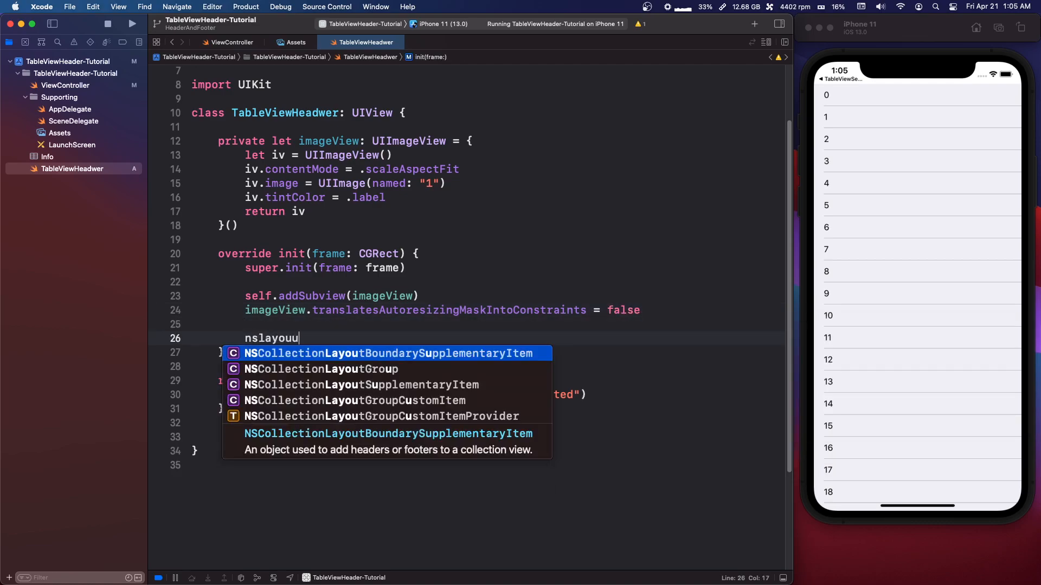
type("activate([")
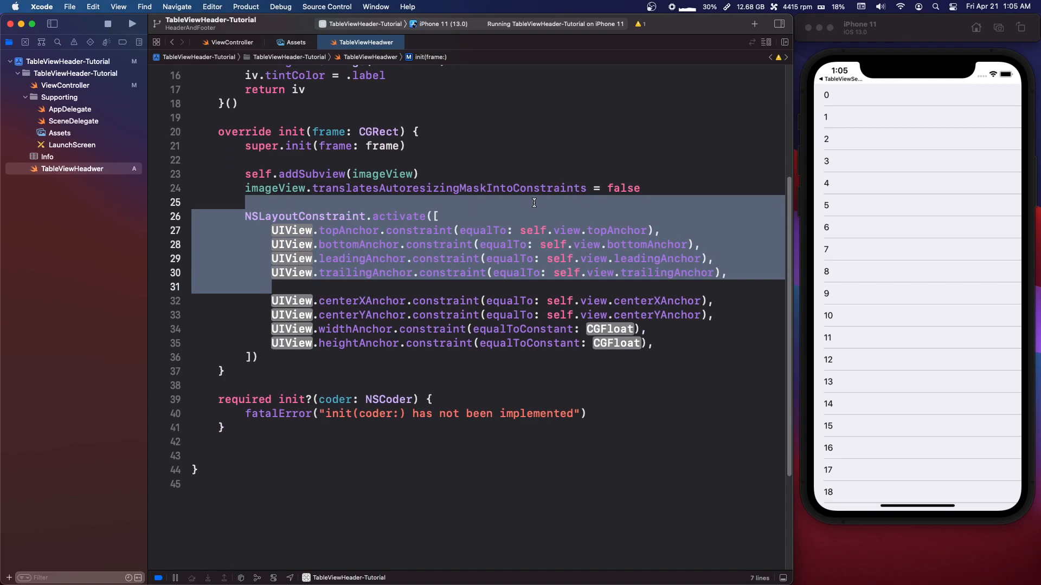
key("Delete")
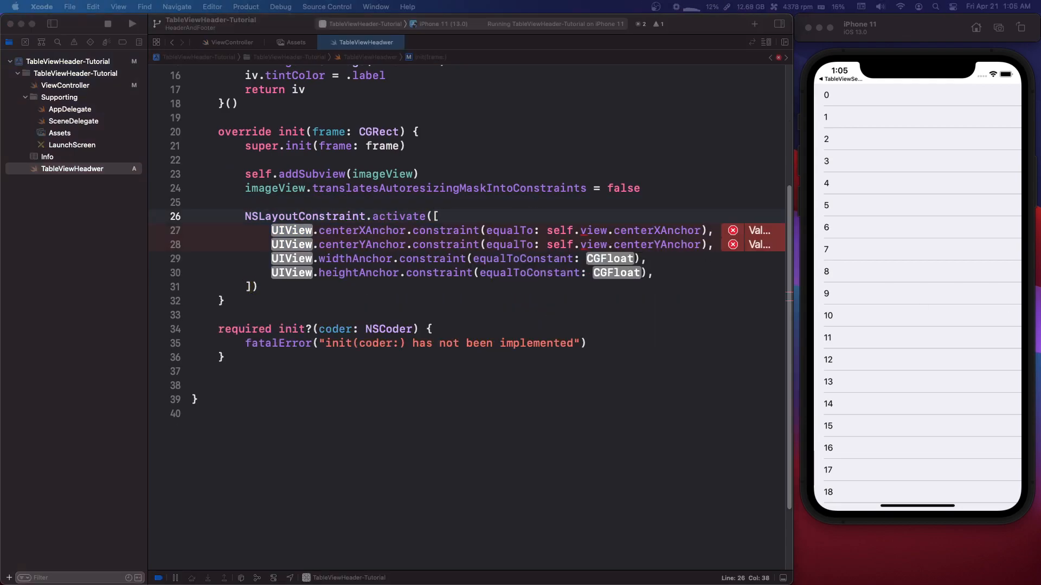
mouse_move(964, 90)
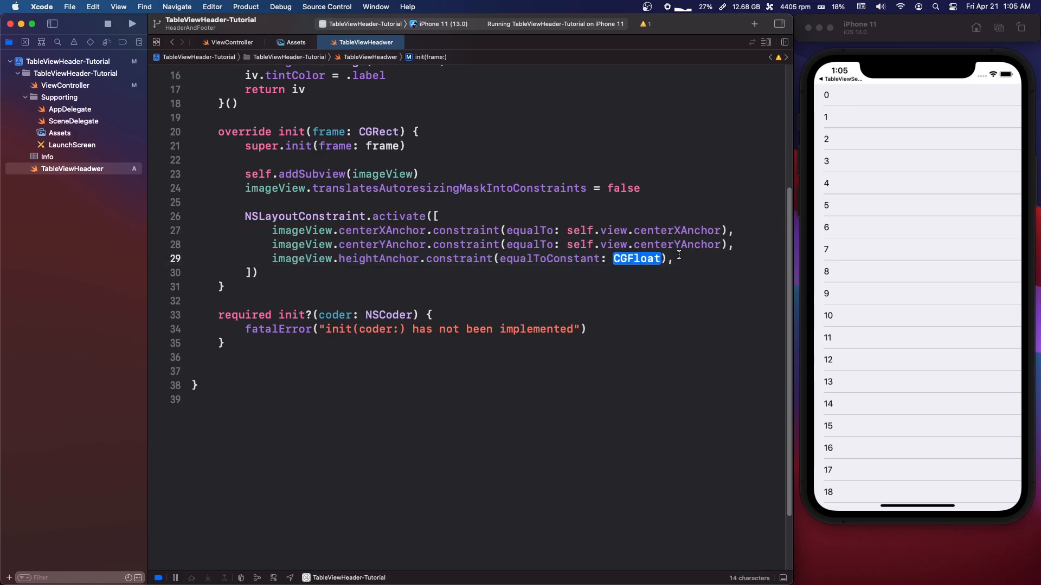
type("200")
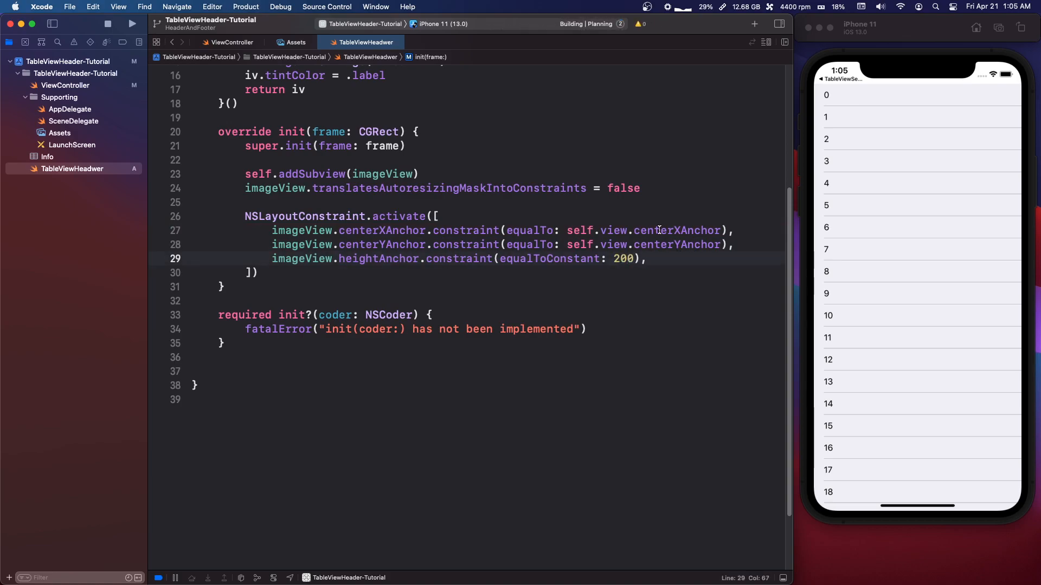
left_click(132, 23)
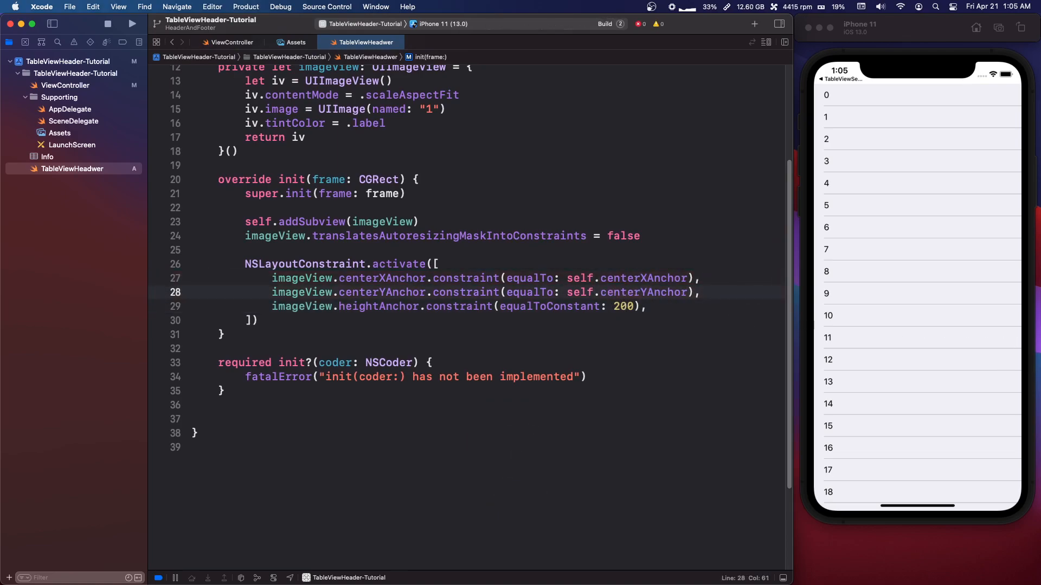
left_click(131, 23)
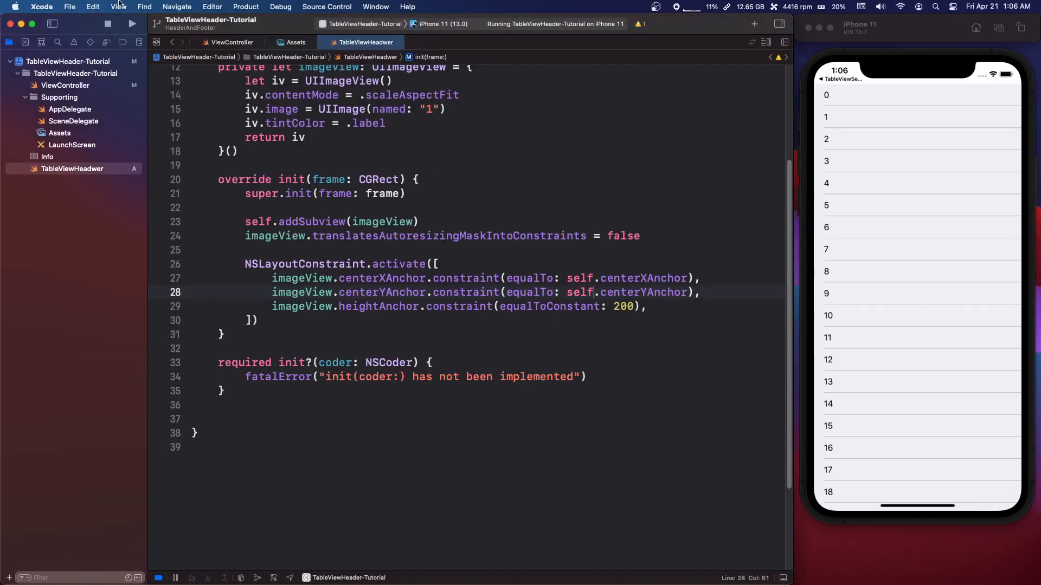
- Create TableViewHeadwer with frame x:0, y:0, view width, height 200 in viewDidLoad
left_click(232, 42)
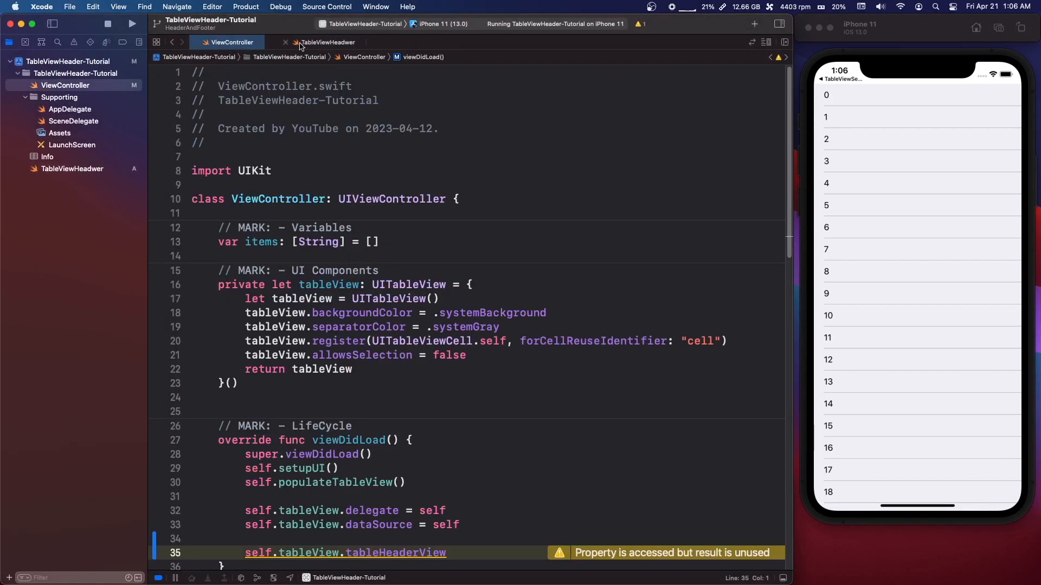
scroll("down", 3)
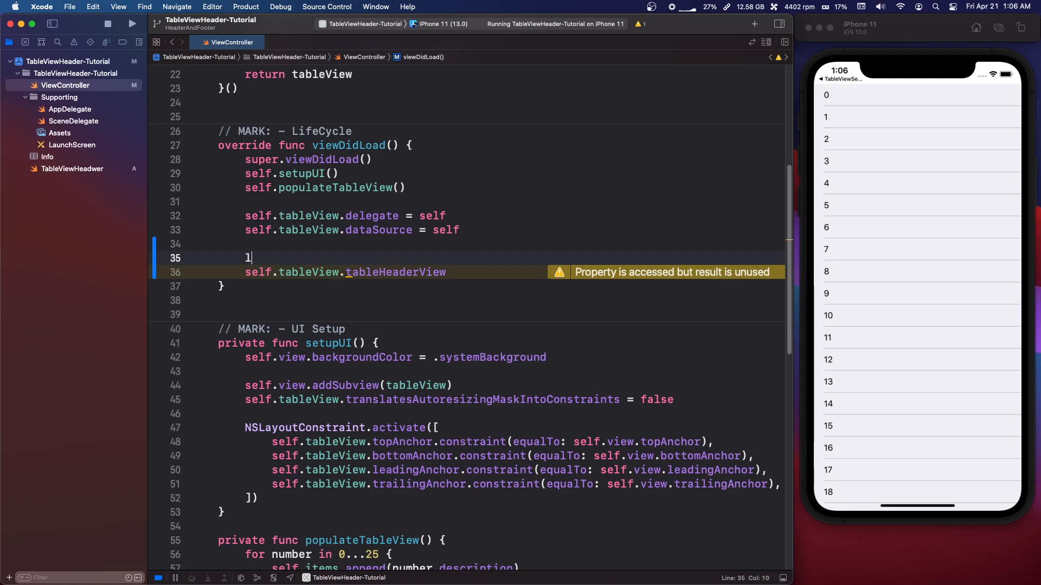
double_click(309, 272)
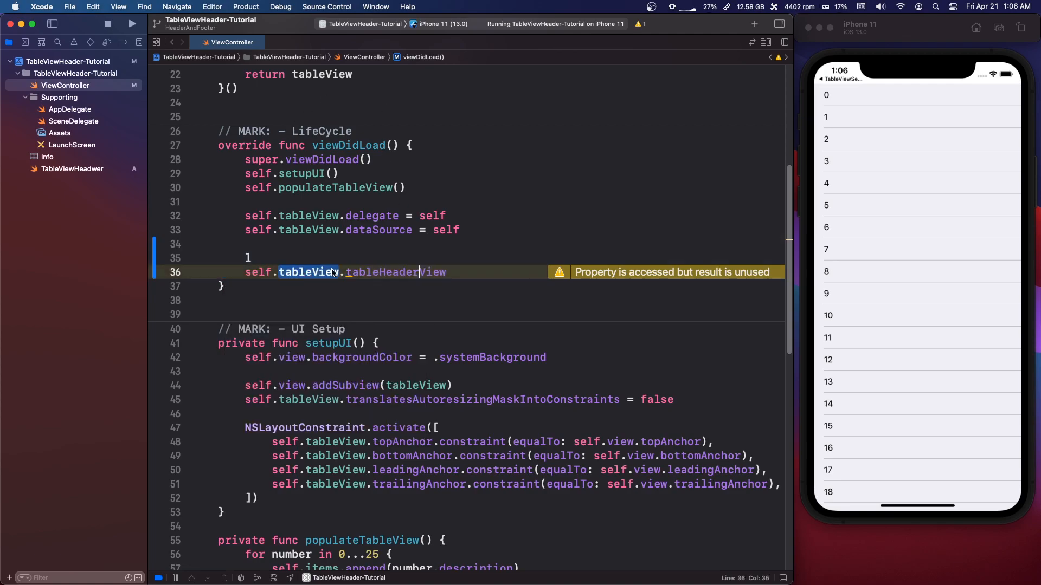
type("let")
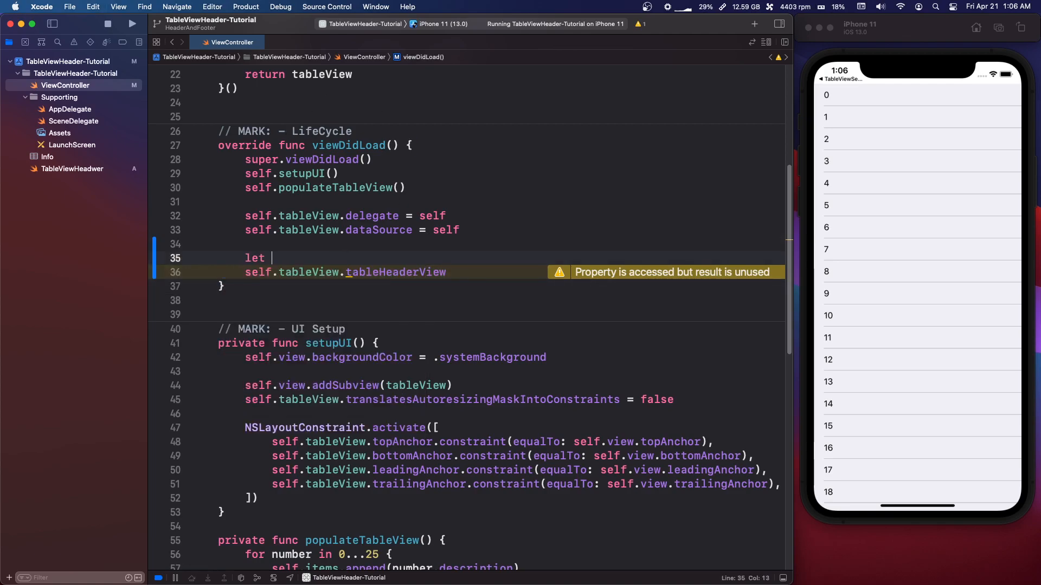
type("tableHeaderView =")
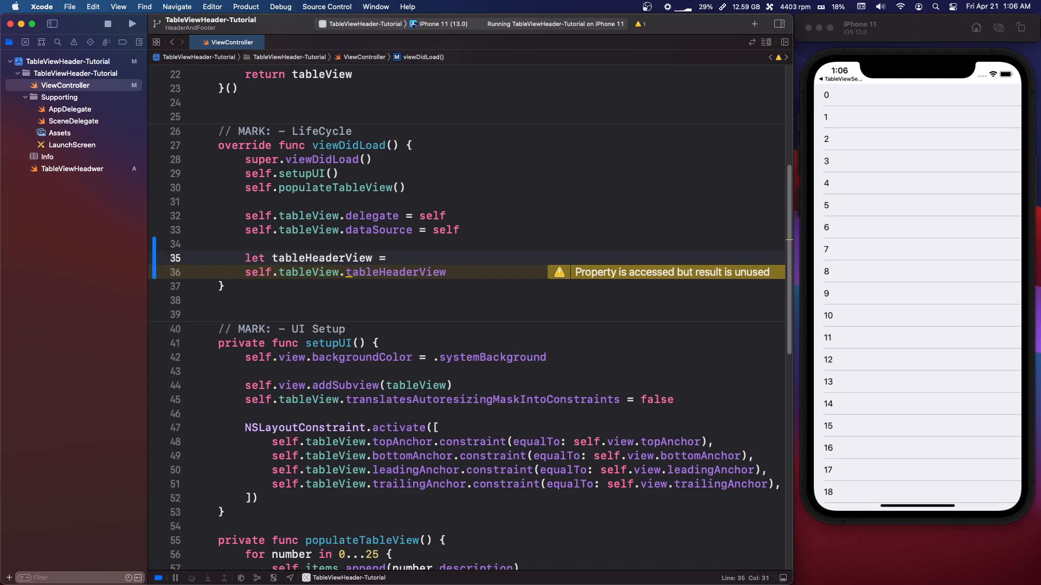
type("TableViewHeadwer")
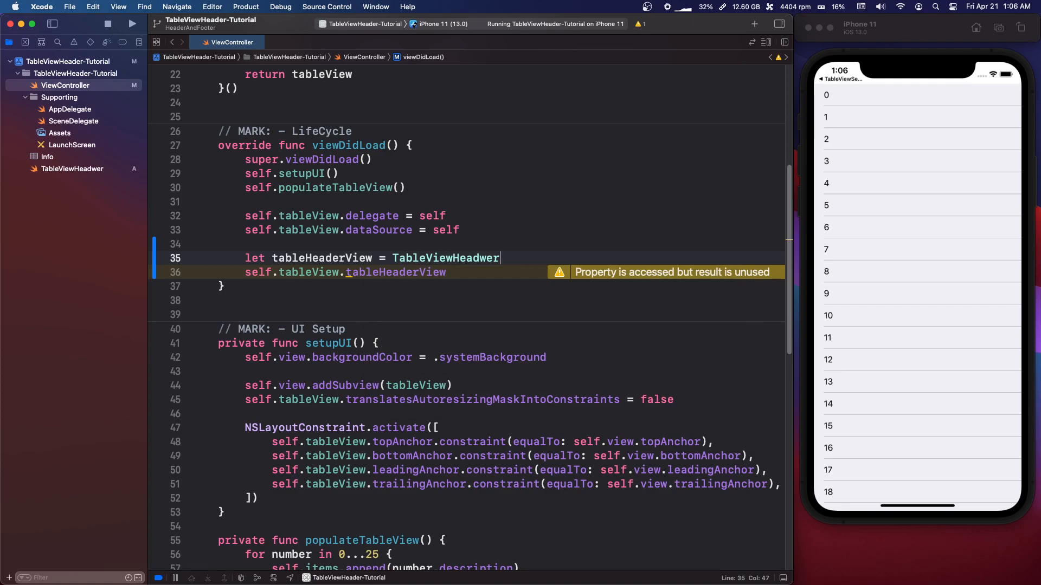
type("(")
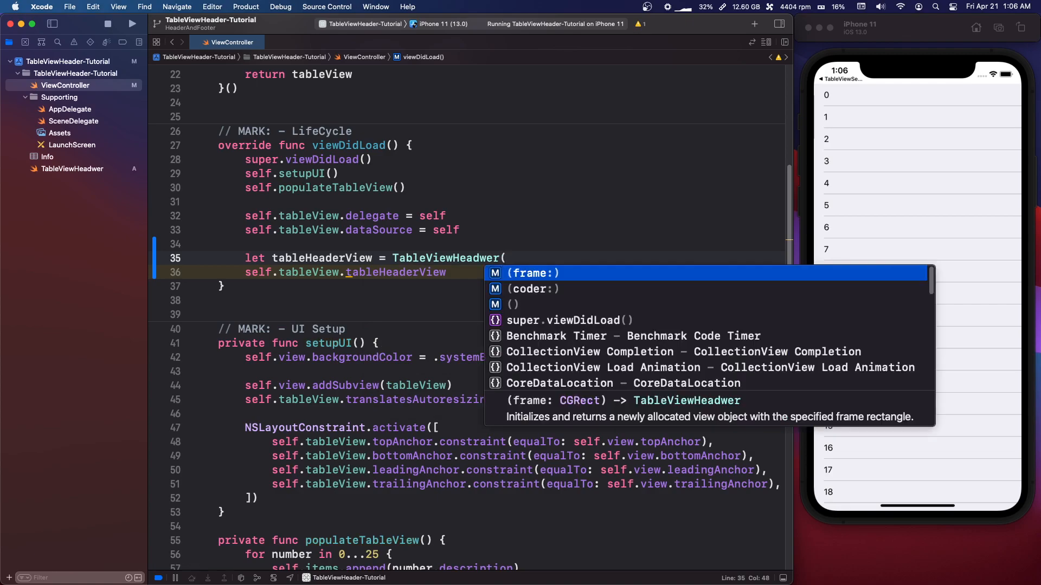
left_click(531, 273)
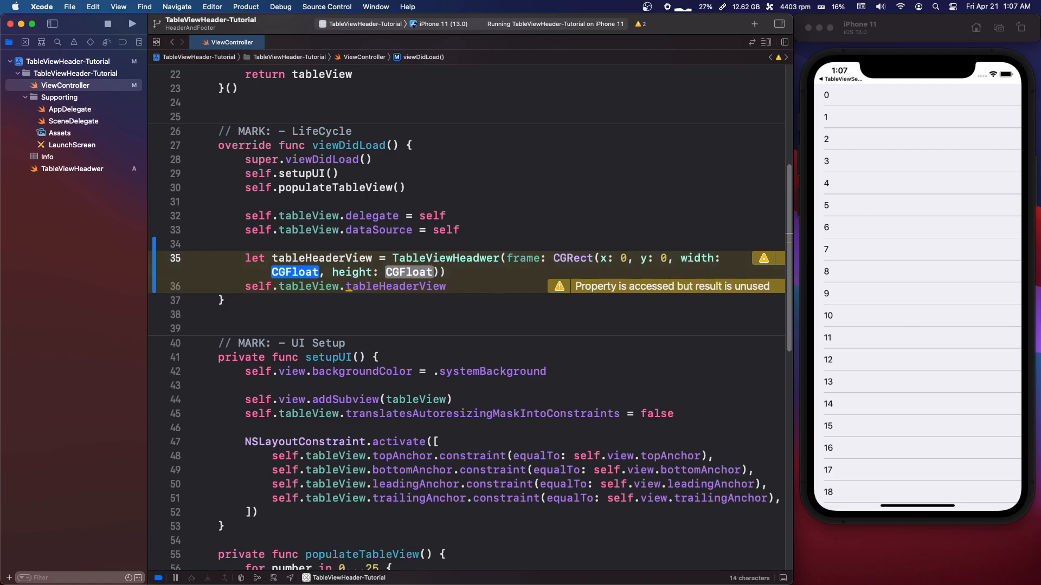
type("self.view/")
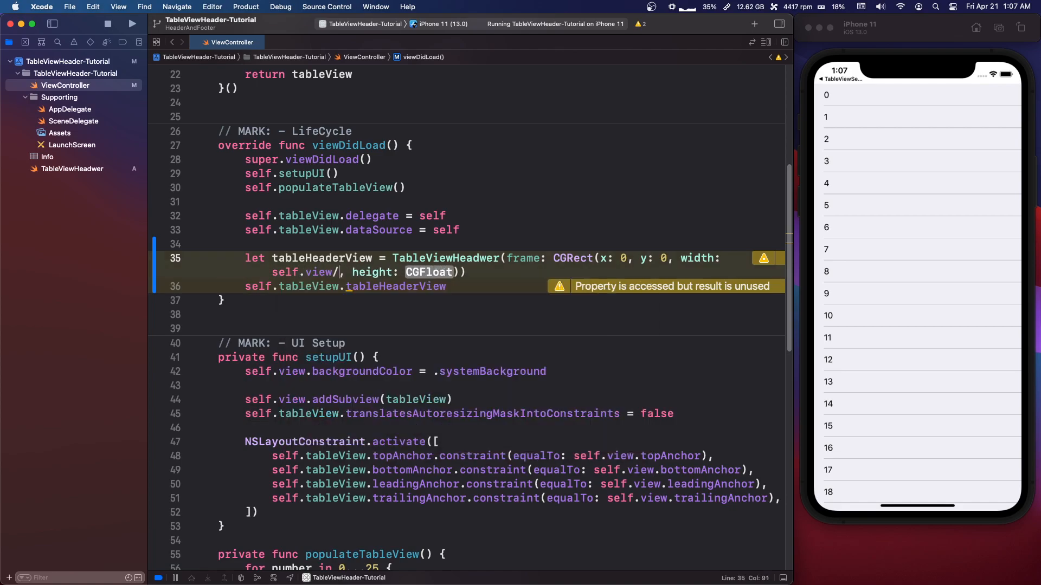
type("frame.size.width")
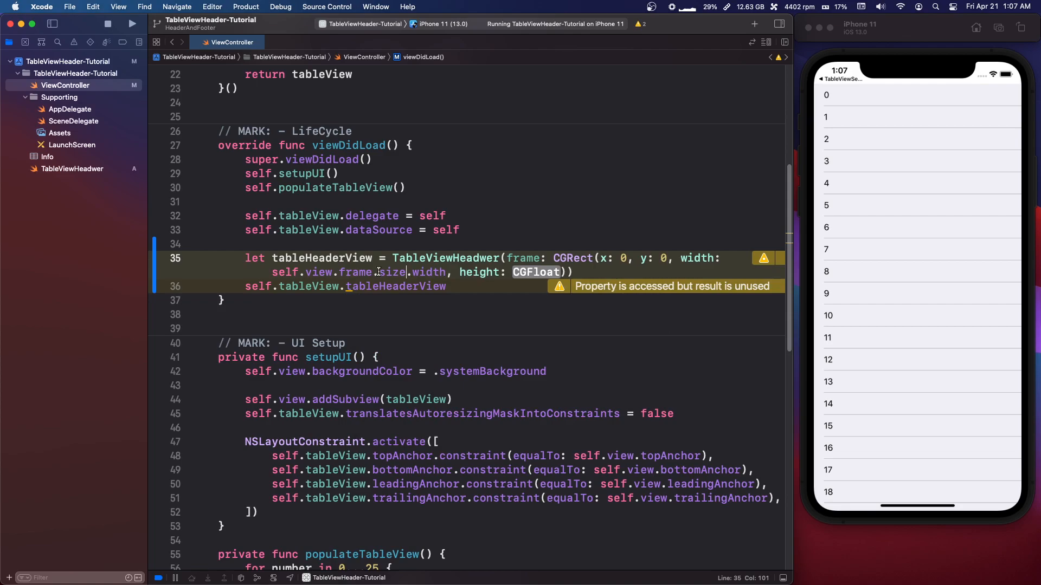
double_click(537, 272)
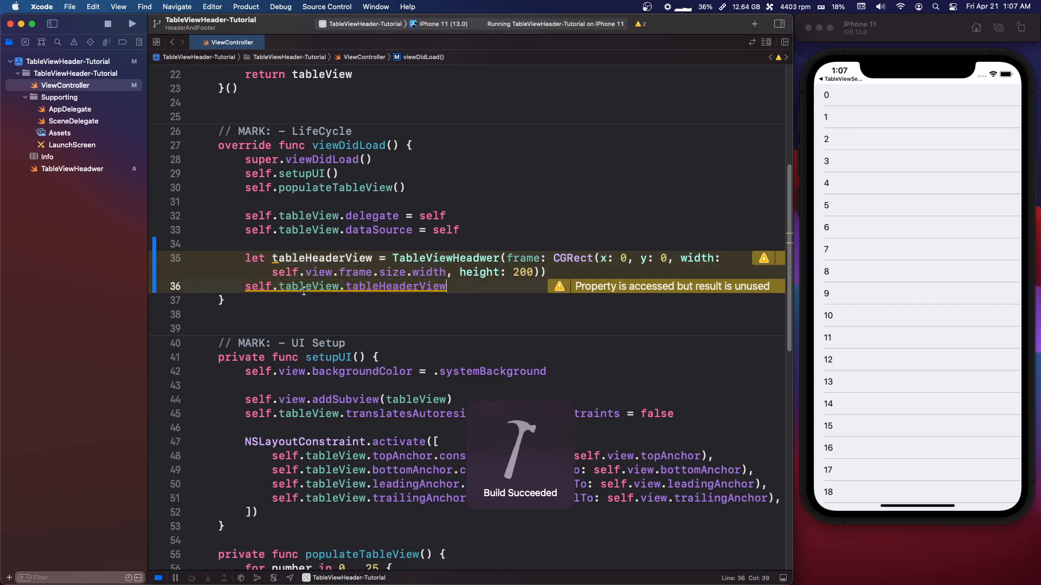
- Assign it to tableHeaderView, add the iOS 15 sectionHeaderTopPadding line, and stop the running app
type("=")
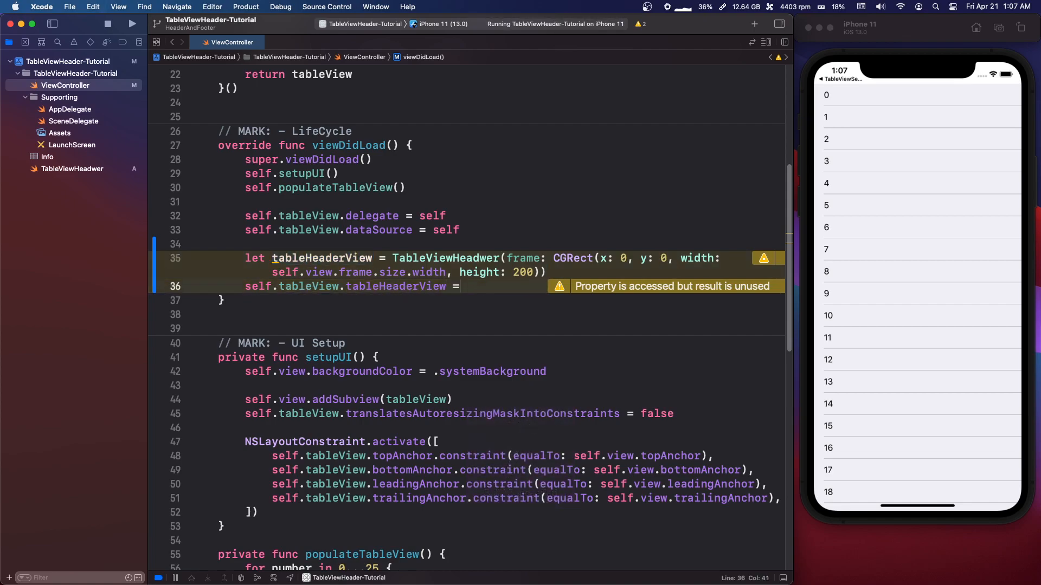
type("tableHeaderView")
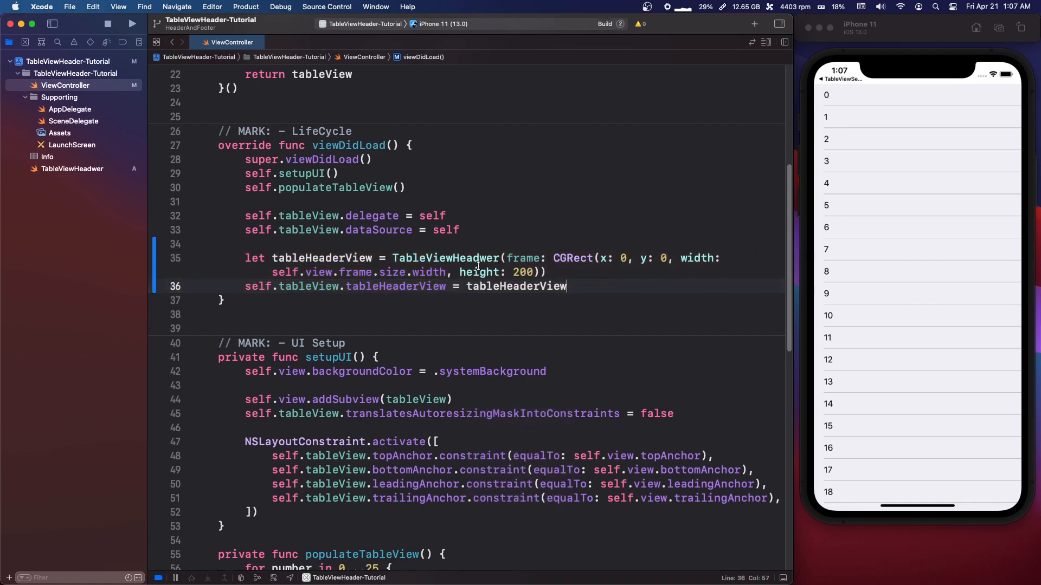
left_click(131, 24)
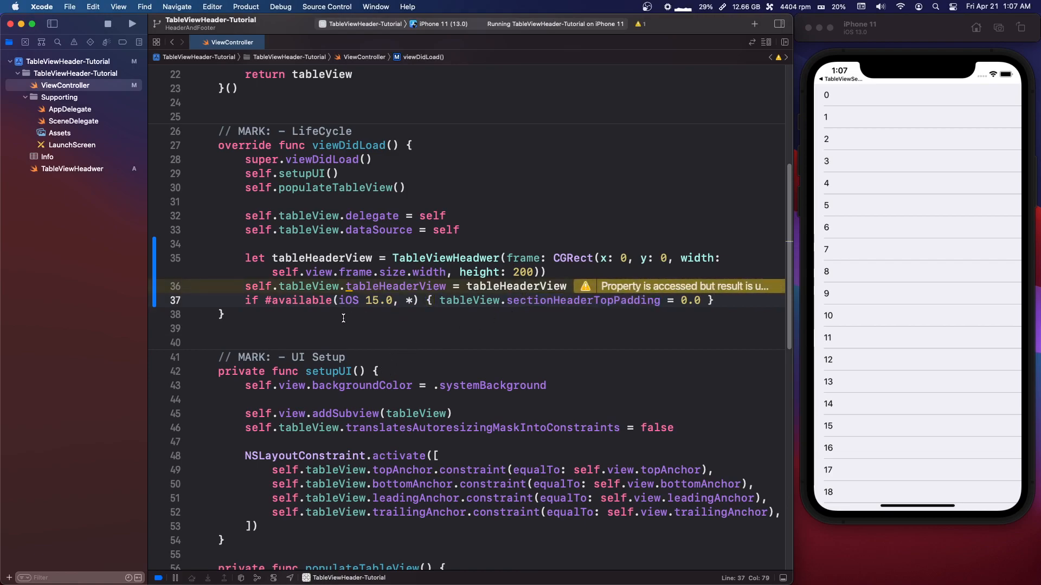
left_click_drag(291, 300, 597, 301)
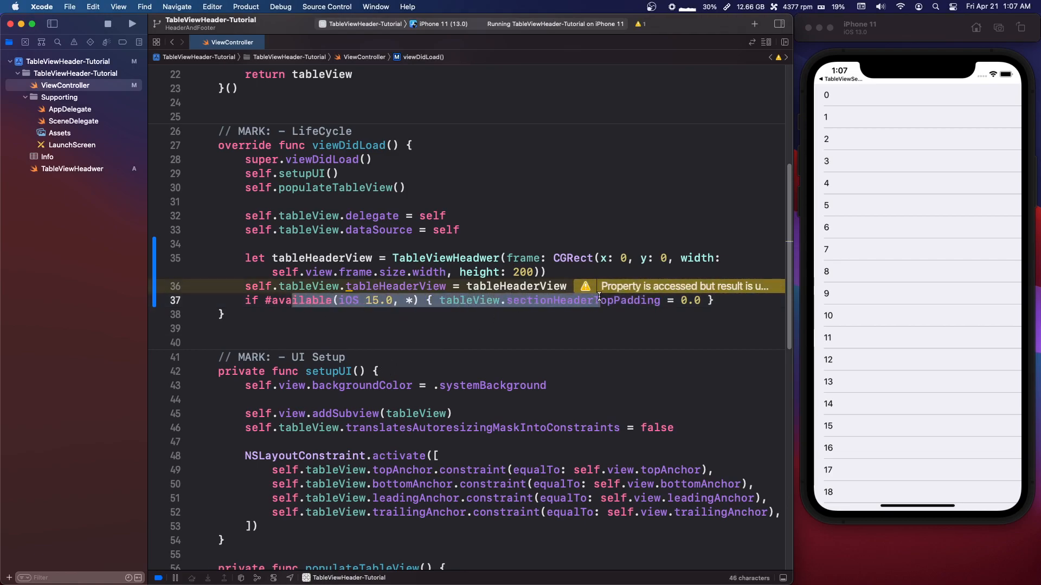
left_click(513, 286)
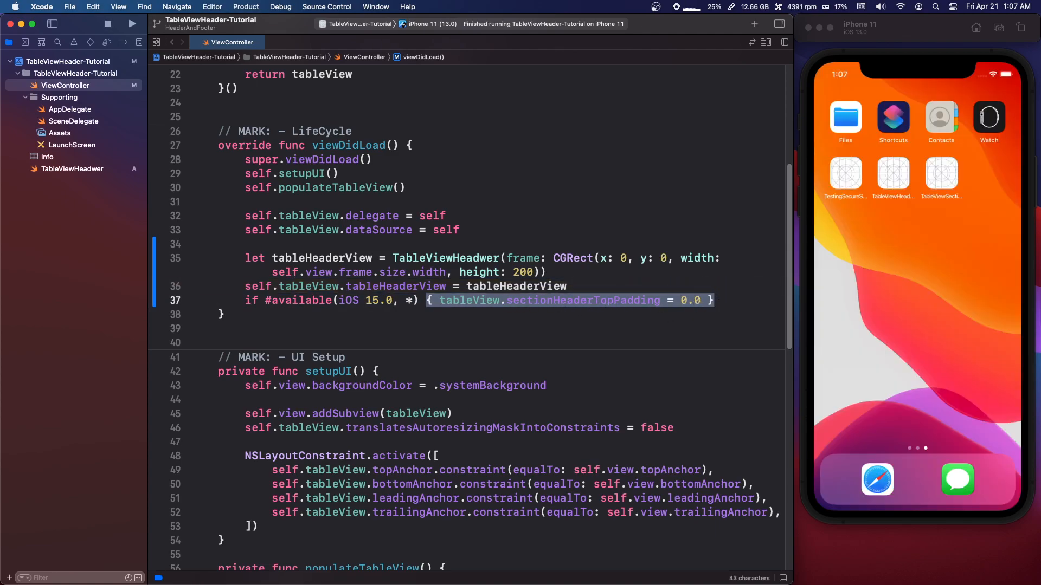
- Run the app to check the image header, then change the header height to 250
left_click(132, 24)
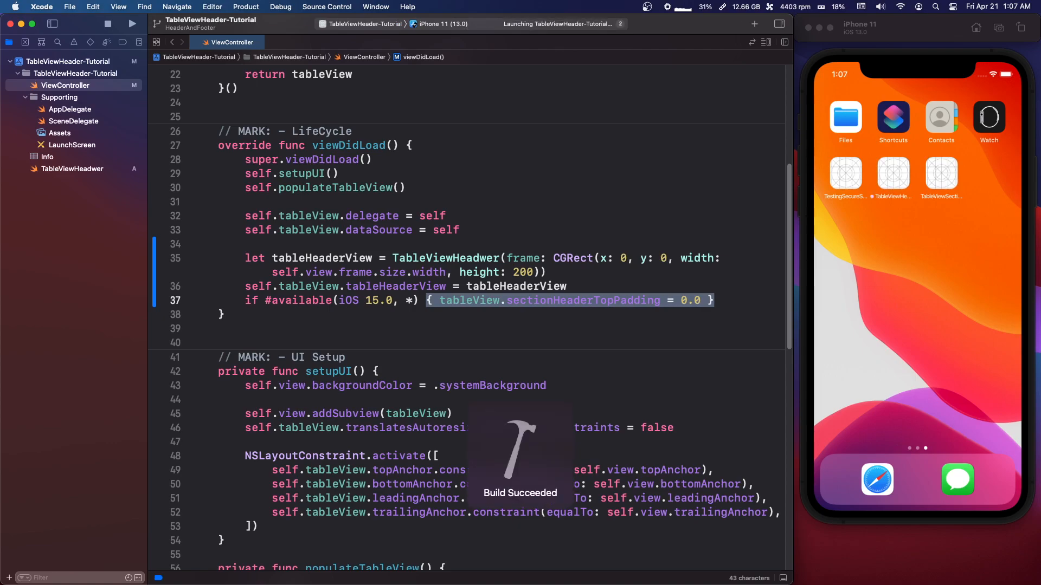
left_click(131, 24)
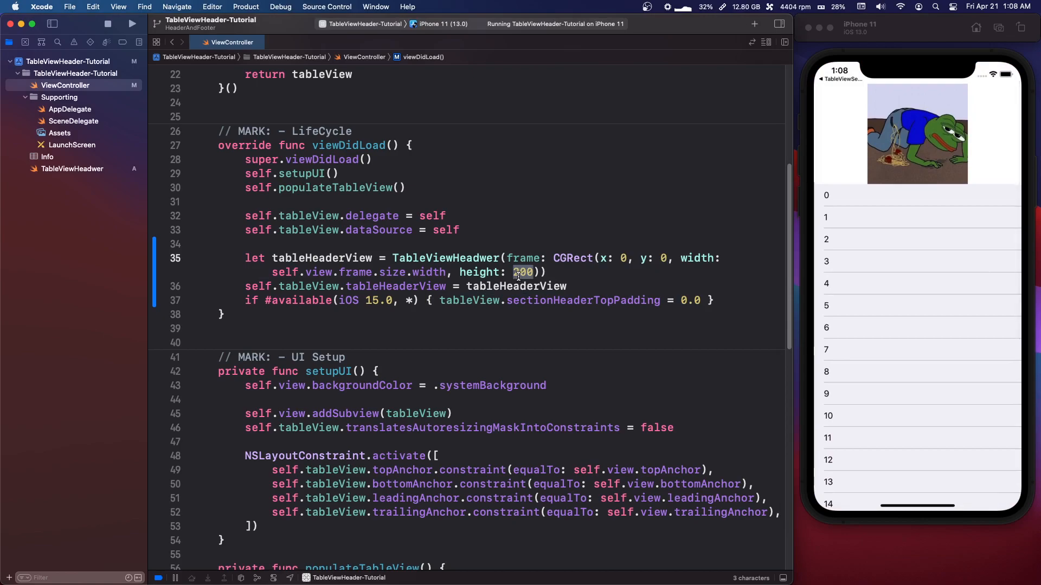
type("250")
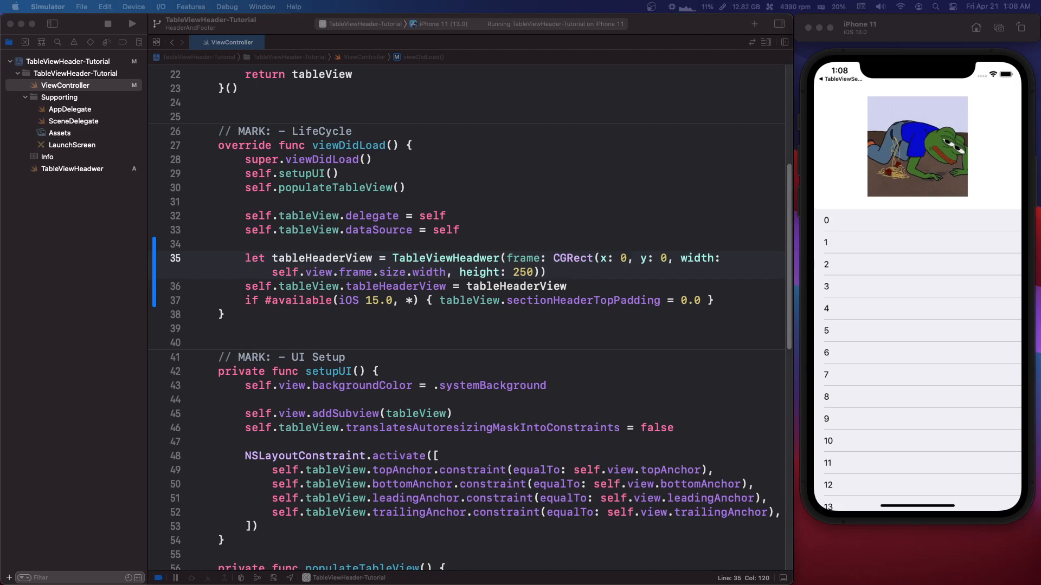
- Create a Cocoa Touch Class file TableViewFooter subclassing UIView in the project
right_click(72, 73)
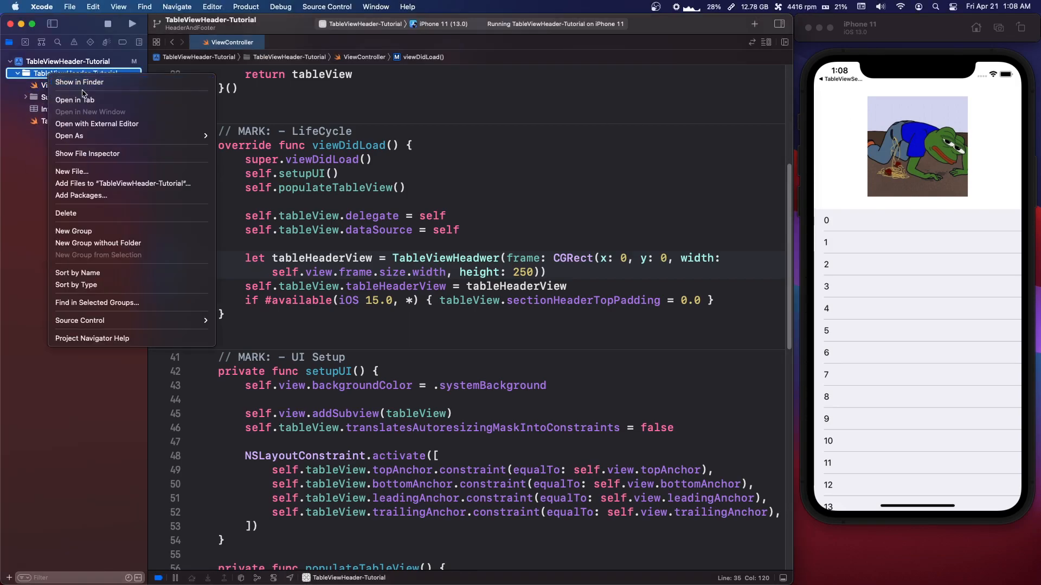
left_click(72, 171)
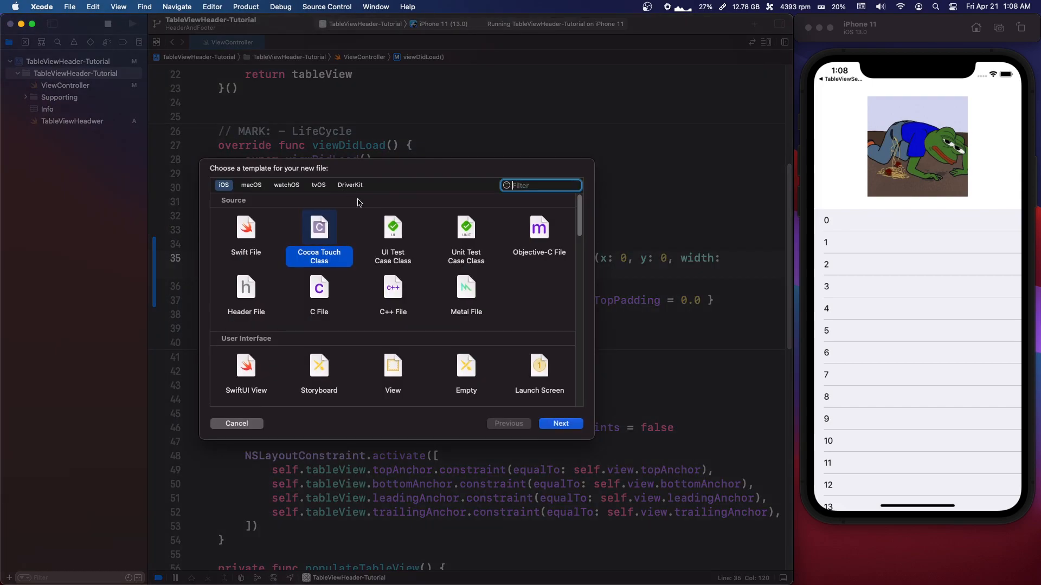
left_click(560, 424)
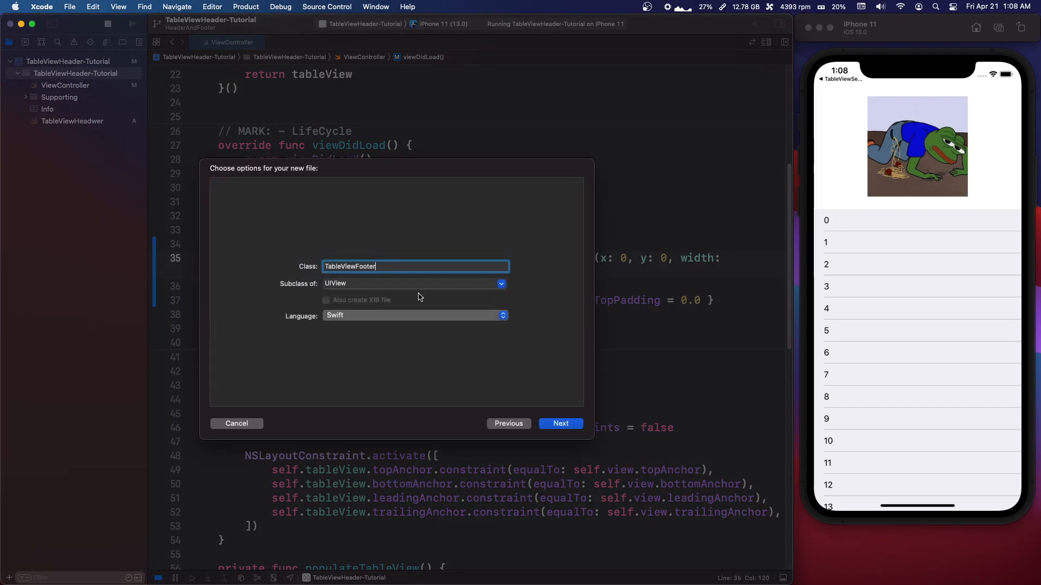
left_click(560, 424)
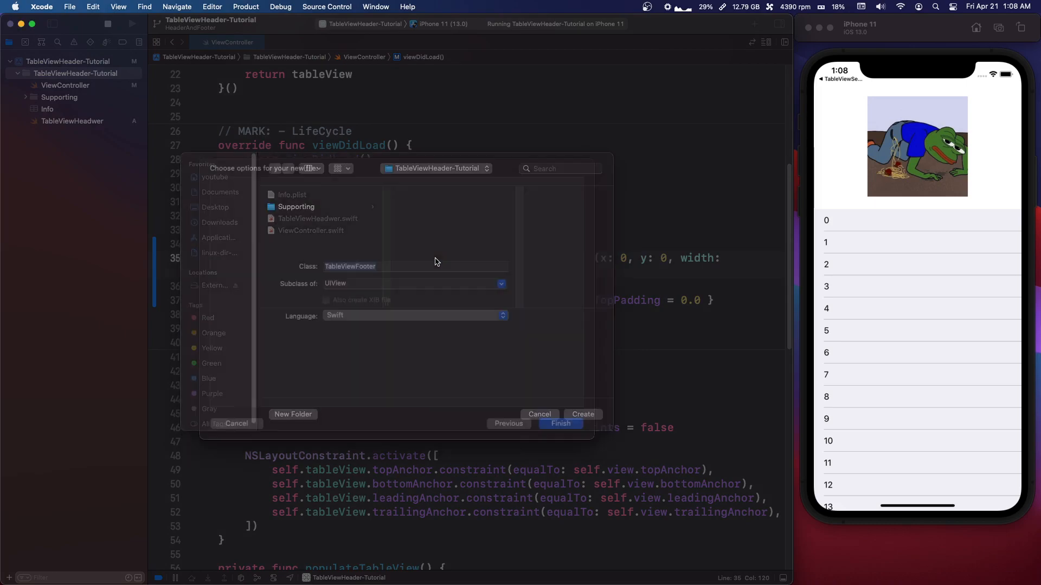
left_click(581, 414)
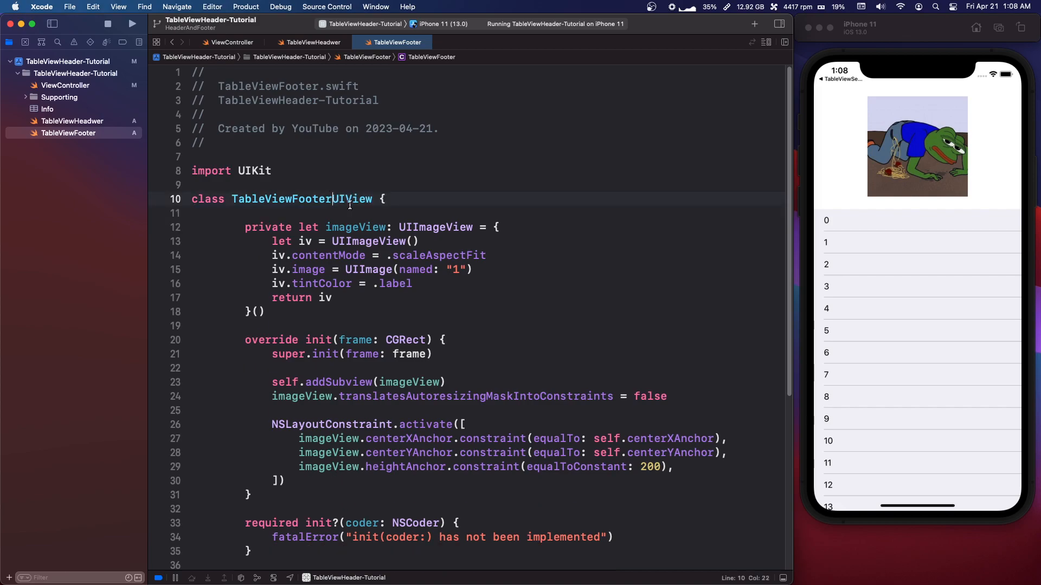
- Fix TableViewFooter's class declaration and replace the image view with the styled Add Todo button
type(":")
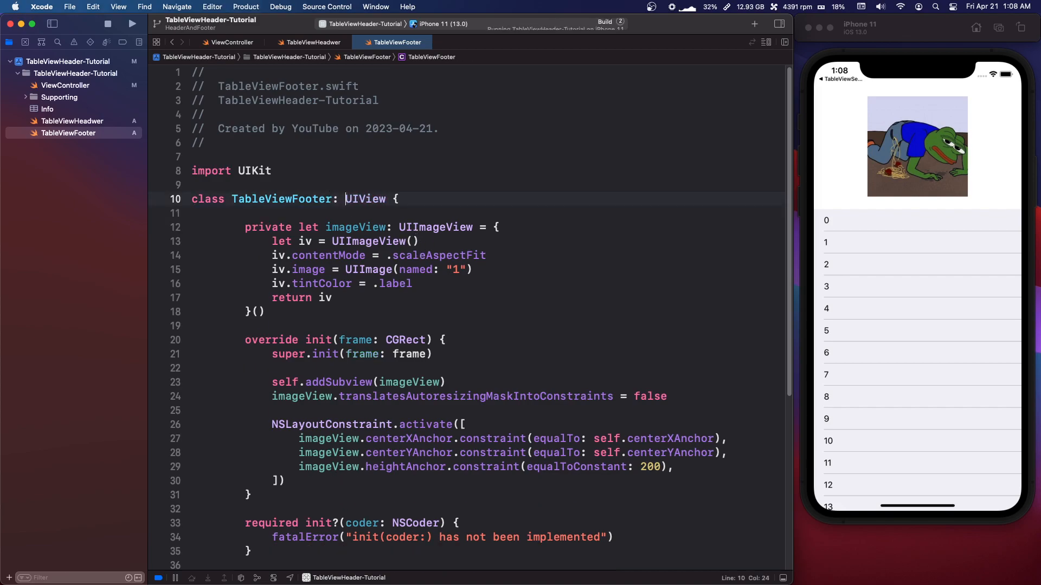
left_click(131, 23)
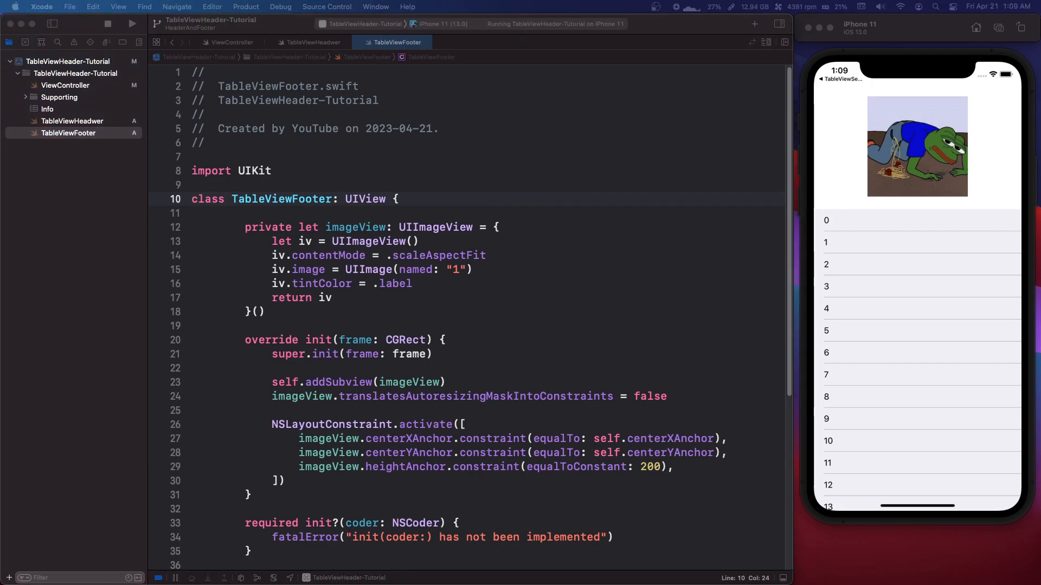
scroll("down", 3)
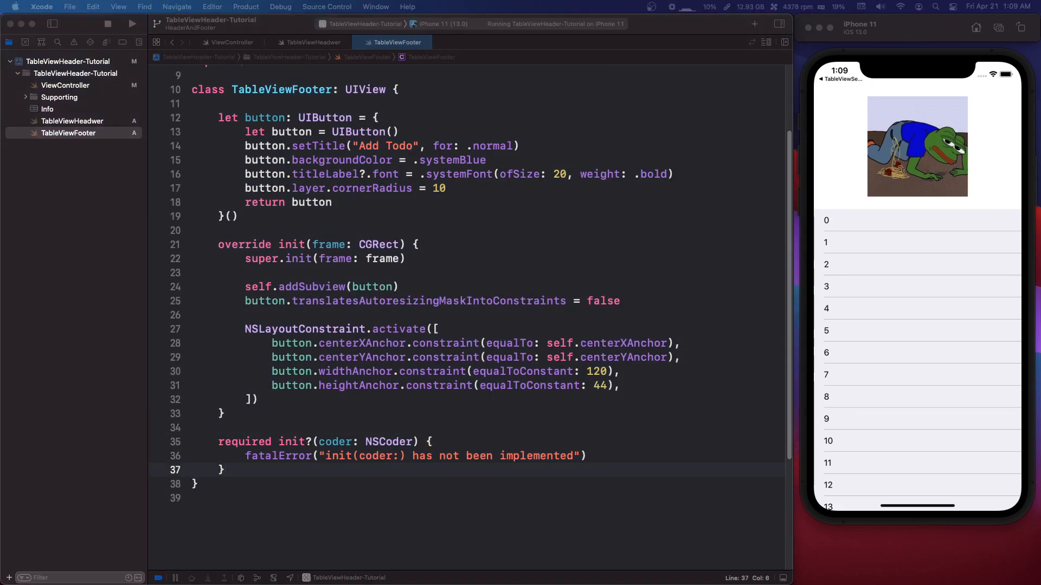
left_click(230, 42)
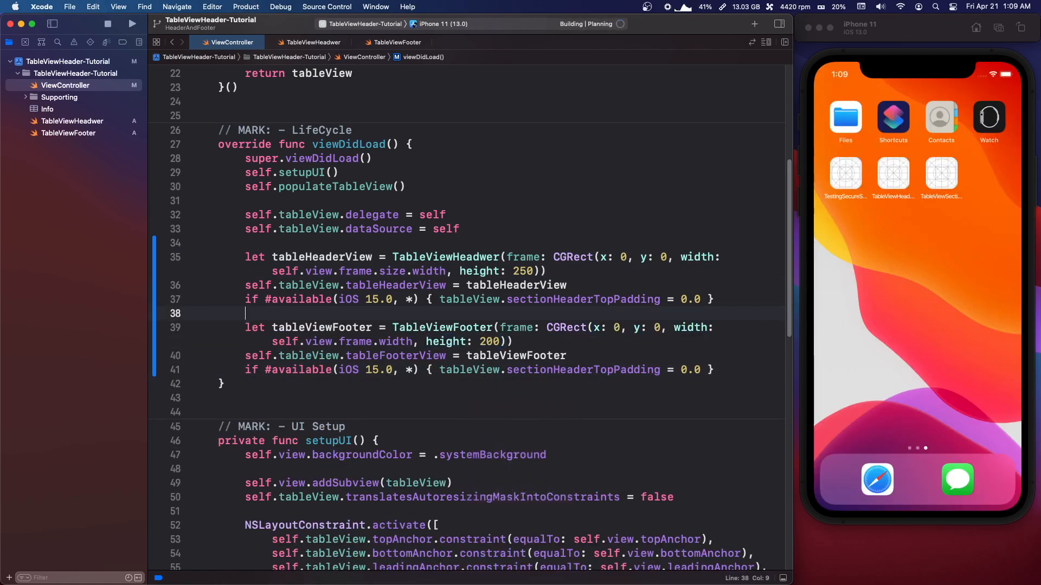
- Run the app in the iPhone 11 simulator and scroll to the Add Todo footer below row 25
left_click(131, 23)
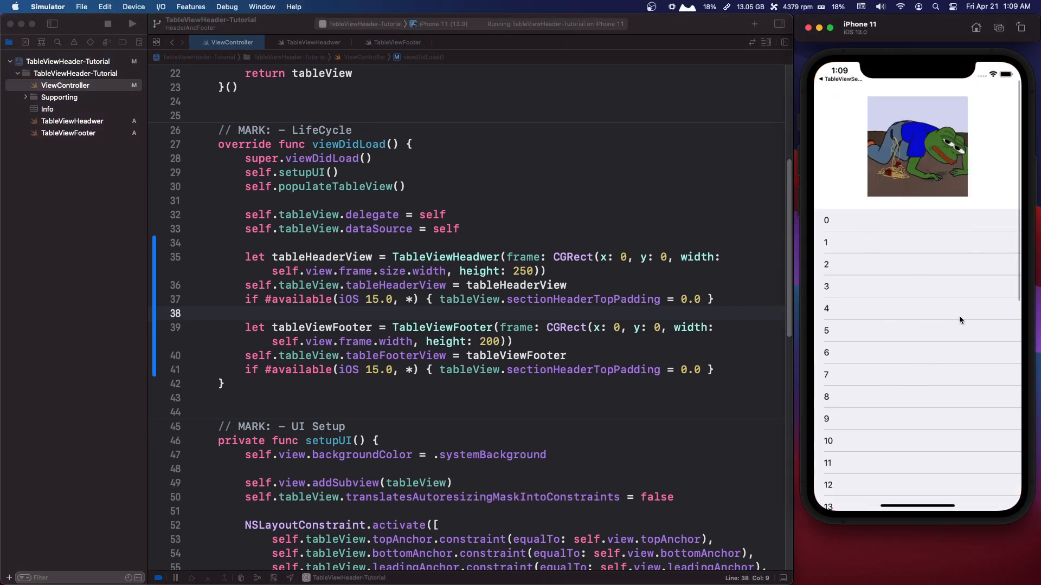
scroll("down", 3)
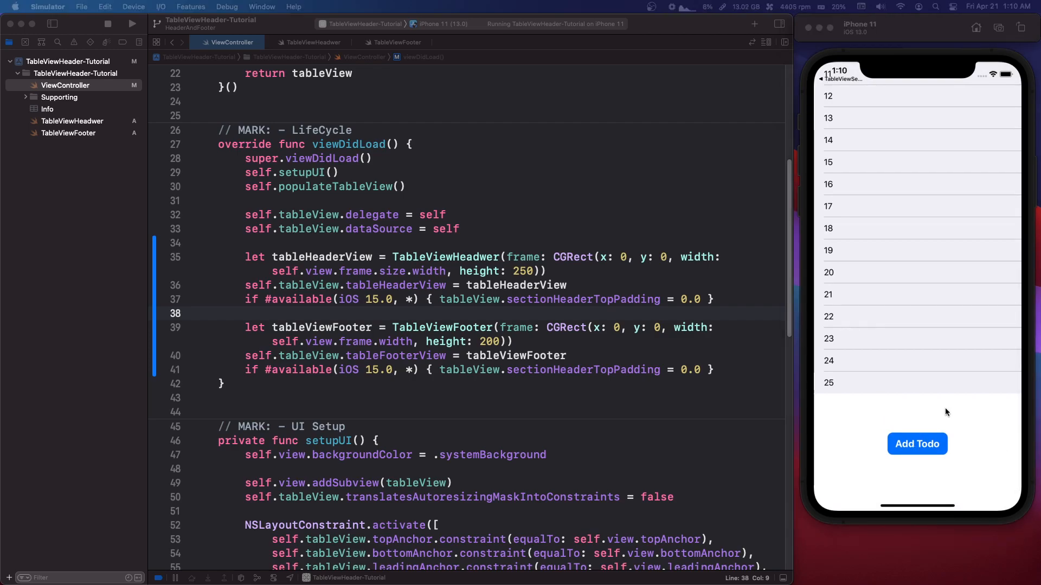
mouse_move(729, 371)
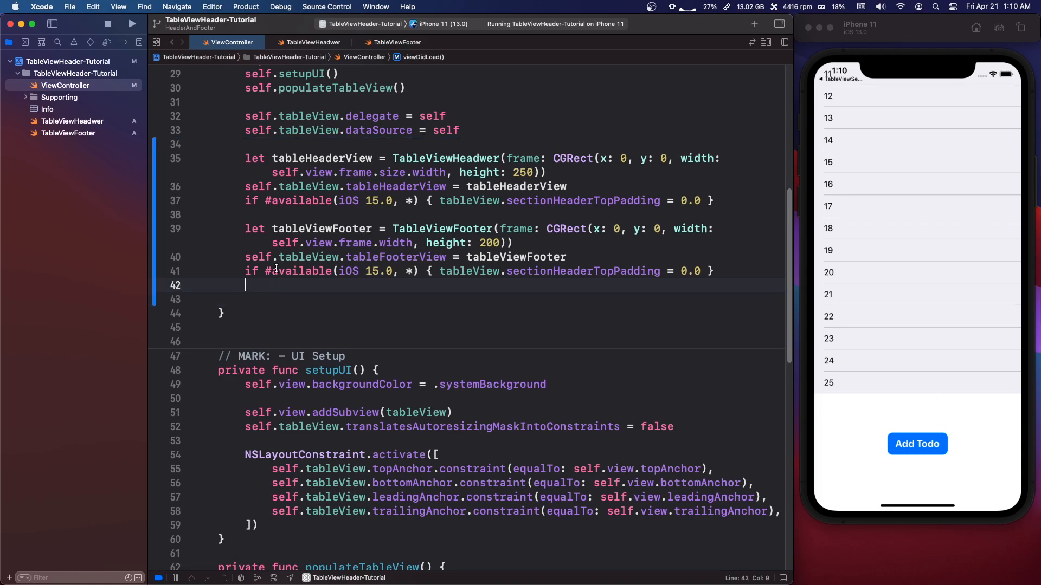
- Add tableViewFooter.button.addTarget(self, action: #selector(didTapButton), for: .touchUpInside) in viewDidLoad
type("tableViewFooter")
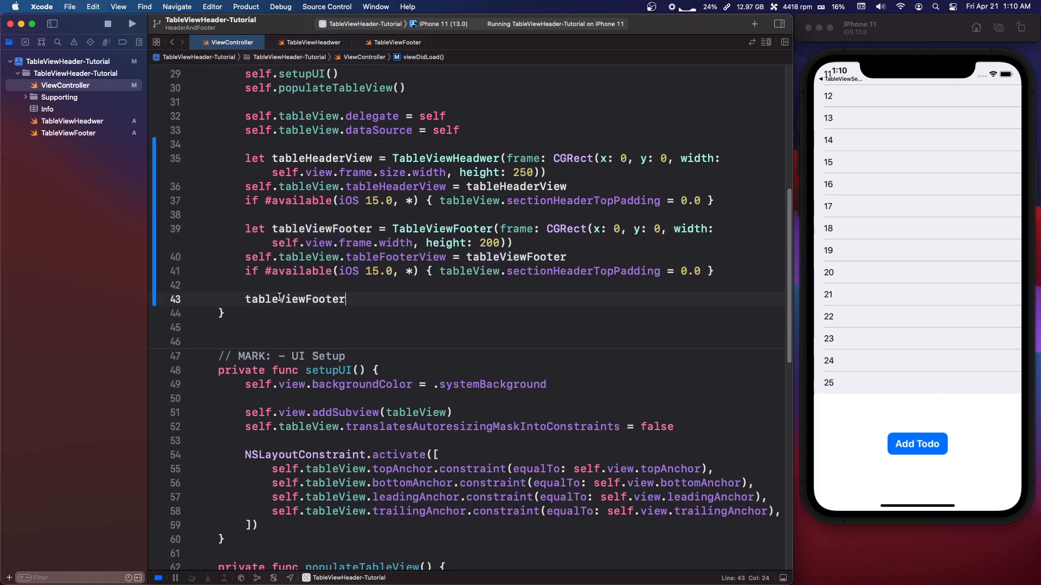
type(".button.addTarget(s, action: Selector, for: UIControl.Event")
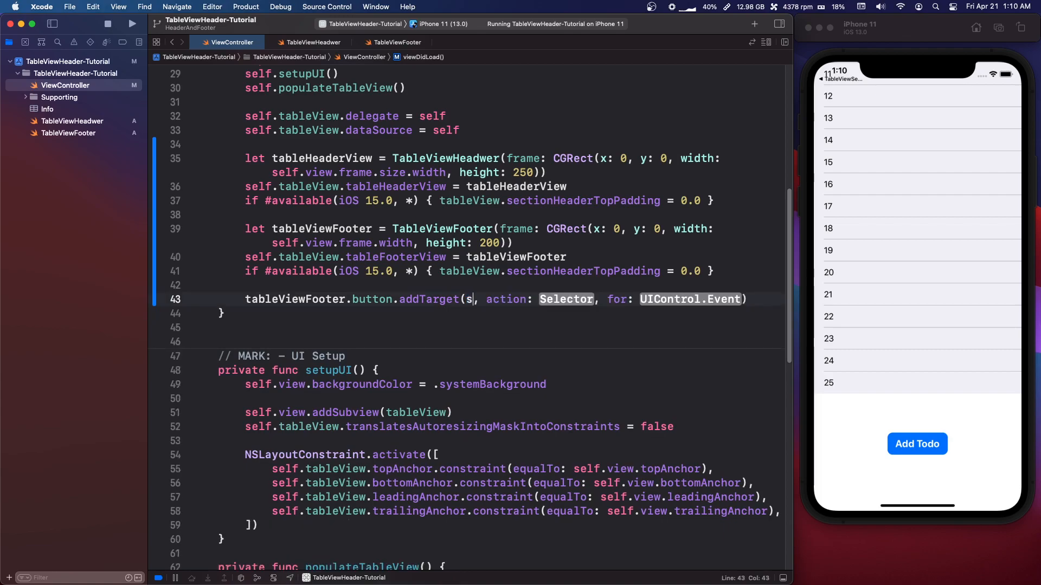
type("elf")
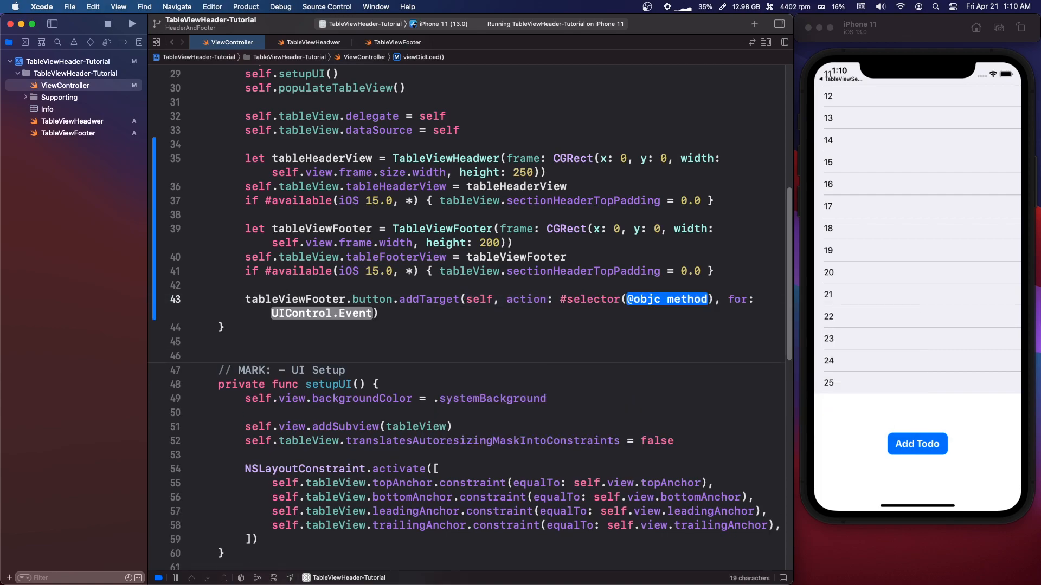
type("didTapButton")
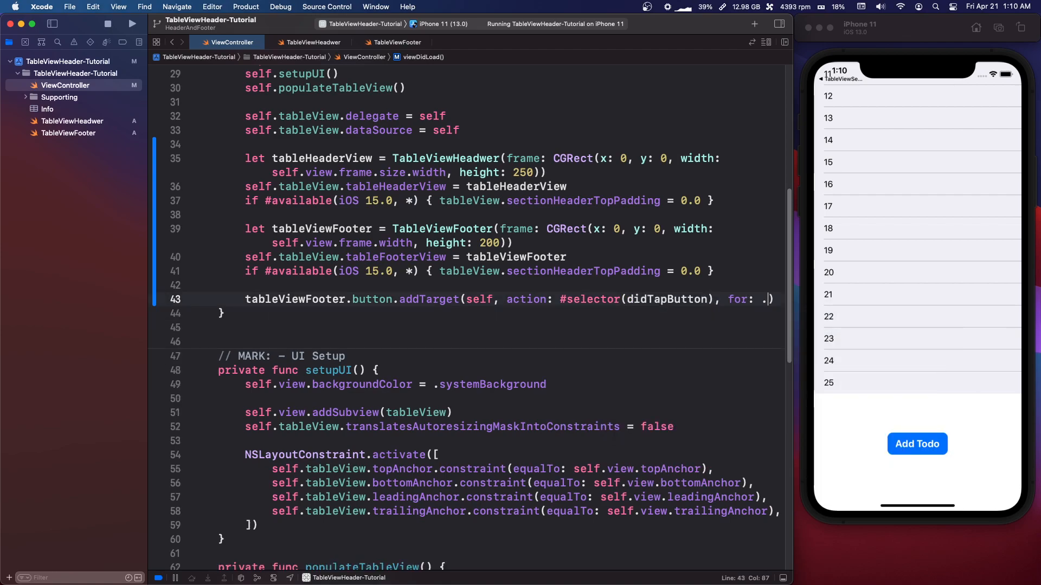
type(".touchUpInside")
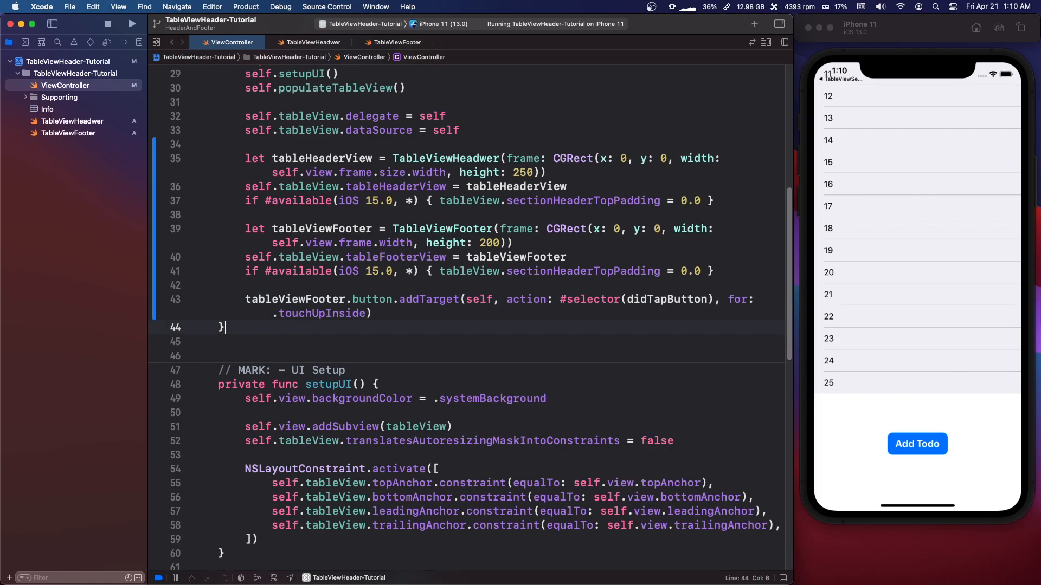
left_click(425, 342)
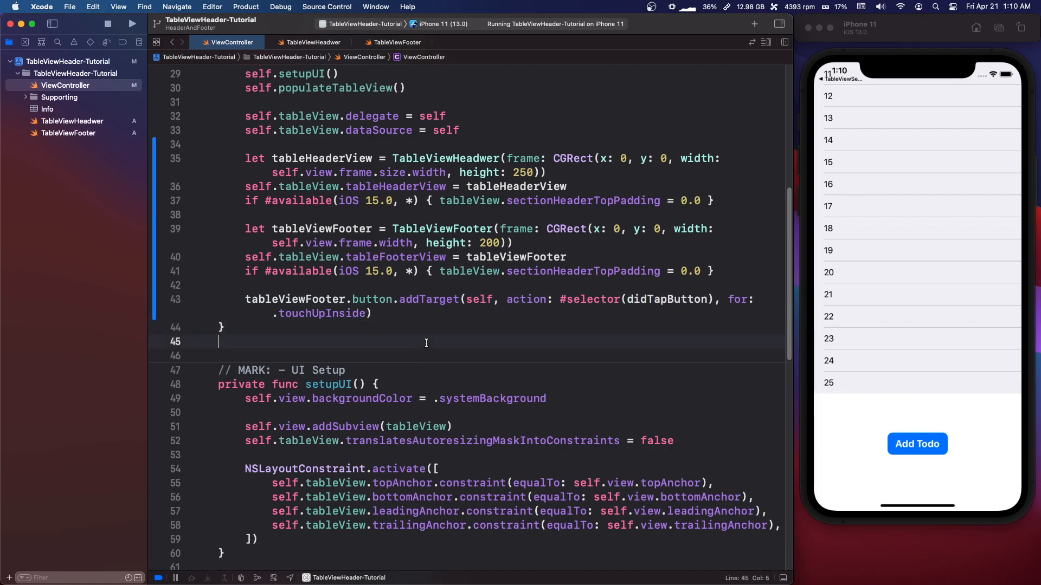
type("@objc")
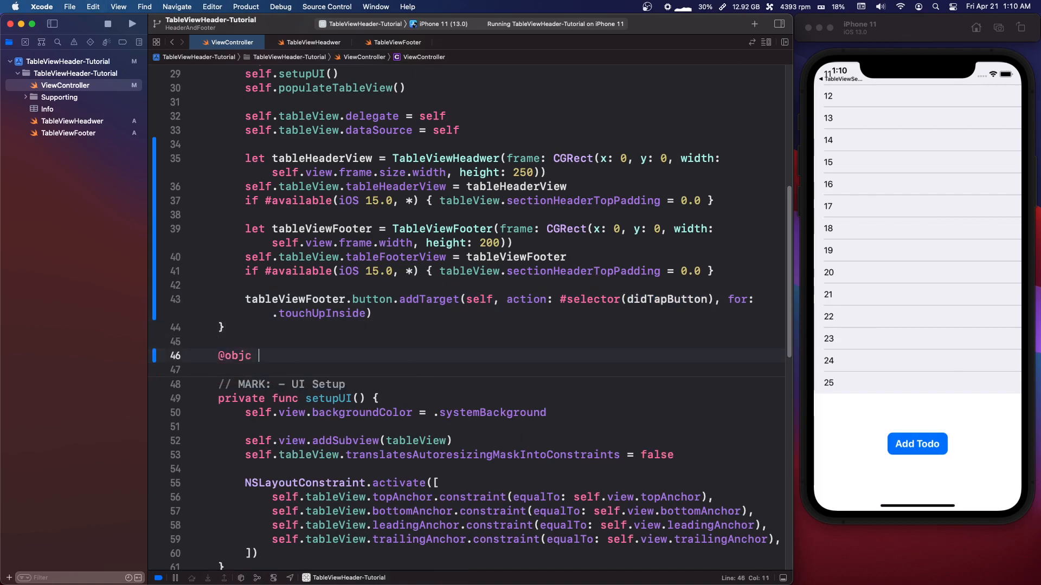
type("func didTapButton() {")
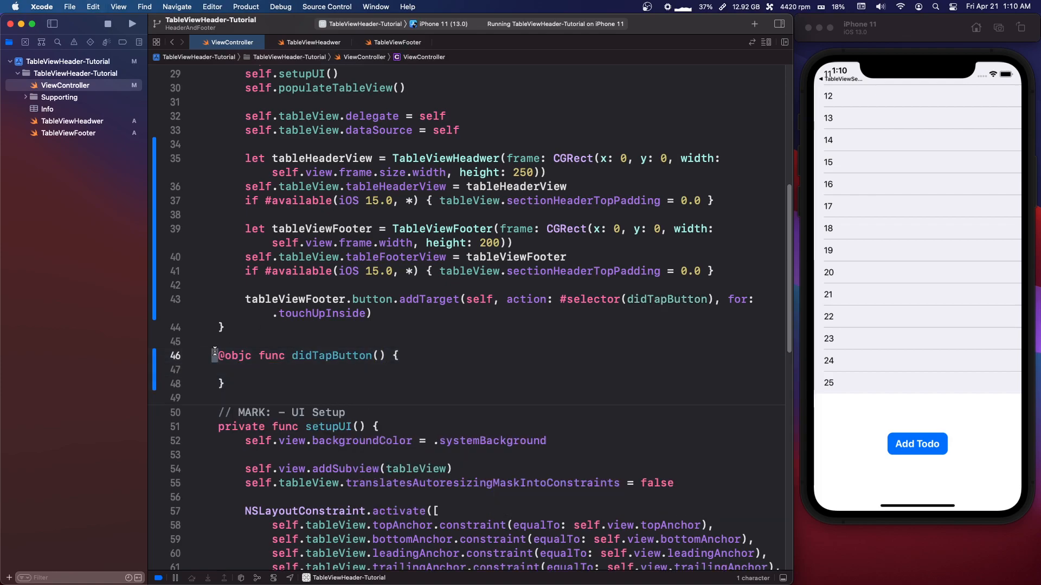
type("private")
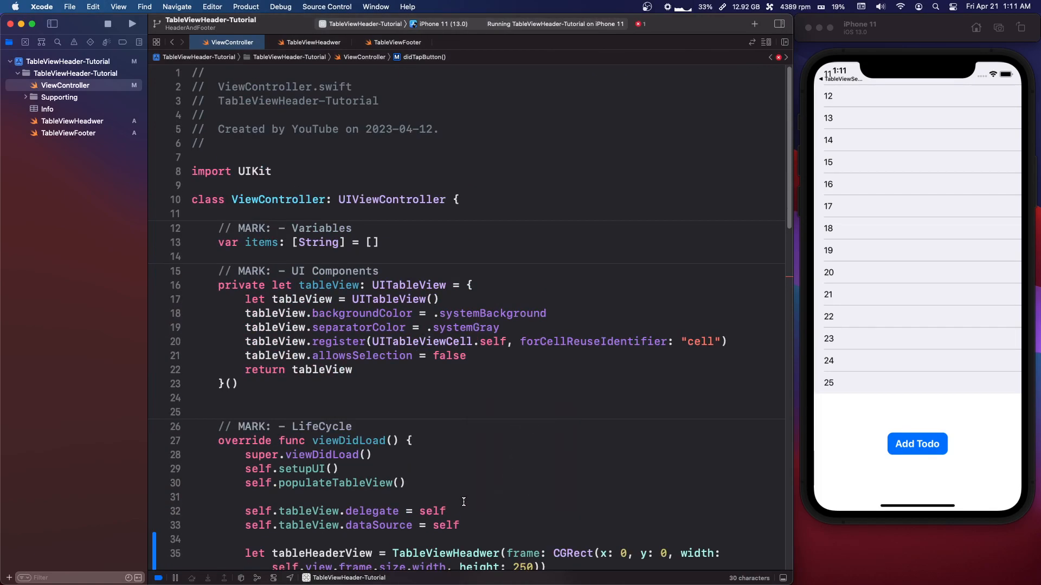
- Make didTapButton append sectionNo.description to items and reload the table, then rebuild with Cmd+R
scroll("down", 3)
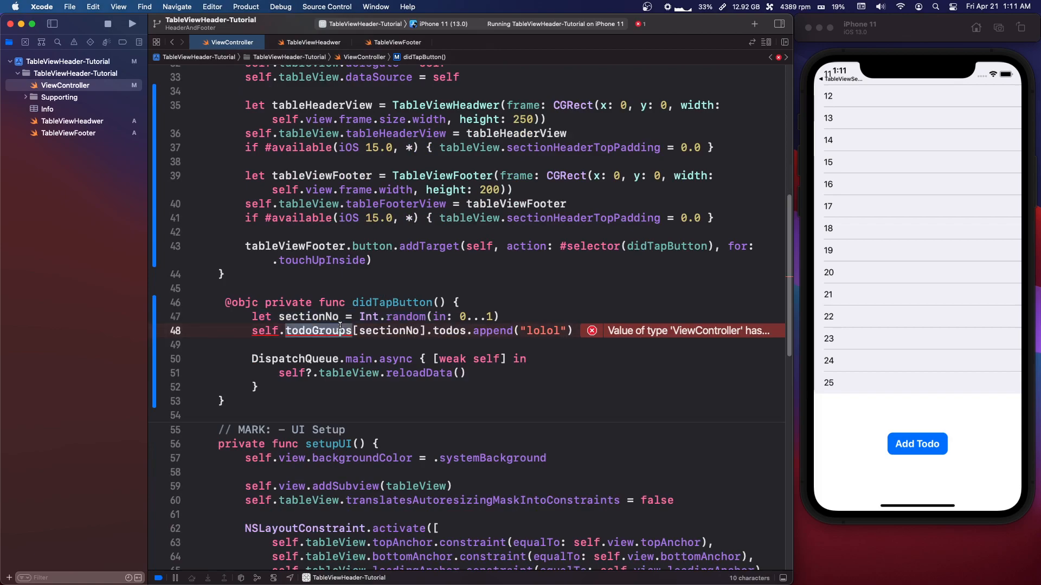
type("item")
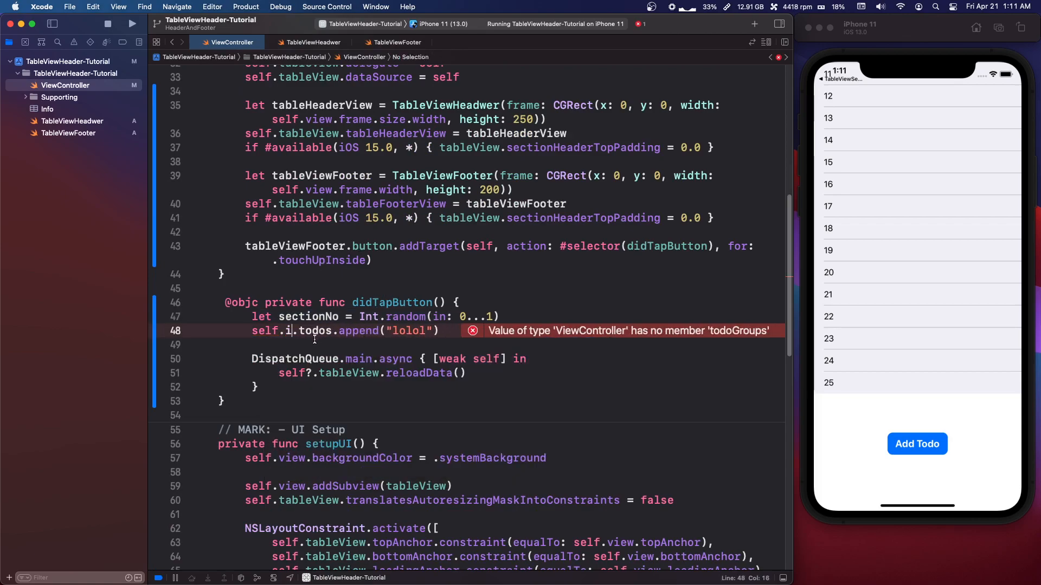
type("tem")
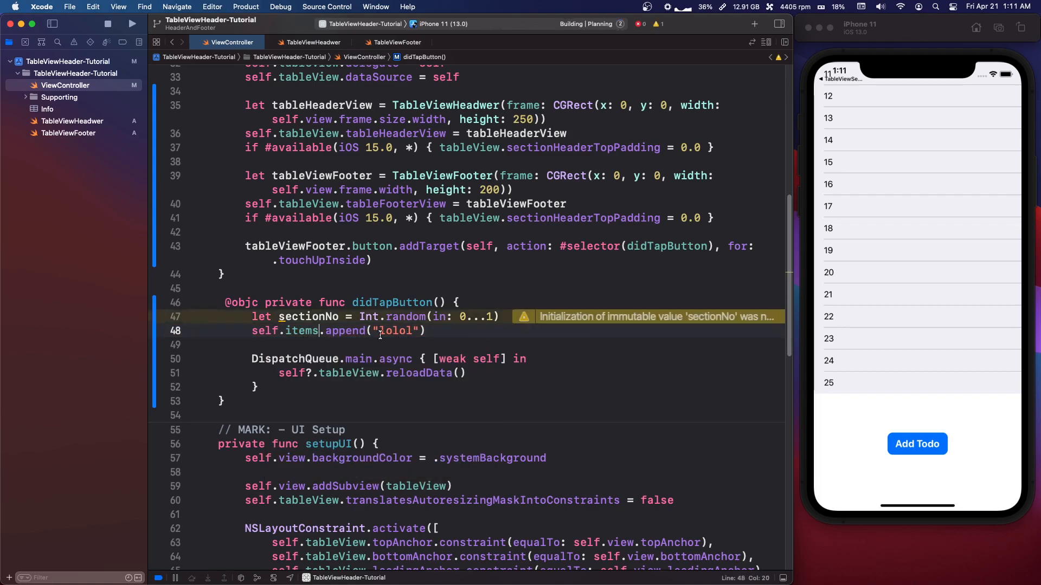
left_click(132, 23)
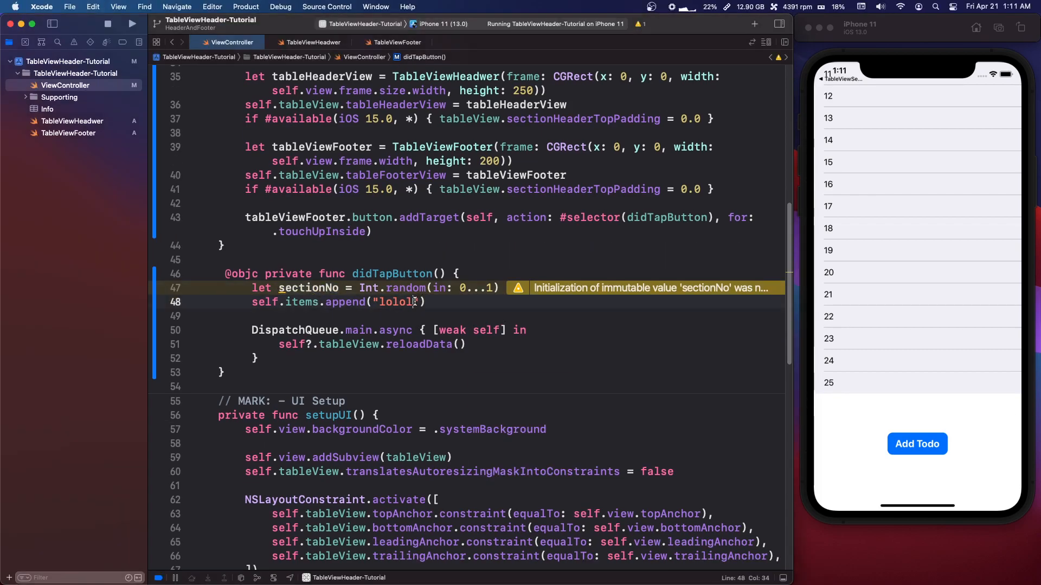
type("sectionNo.description")
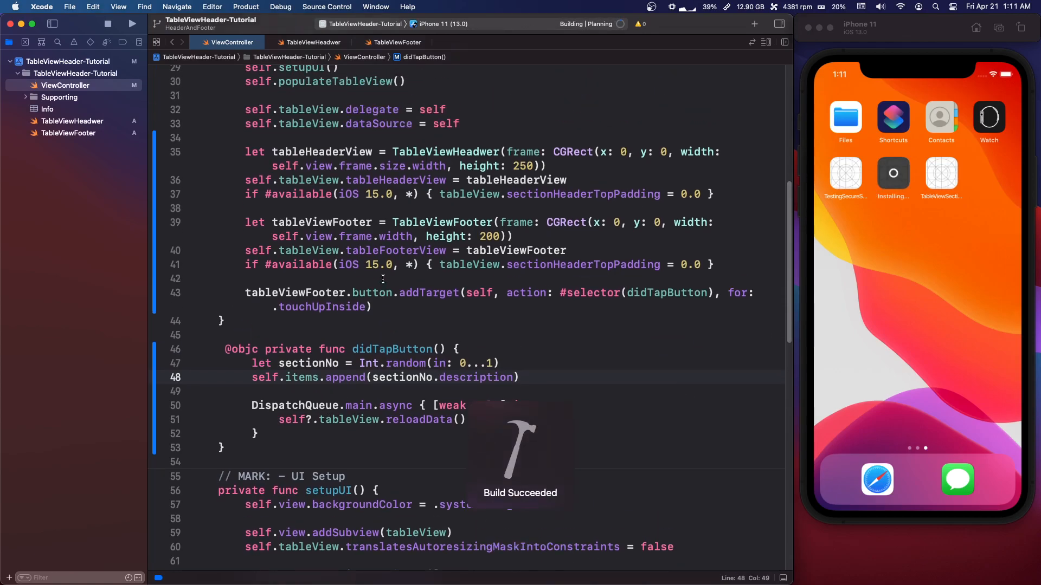
- Tap Add Todo three times in the Simulator, appending three '0' rows after row 25
left_click(132, 23)
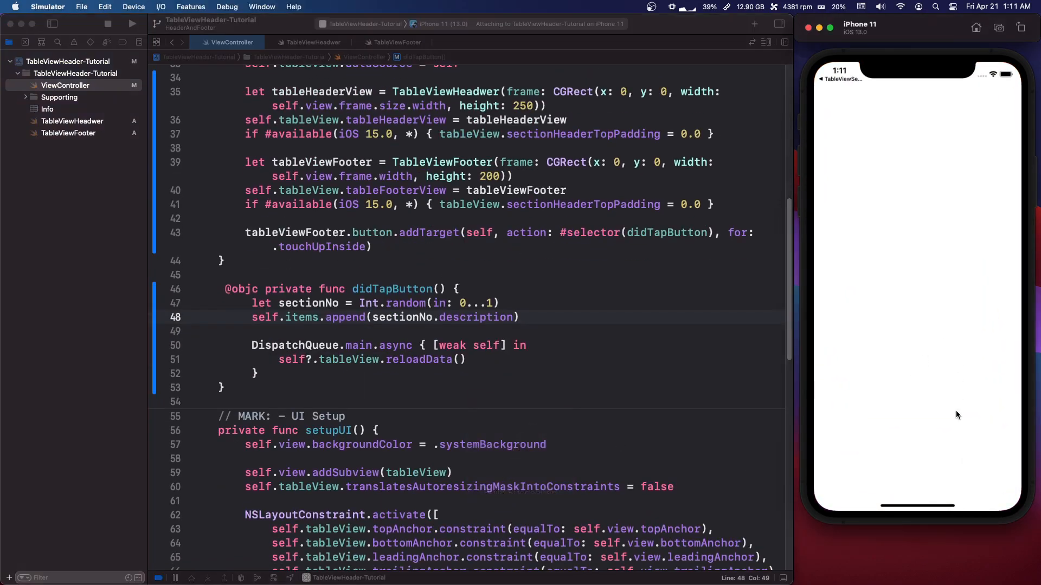
left_click(132, 22)
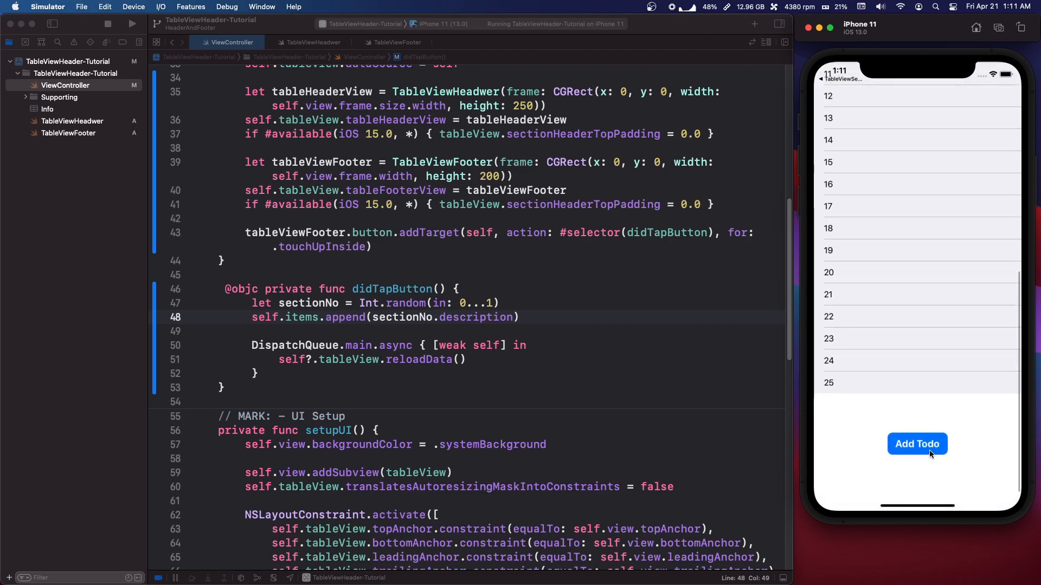
left_click(917, 443)
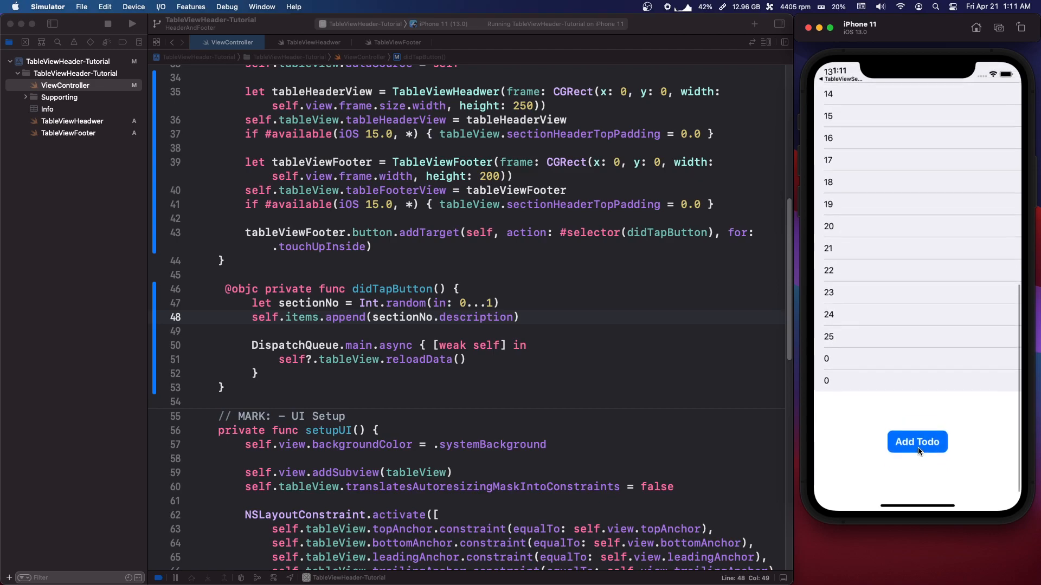
left_click(917, 443)
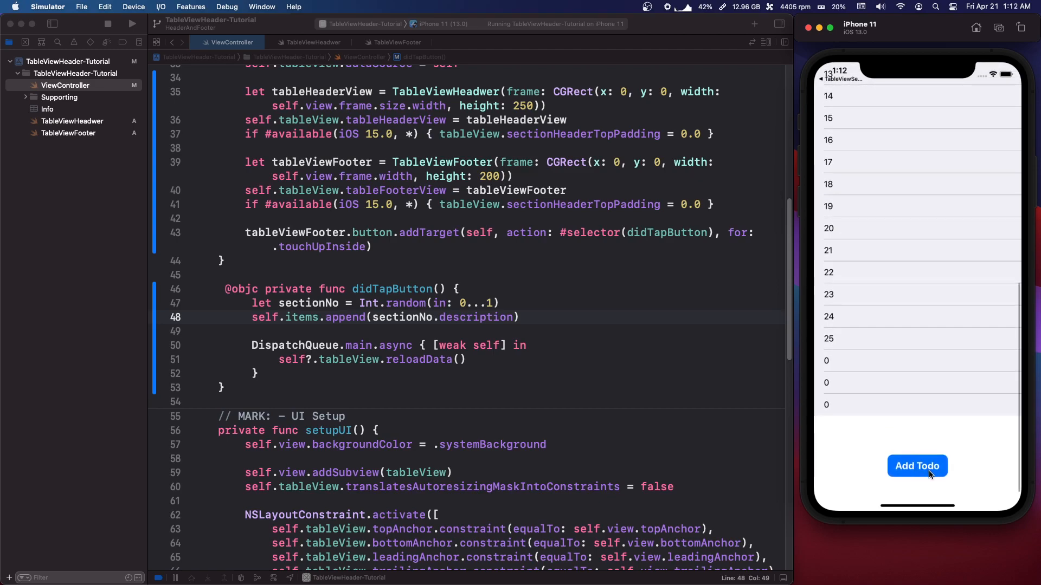
left_click(917, 465)
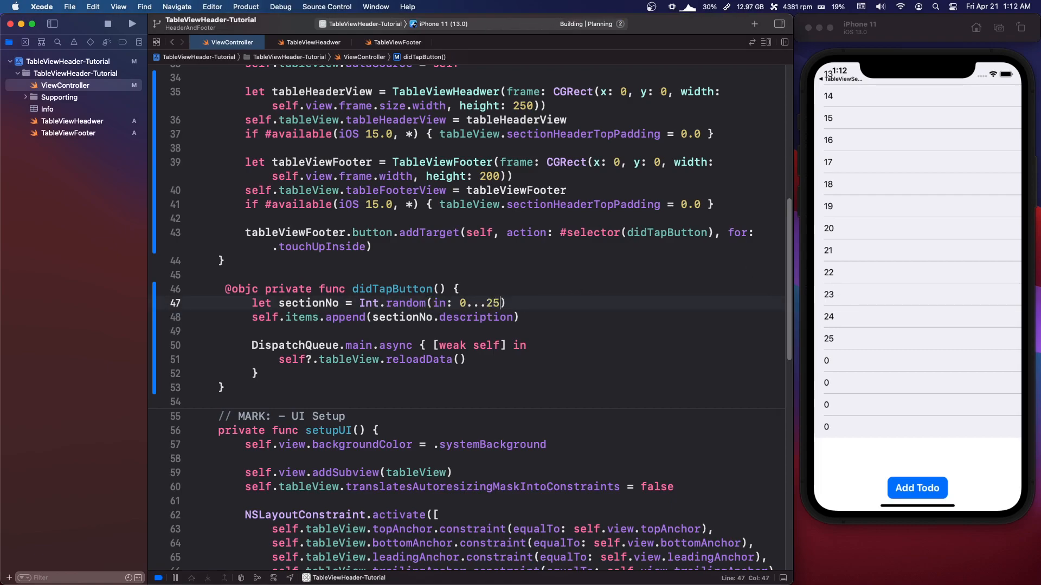
- Cut the addTarget line and didTapButton handler from ViewController and paste them into TableViewFooter
left_click(132, 23)
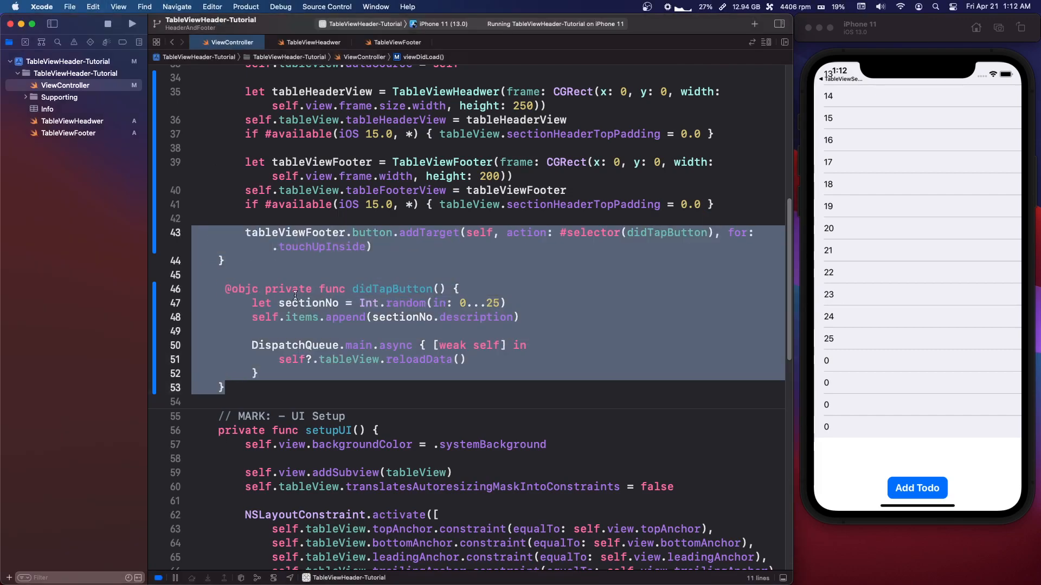
left_click(225, 388)
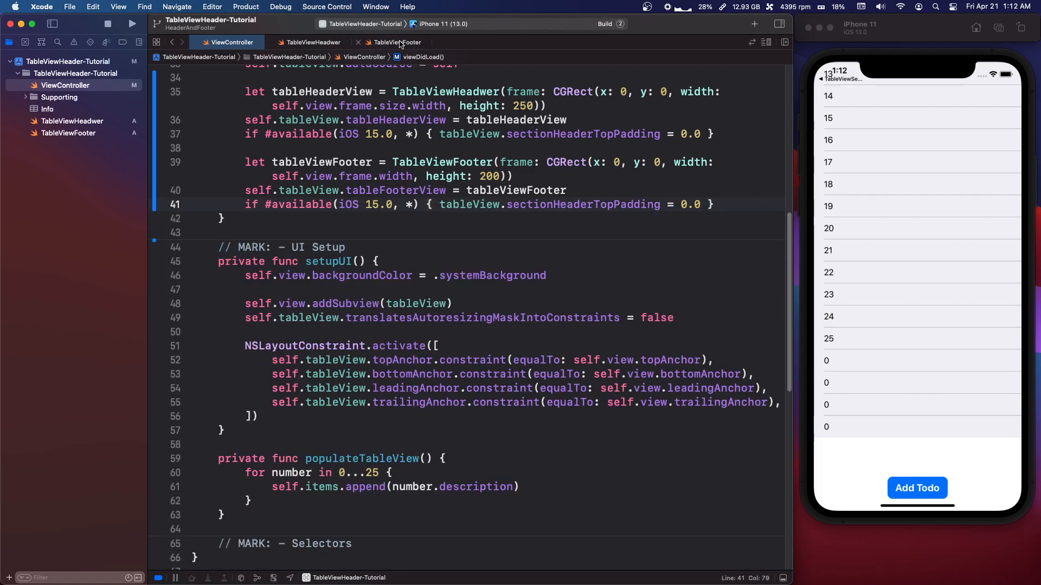
left_click(392, 42)
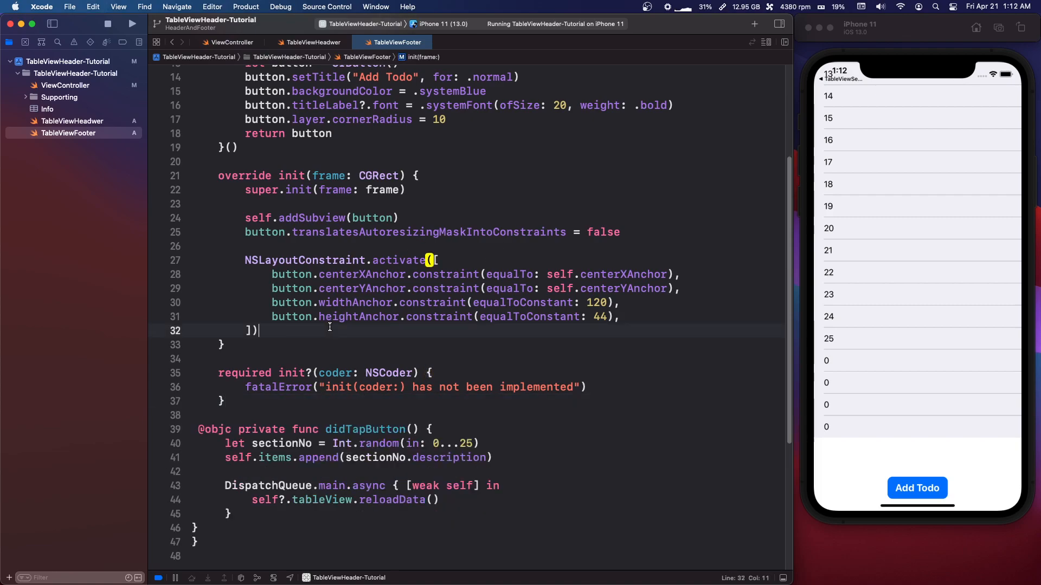
- In TableViewFooter init, call self.button.addTarget(self, action: #selector(didTapButton), for: .touchUpInside)
type("tableViewFooter.button.addTarget(self, action: #selector(didTapButton), for: .touchUpInside)")
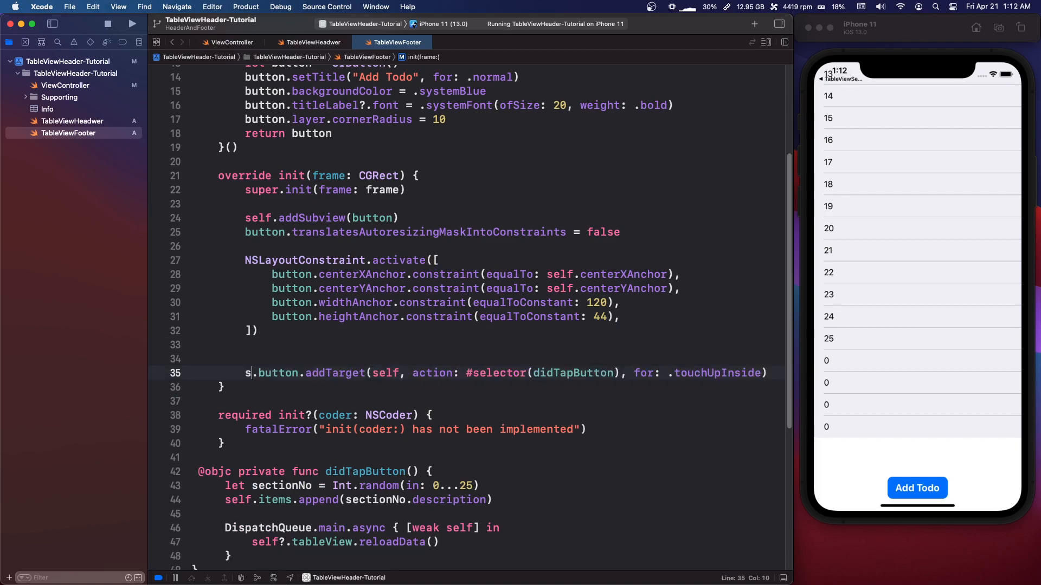
type("self")
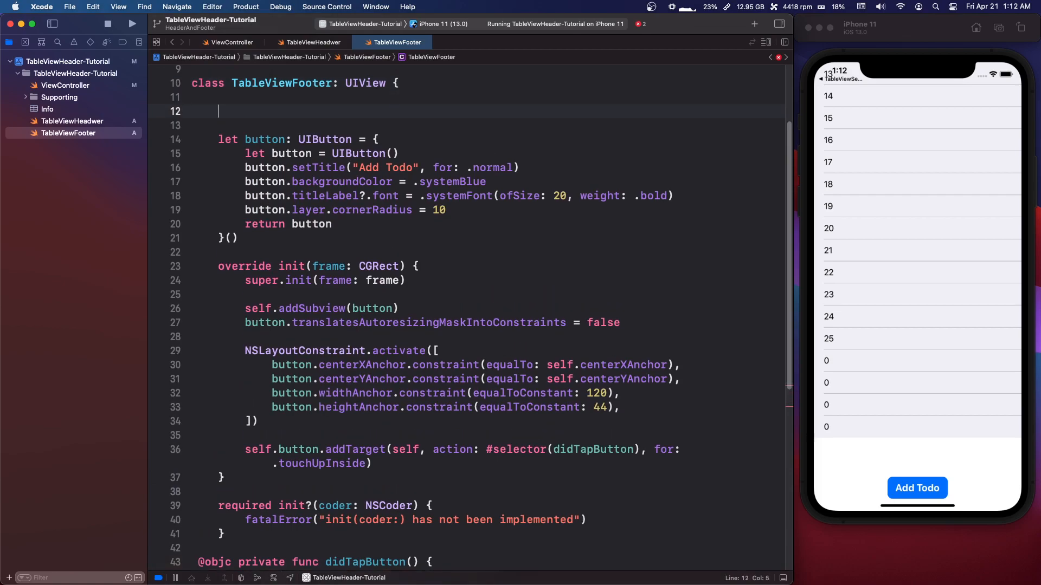
- Declare var onButtonClicked: (()->Void)? at the top of the TableViewFooter class
type("var")
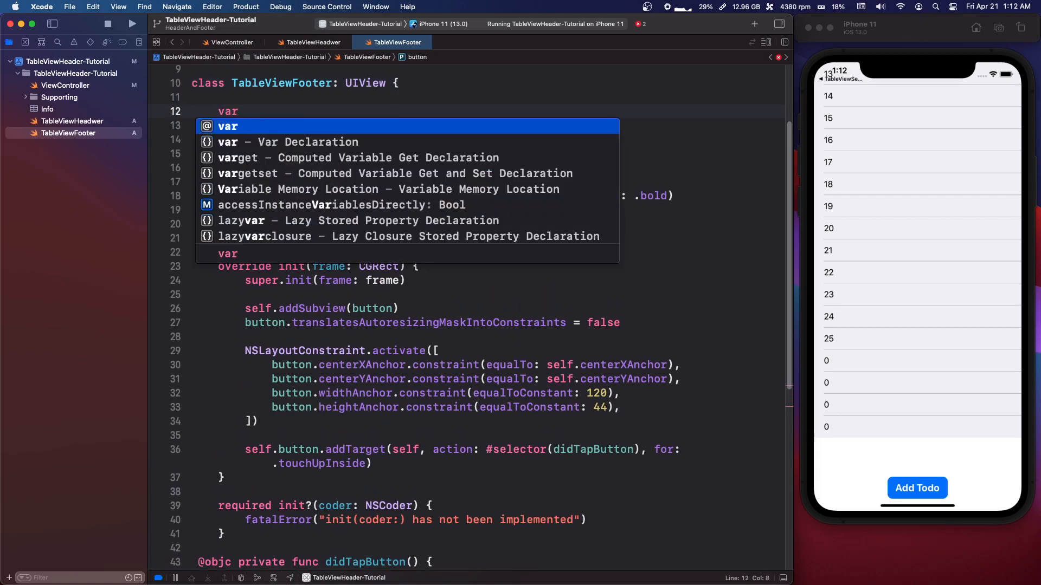
type("on")
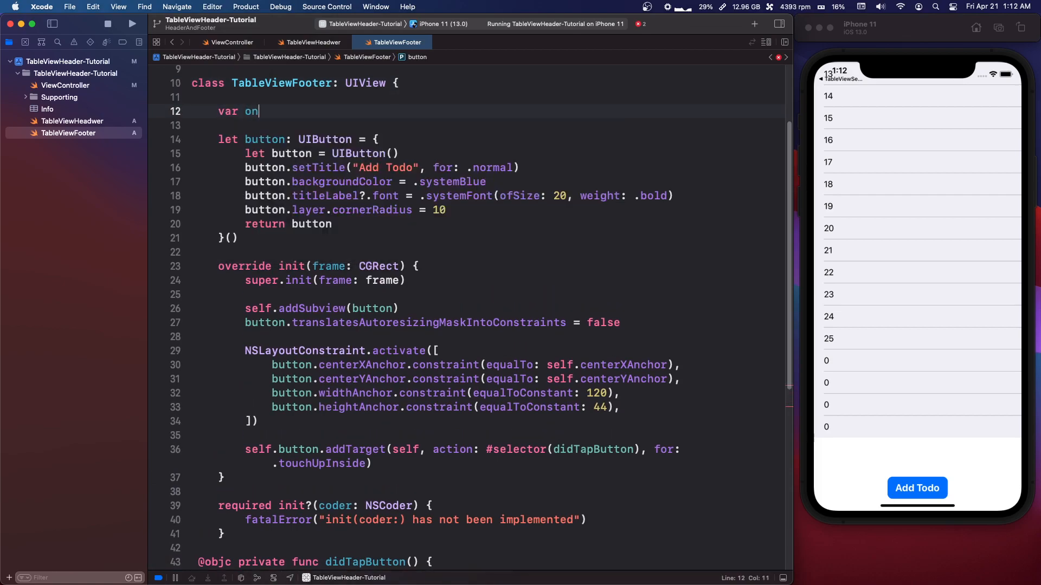
type("ButtonClicked:")
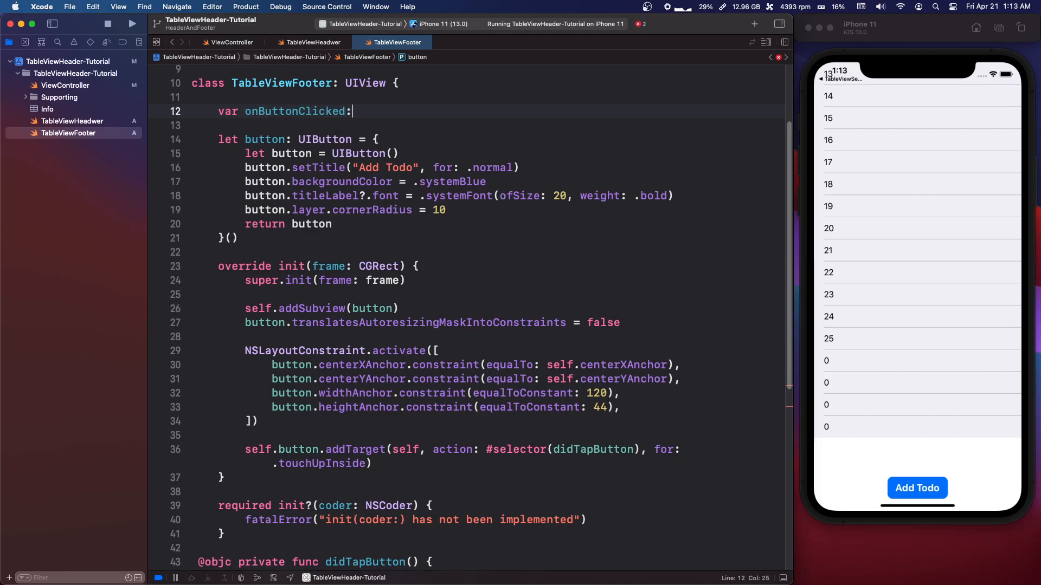
type("(()")
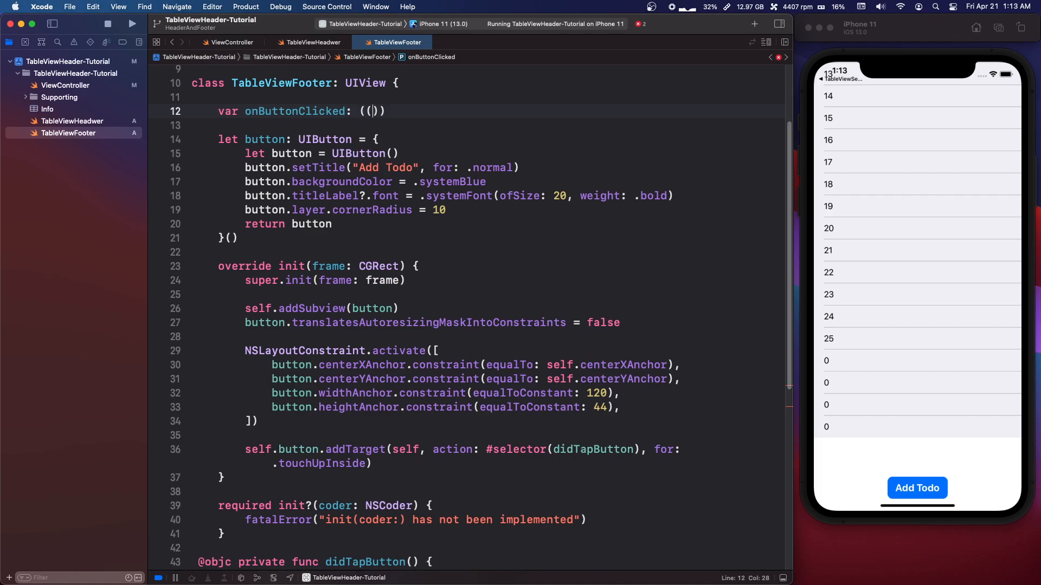
type("->")
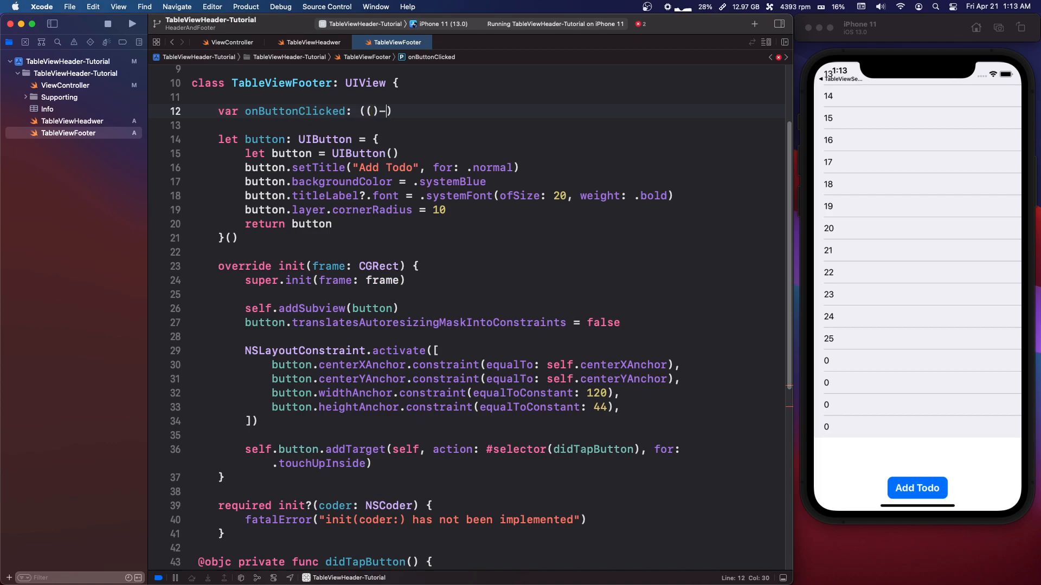
type(">")
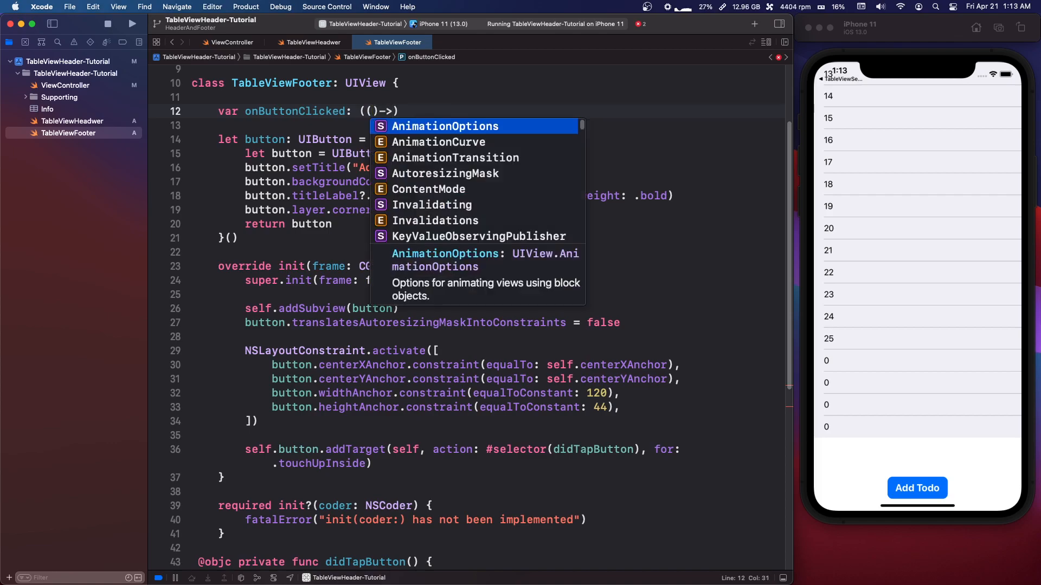
type("Void)")
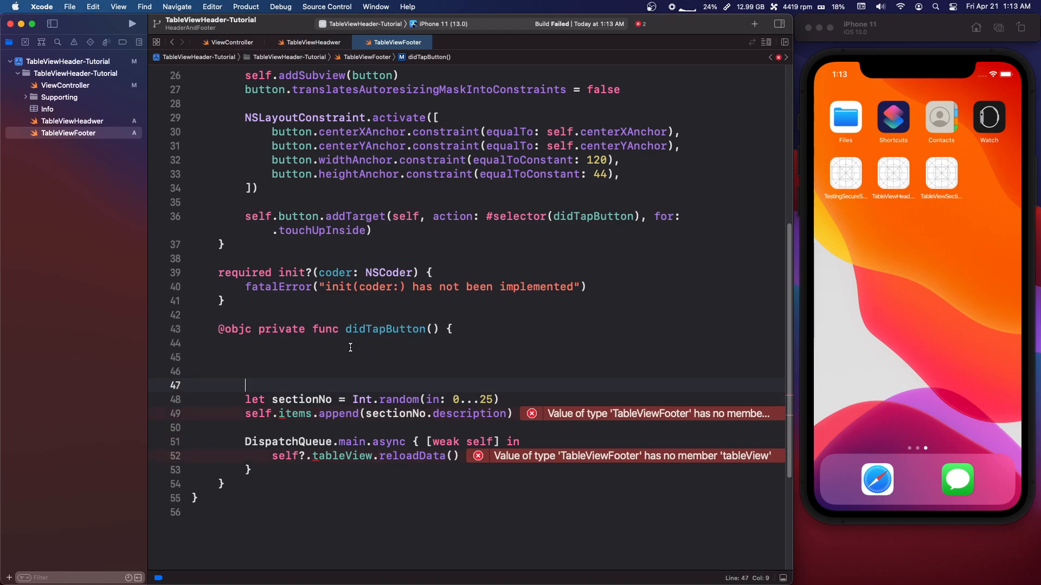
- Replace didTapButton's body with self.onButtonClicked?() and return to ViewController.swift
type("self.")
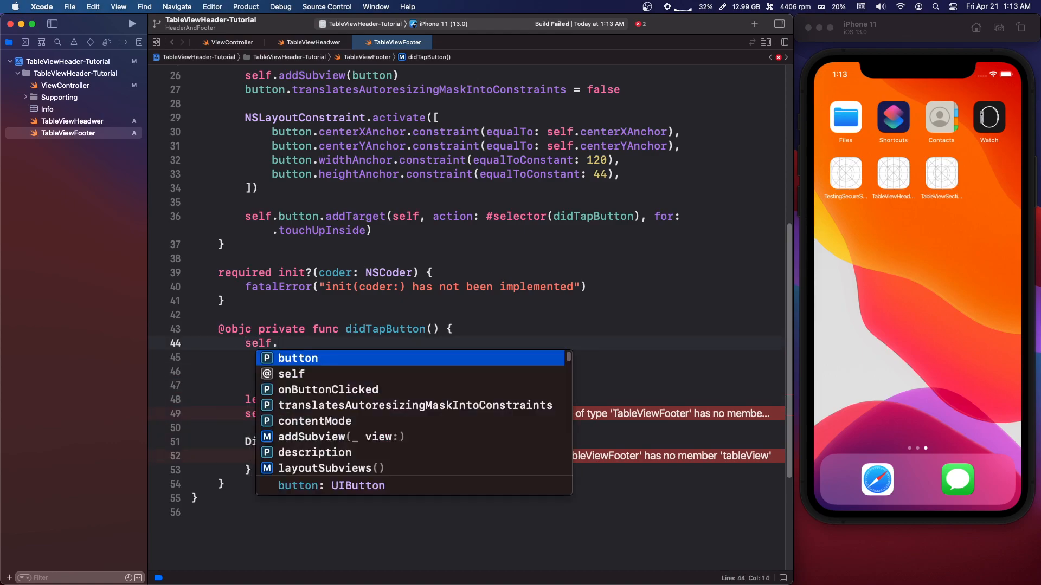
type("onButtonClicked?")
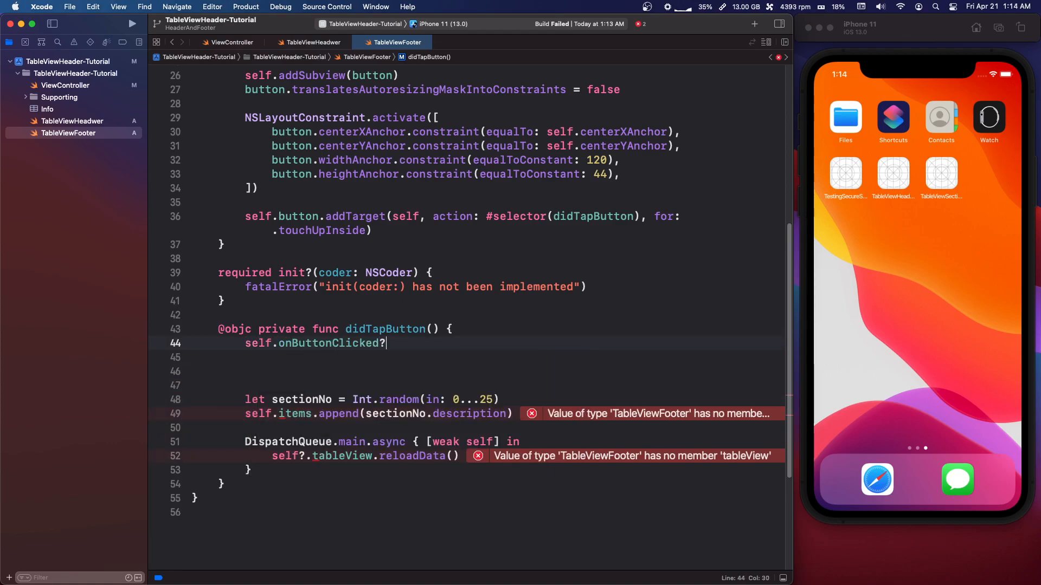
type("()")
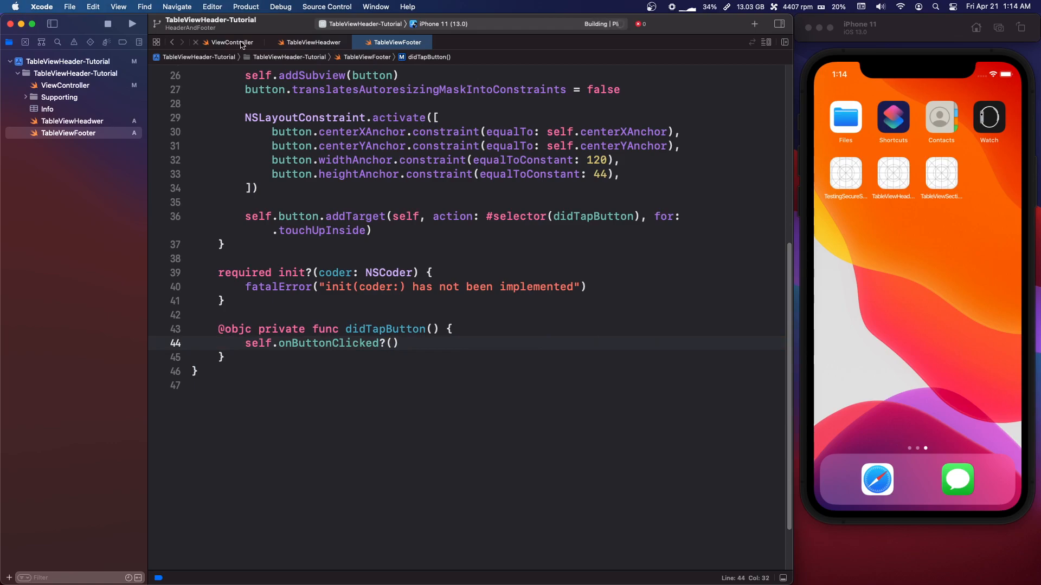
left_click(230, 43)
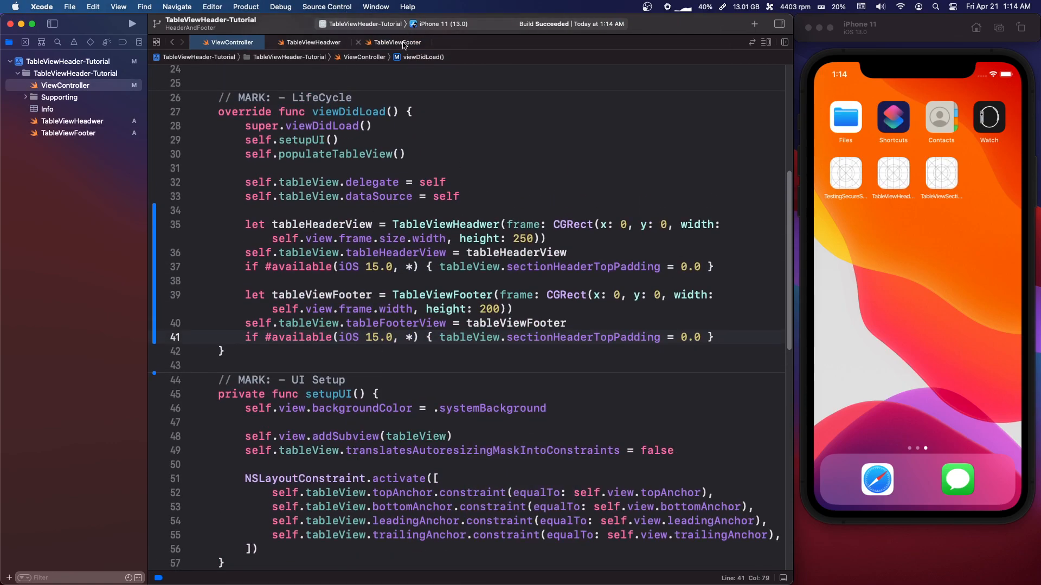
- Set tableViewFooter.onButtonClicked = { [weak self] in self?.items.append(...); reload } in viewDidLoad and run
left_click(391, 43)
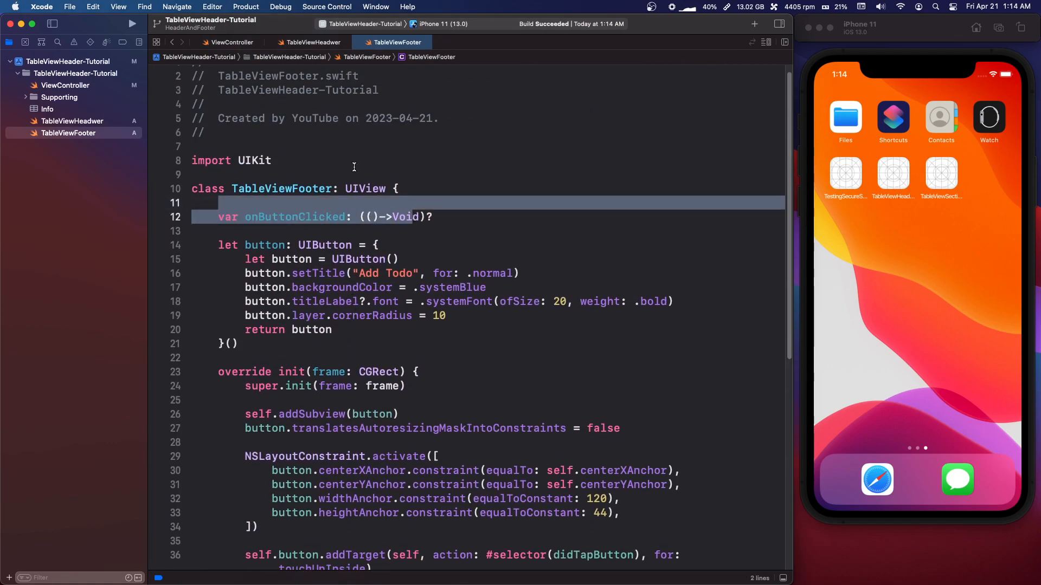
left_click(230, 42)
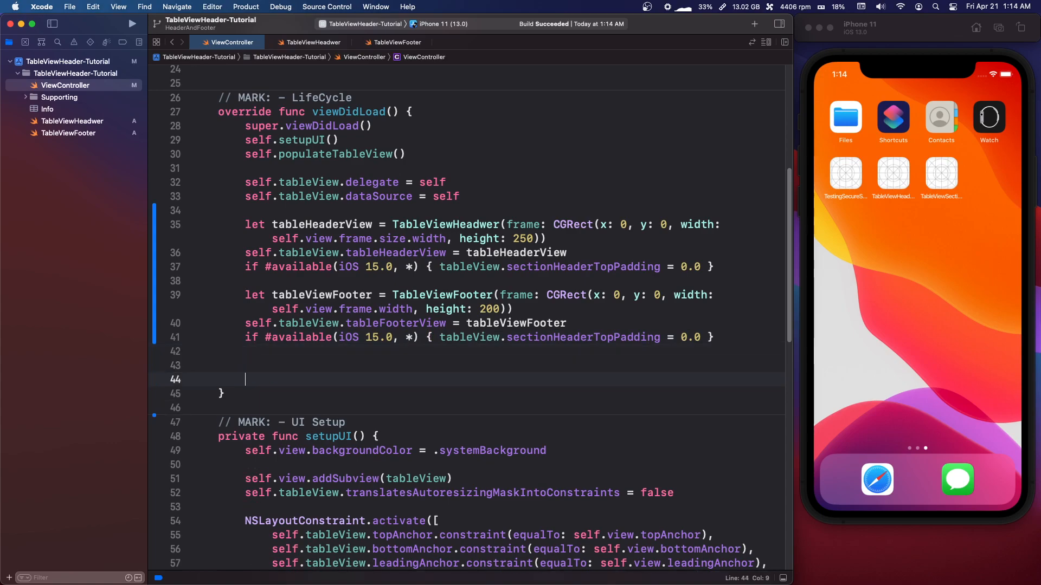
type("tabler")
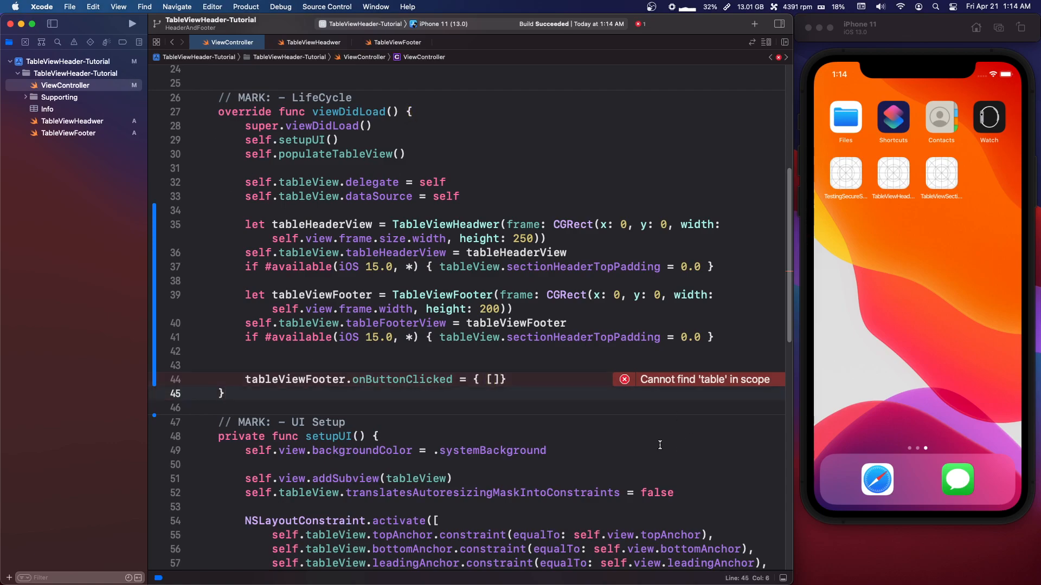
type("weak s")
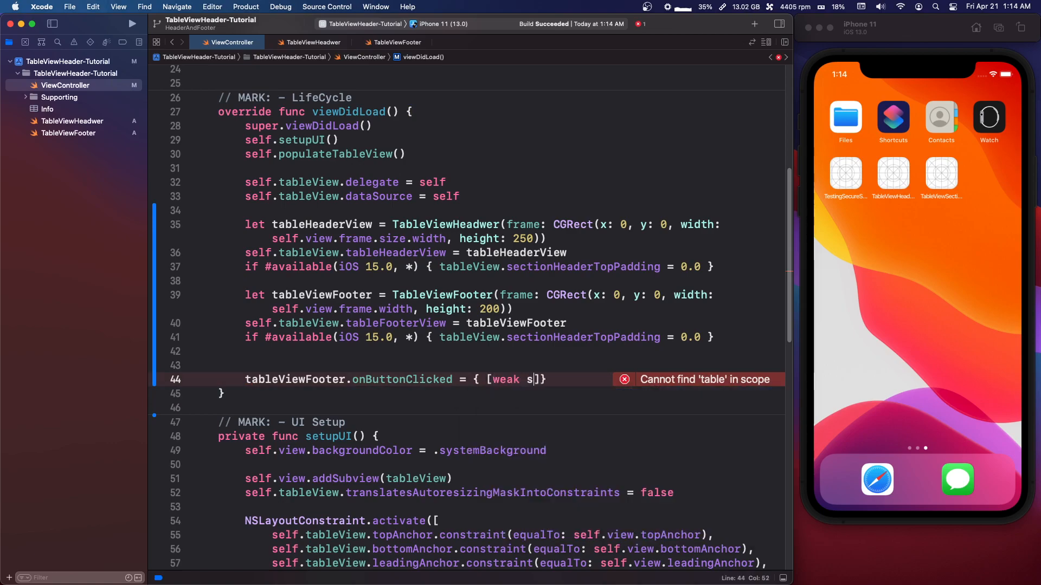
type("elf] in")
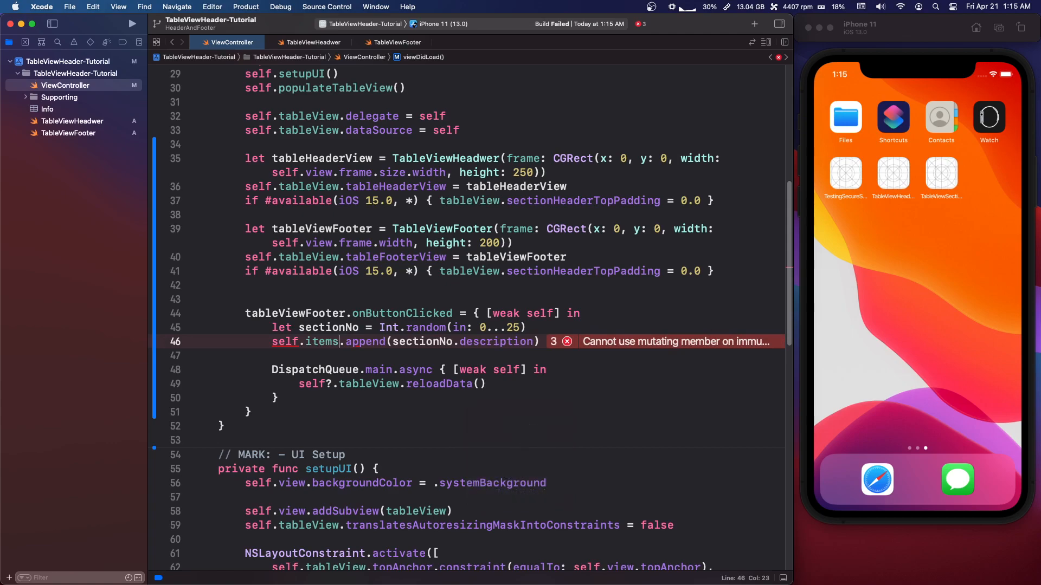
type("?")
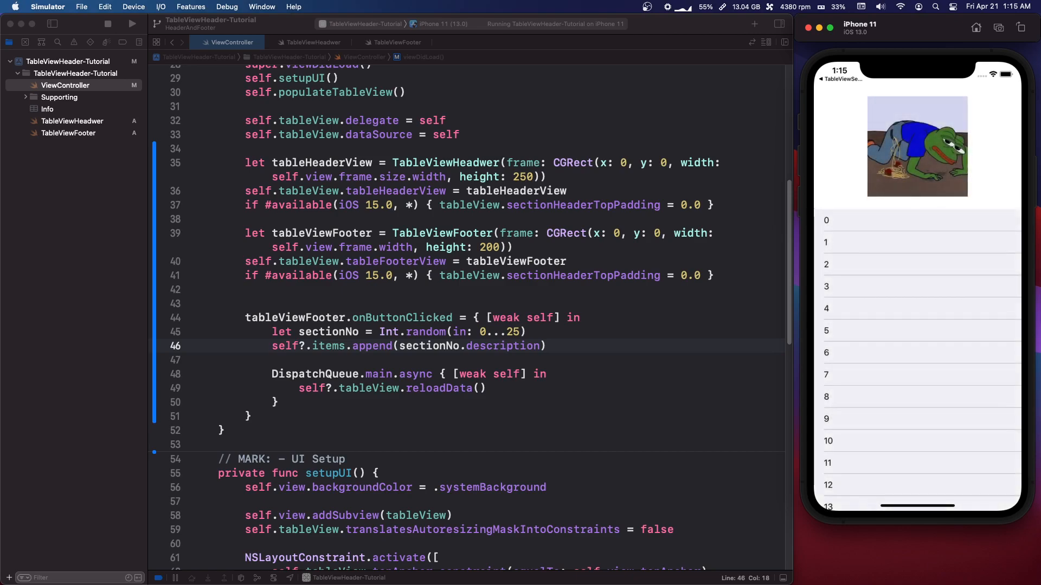
scroll("down", 3)
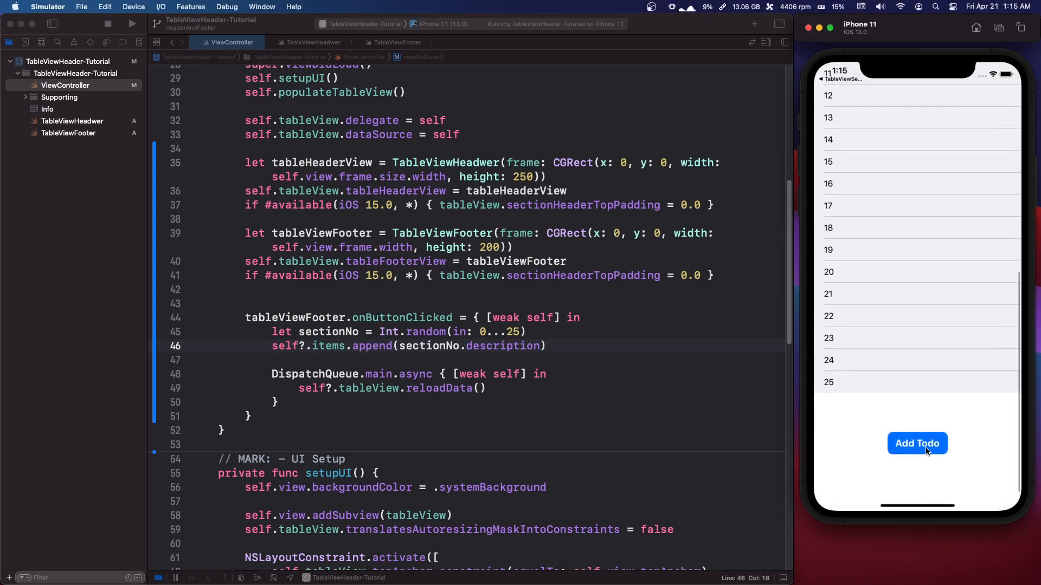
left_click(917, 444)
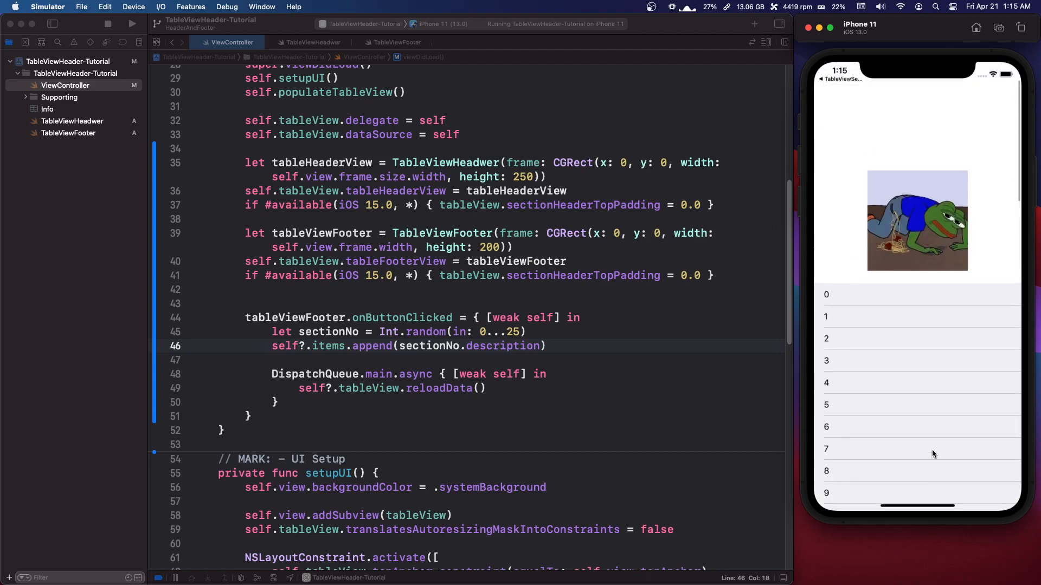
scroll("down", 3)
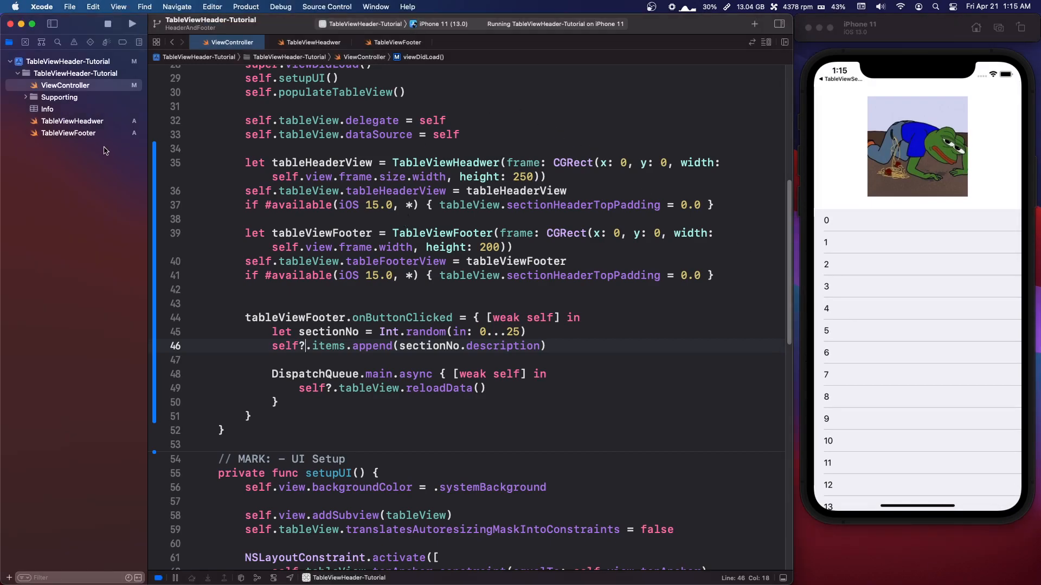
- Mark TableViewFooter's button property private(set) so only the footer can set it
left_click(393, 42)
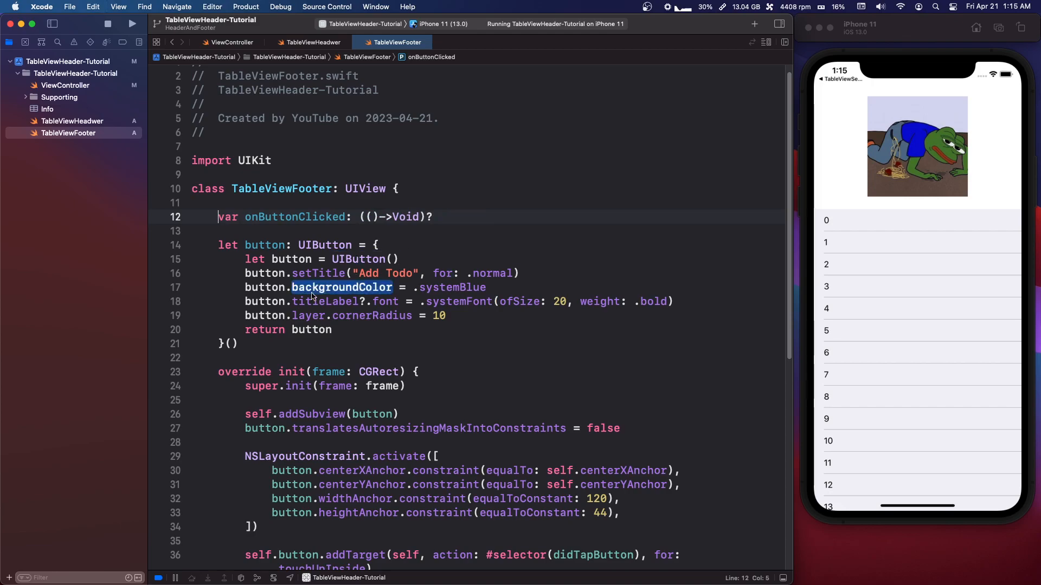
left_click(227, 245)
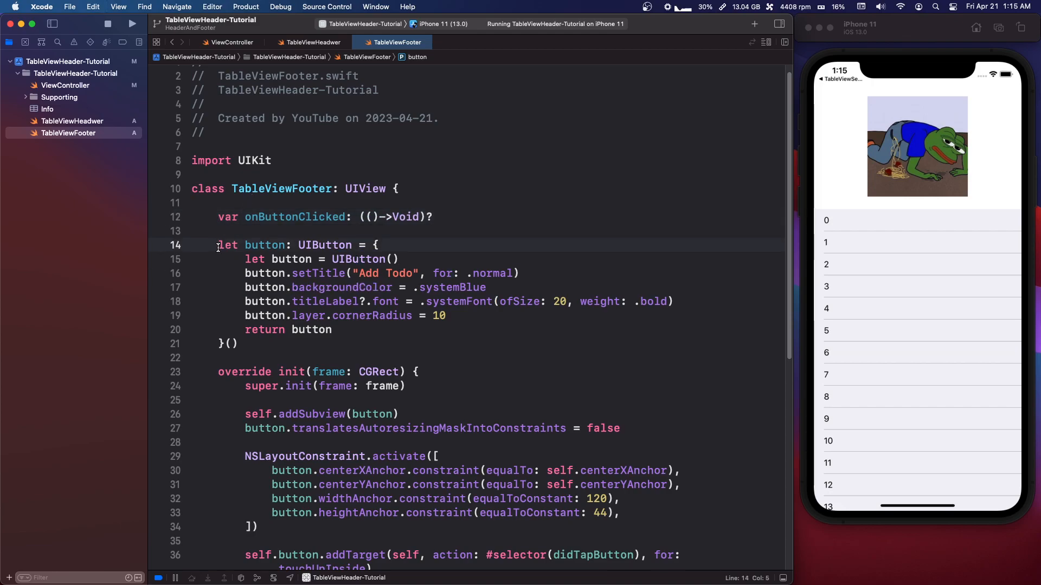
type("private(set)")
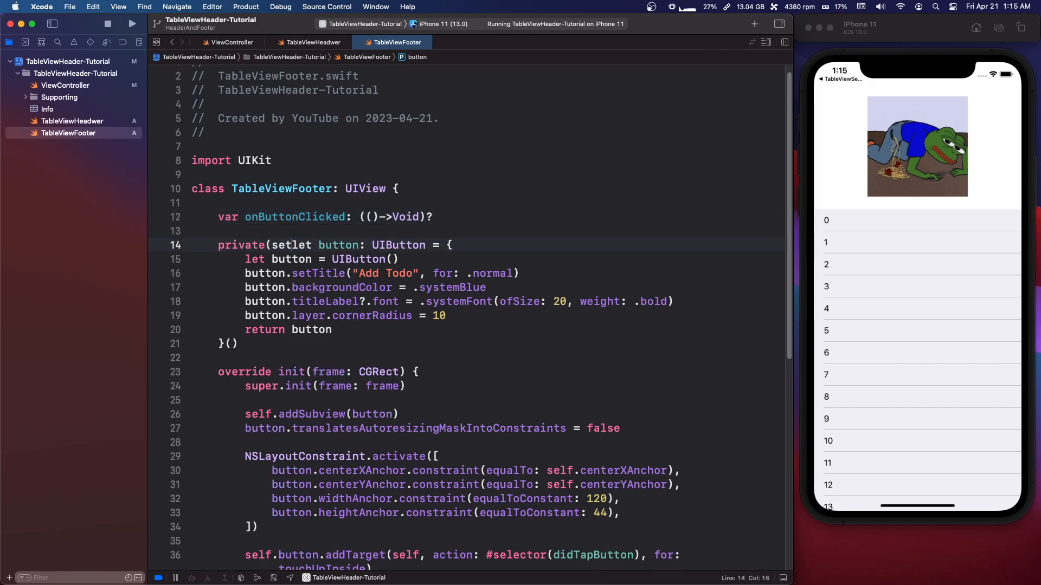